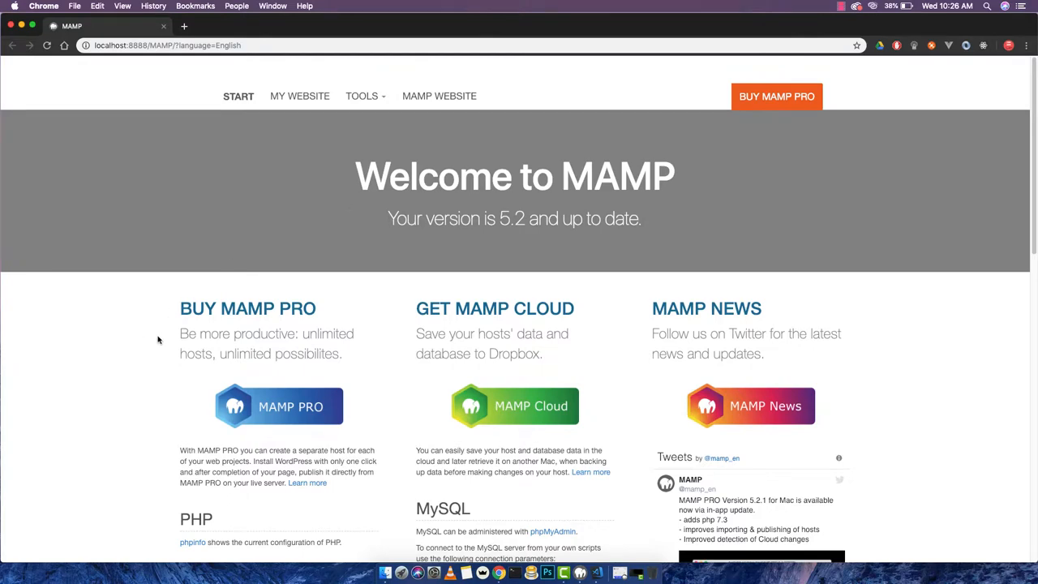
{"action": "mouse_move", "coordinate": [178, 355]}
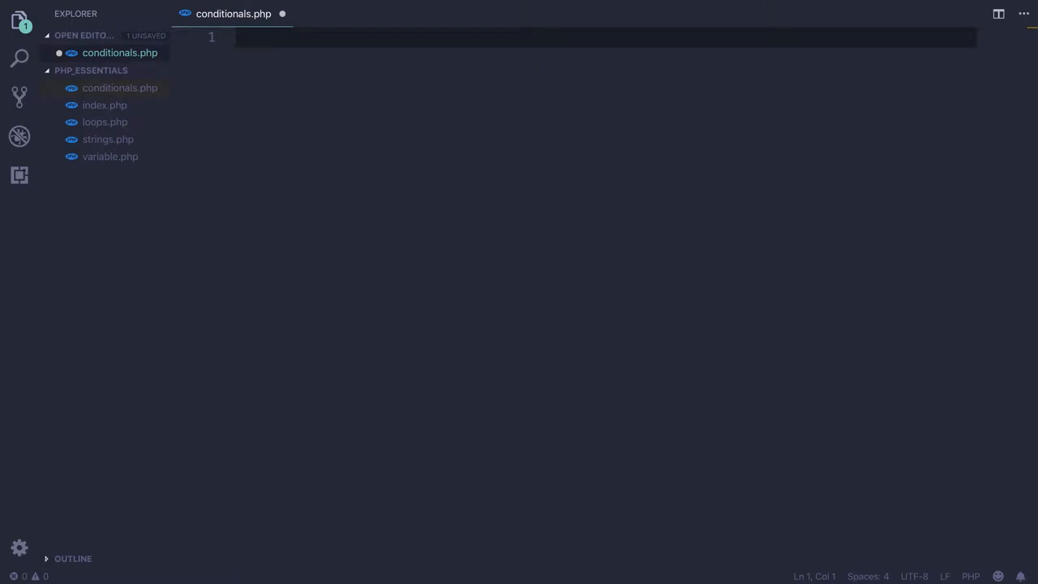
{"action": "mouse_move", "coordinate": [278, 76]}
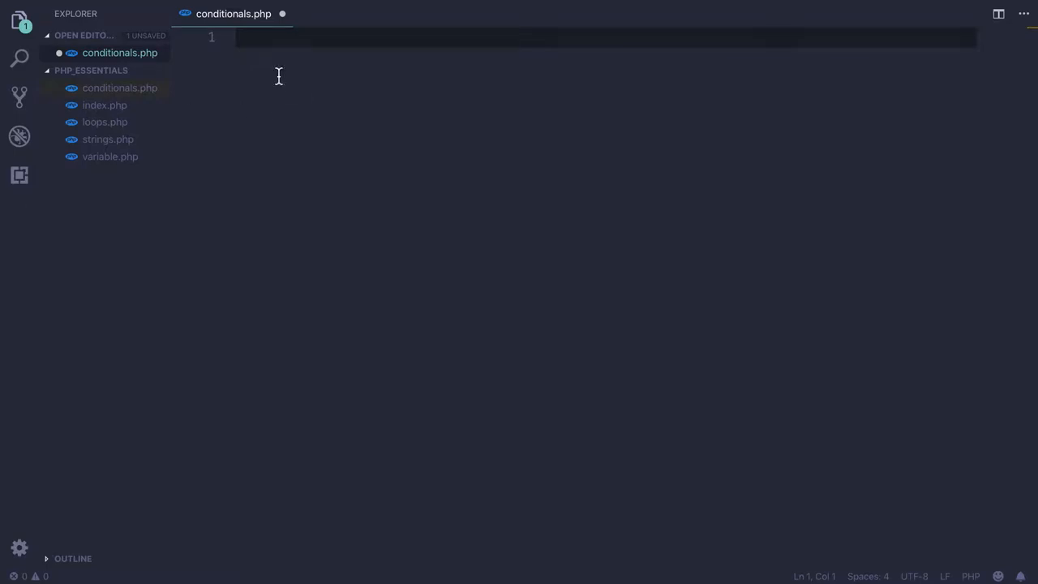
{"action": "mouse_move", "coordinate": [272, 100]}
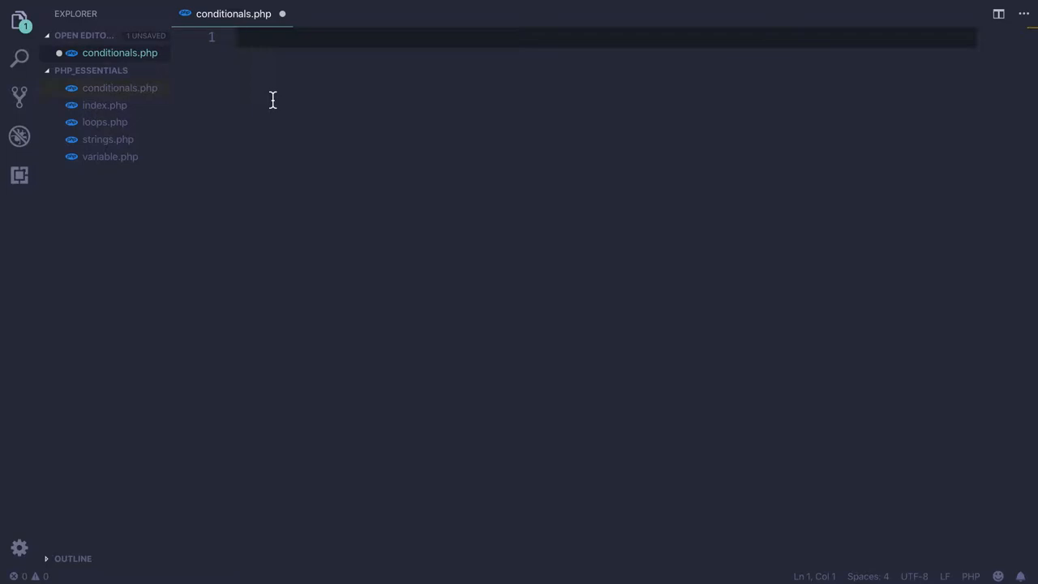
Step: Add opening <?php and closing ?> tags with blank lines between them
{"action": "type", "text": "<?"}
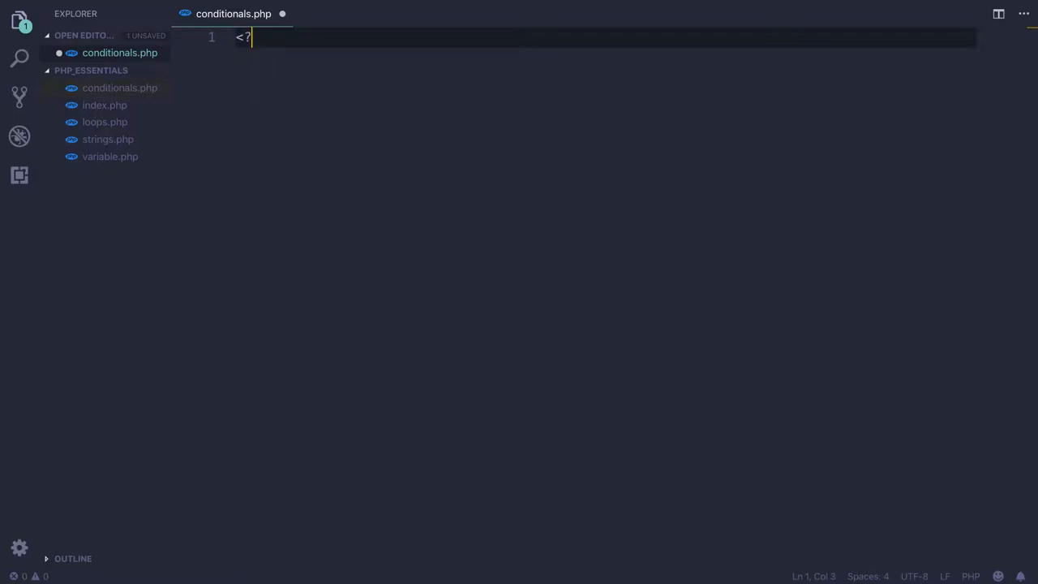
{"action": "type", "text": "php"}
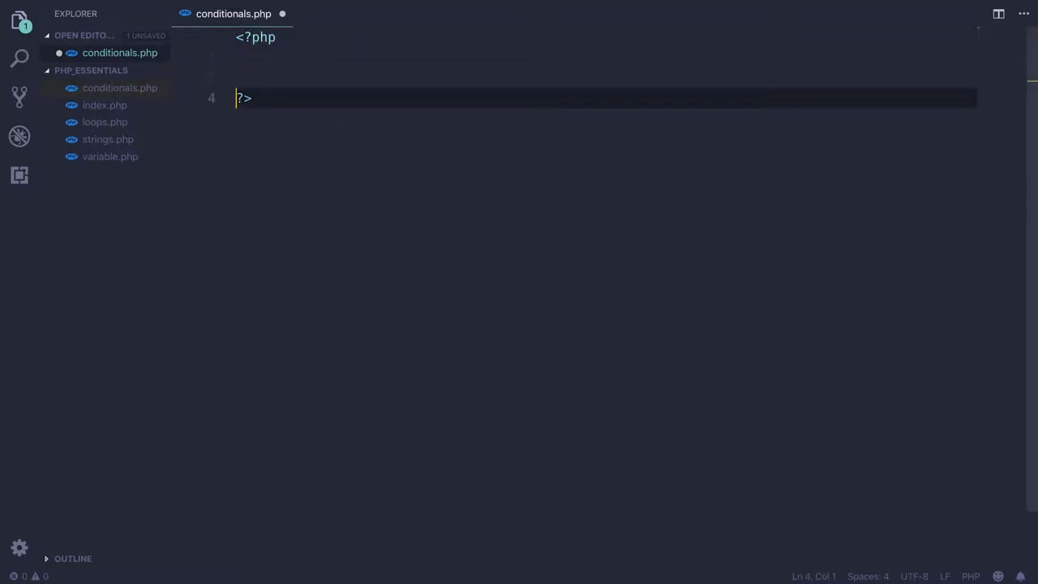
{"action": "key", "text": "Enter"}
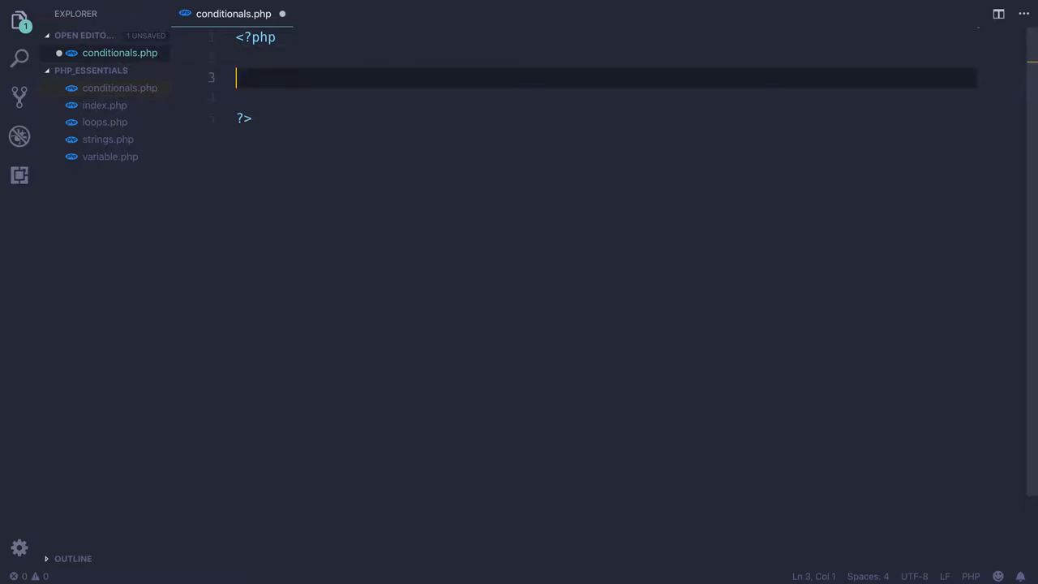
{"action": "mouse_move", "coordinate": [225, 188]}
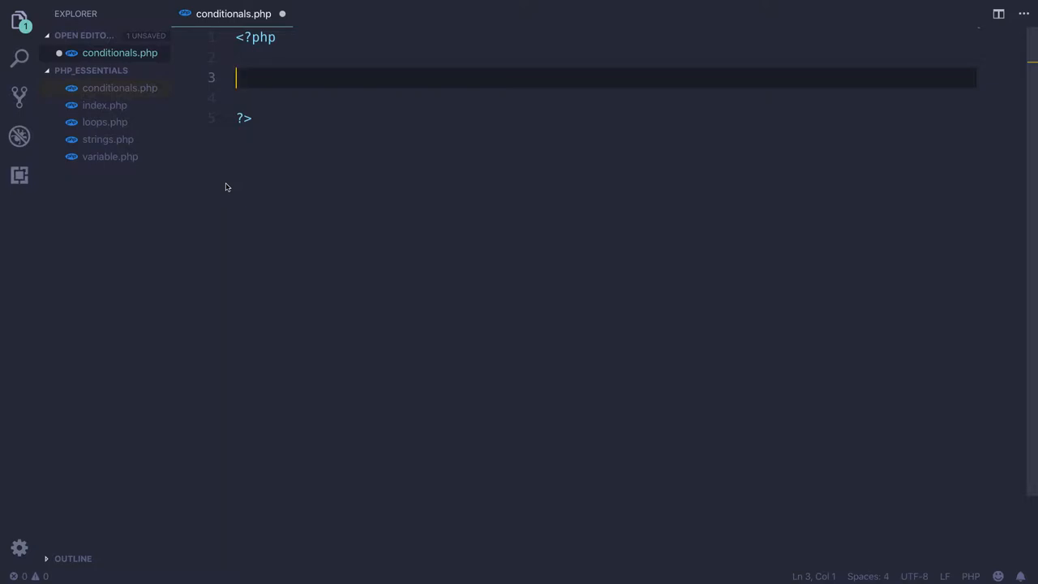
{"action": "type", "text": "$"}
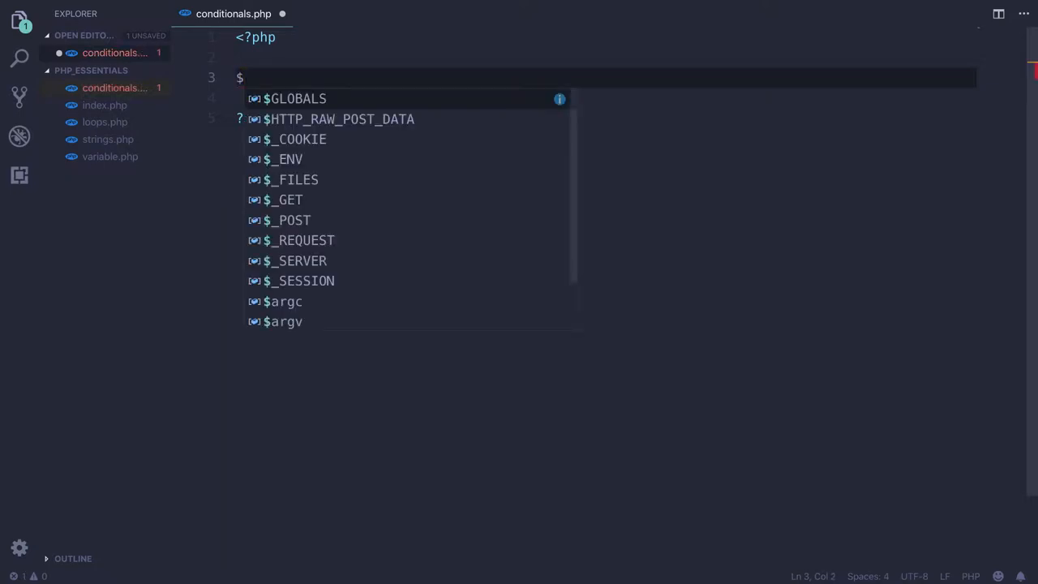
{"action": "type", "text": "entered"}
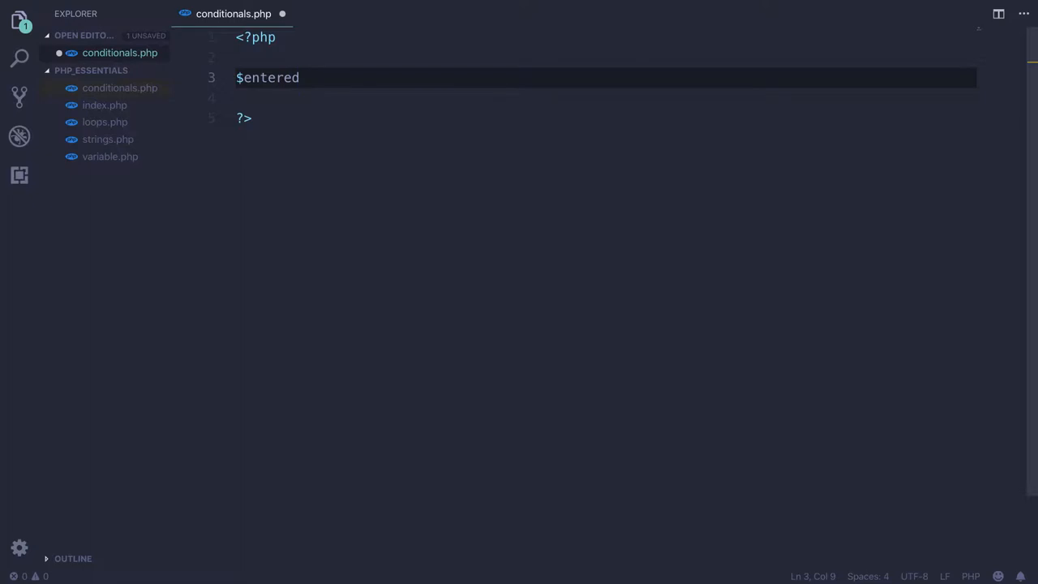
{"action": "type", "text": ")password"}
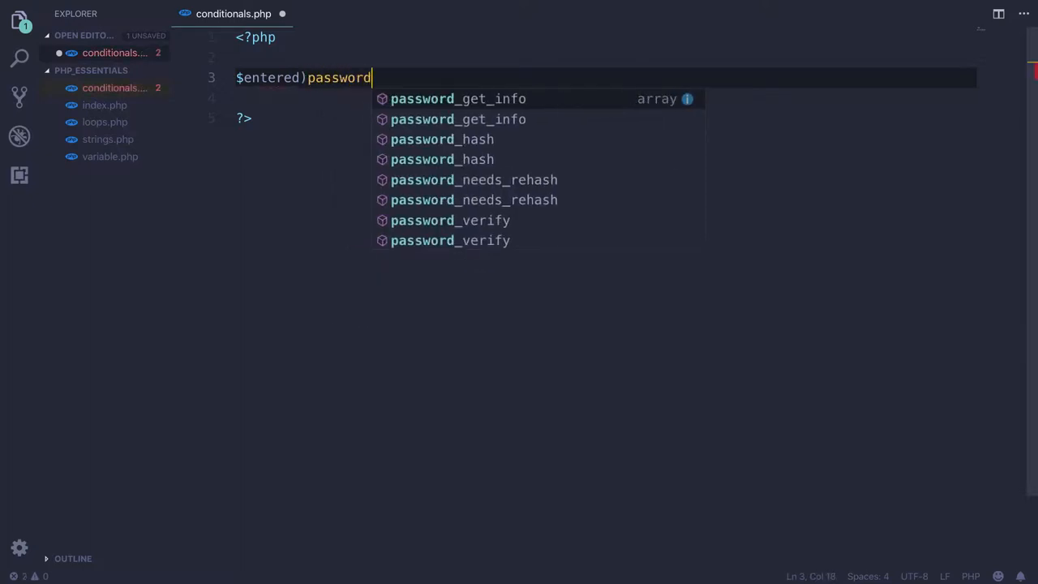
{"action": "key", "text": "Escape"}
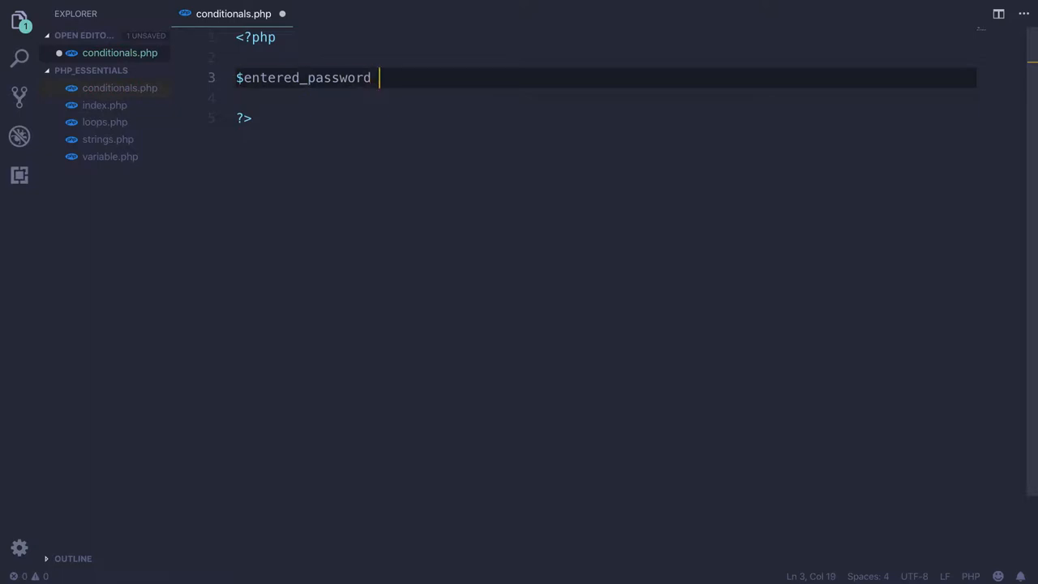
{"action": "type", "text": "= \"\";"}
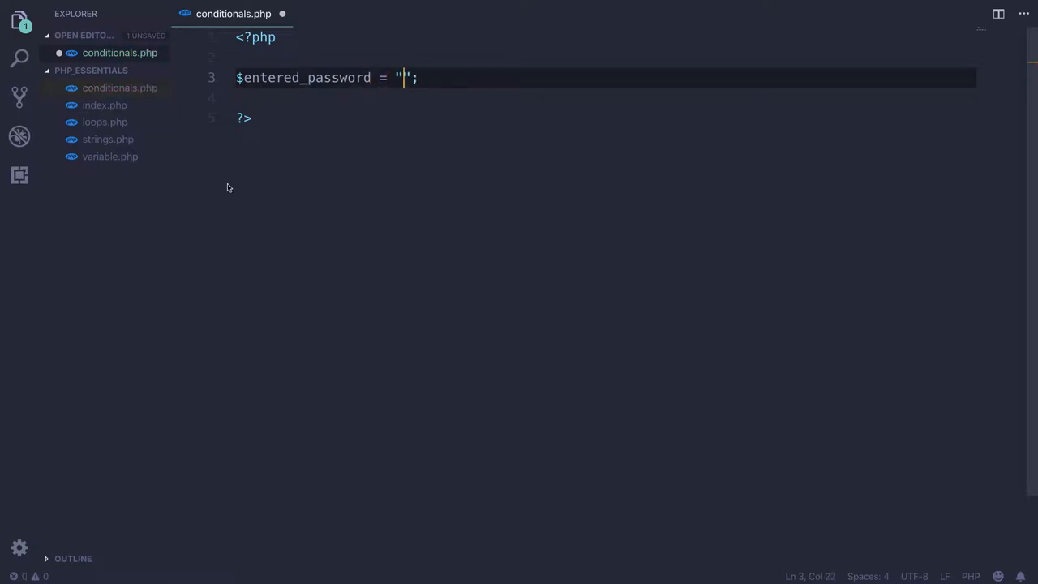
{"action": "type", "text": "mysecret"}
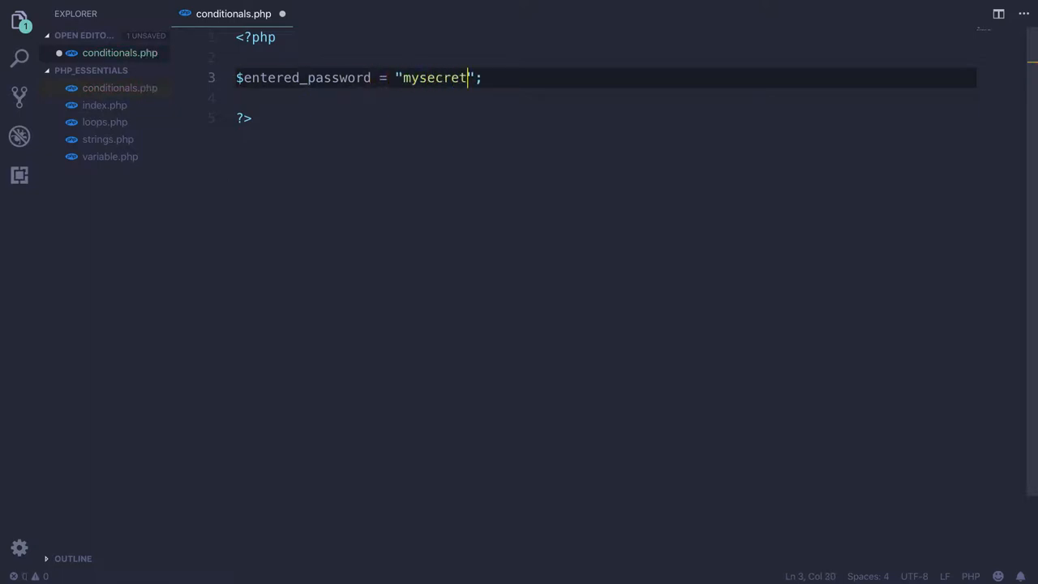
{"action": "type", "text": "pass"}
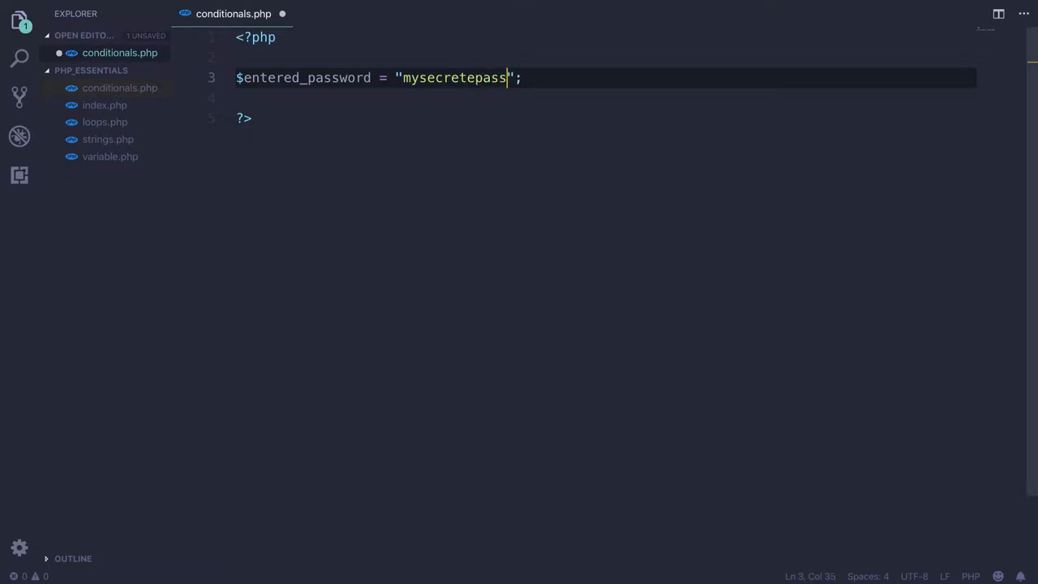
{"action": "type", "text": "word123"}
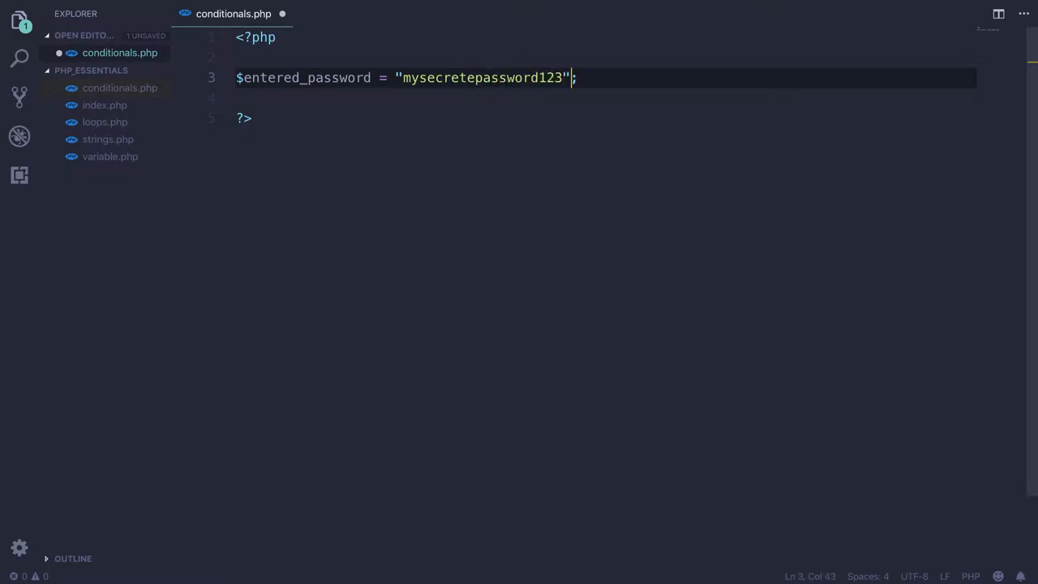
{"action": "type", "text": "$"}
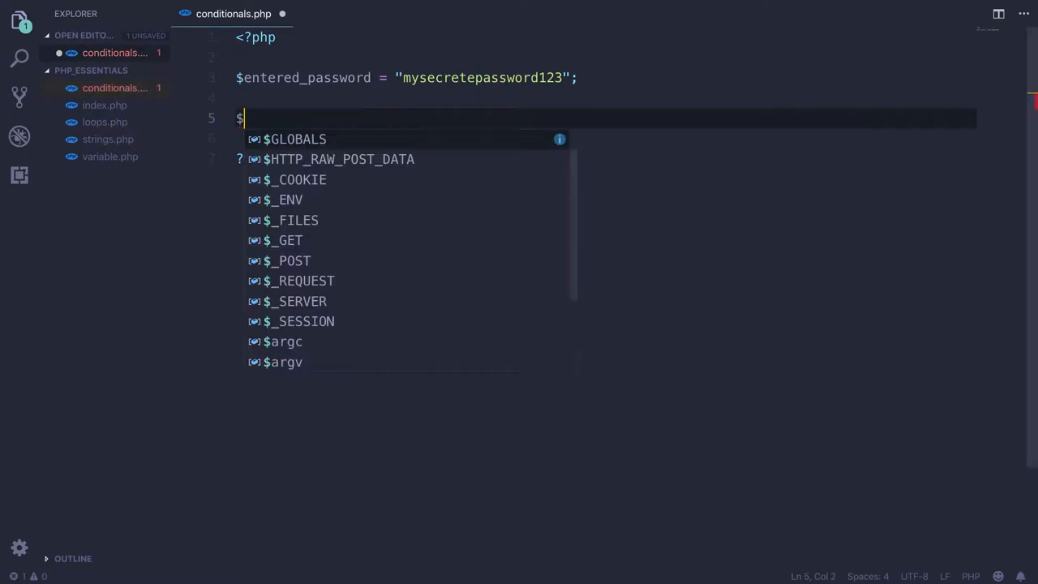
{"action": "key", "text": "Escape"}
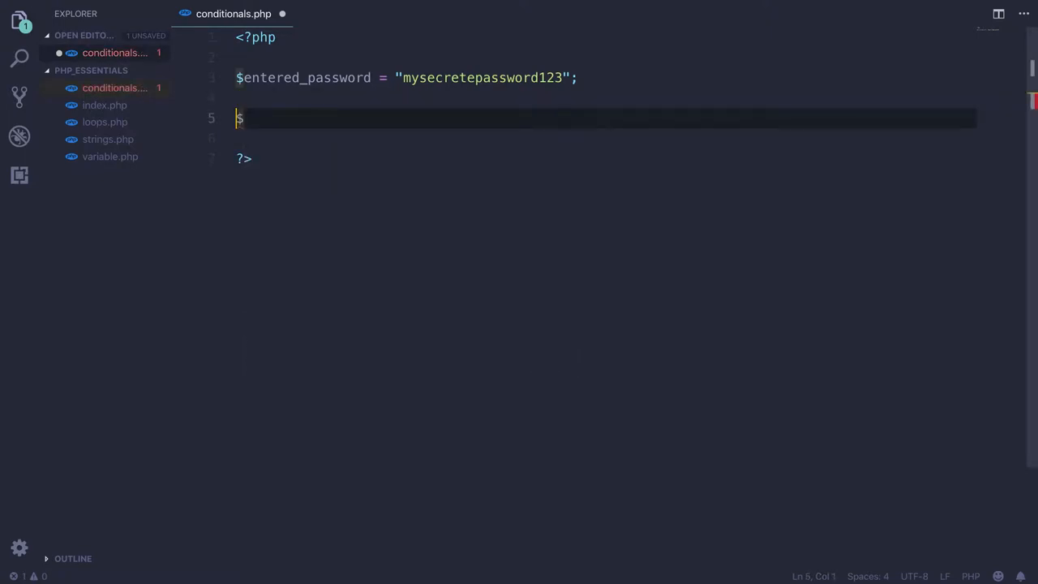
{"action": "key", "text": "Backspace"}
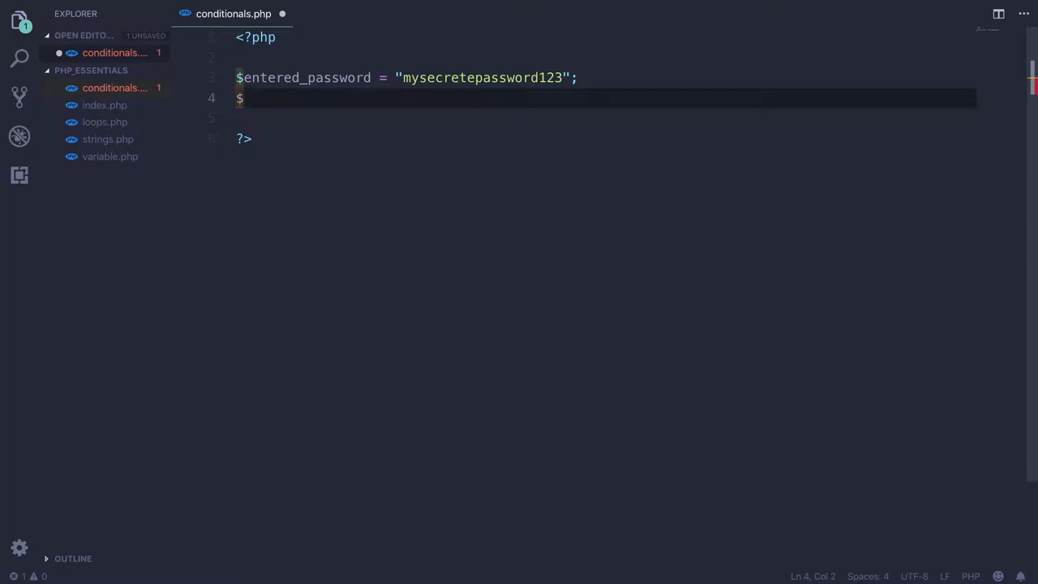
{"action": "mouse_move", "coordinate": [325, 129]}
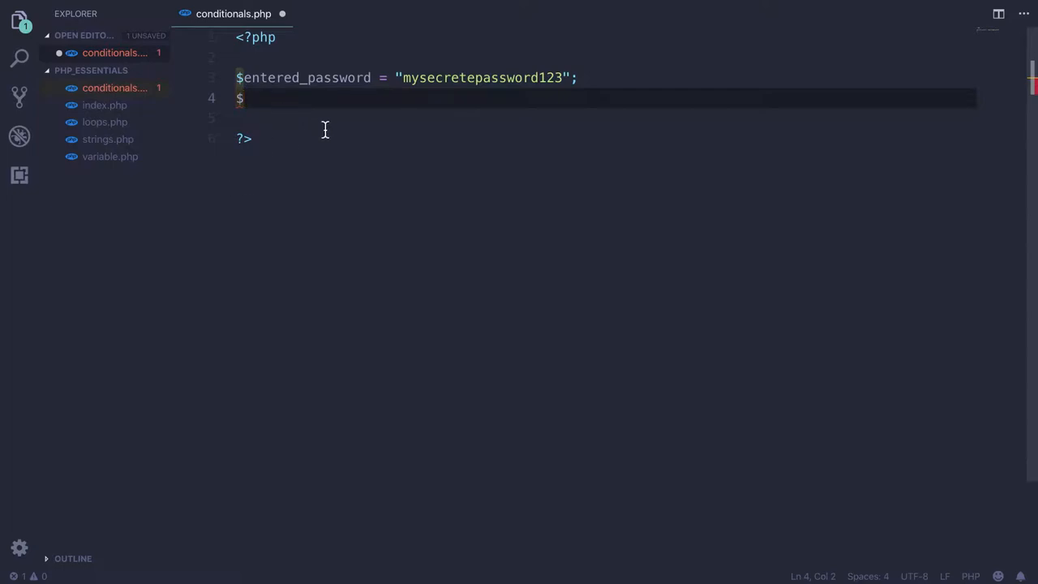
{"action": "type", "text": "or"}
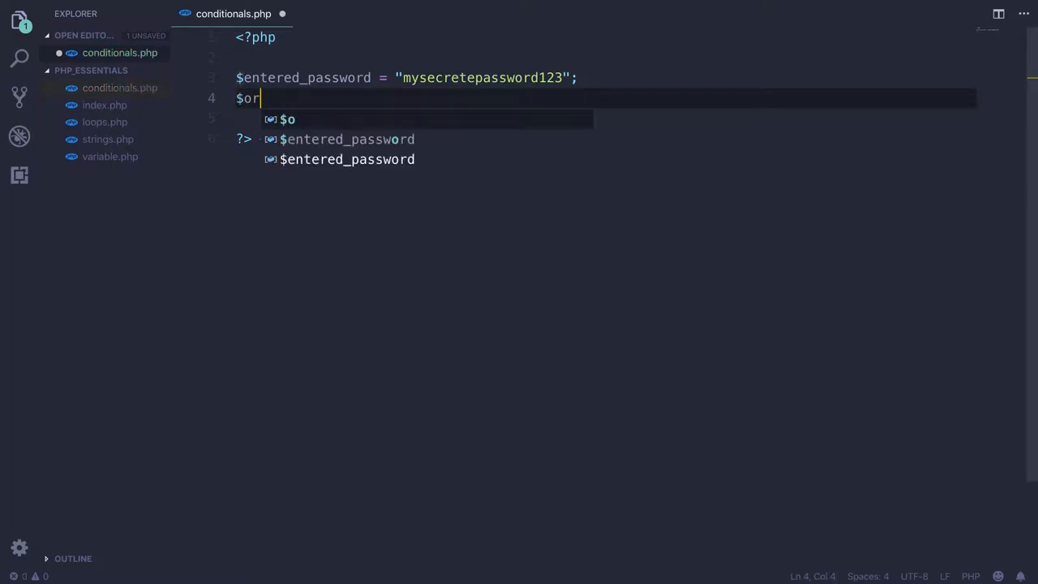
{"action": "type", "text": "rginal_"}
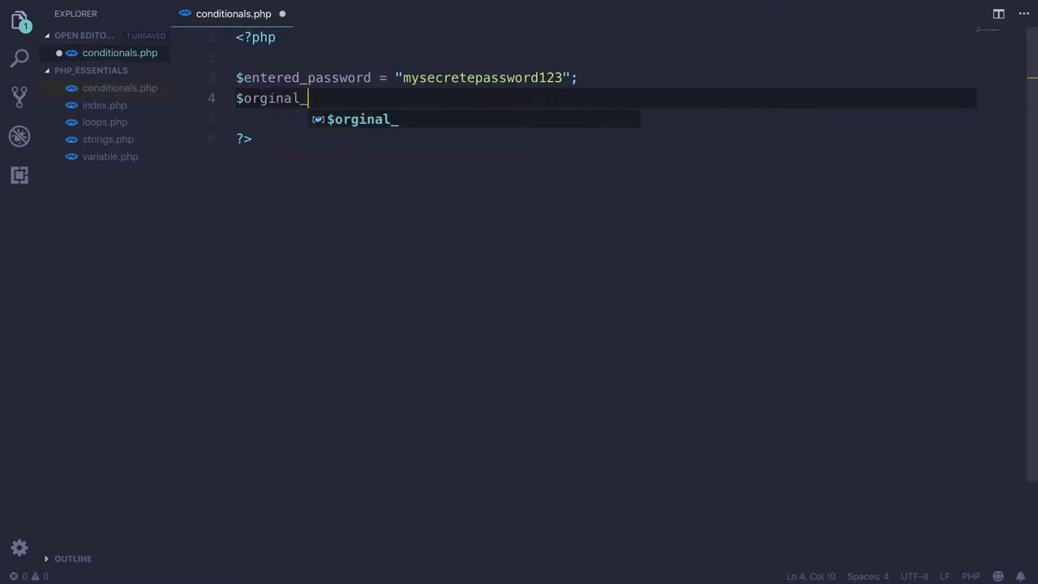
{"action": "type", "text": "stored"}
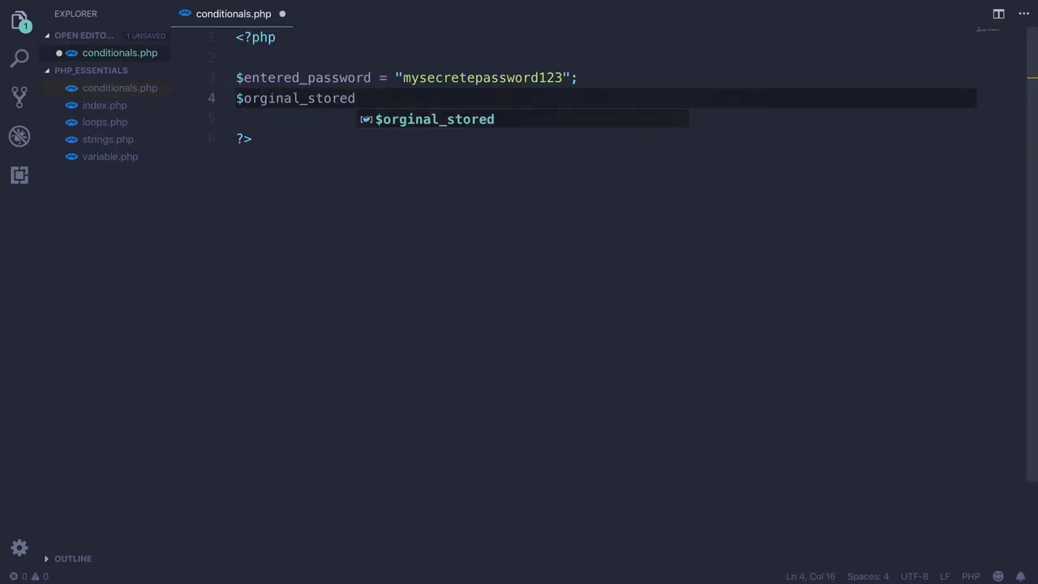
{"action": "type", "text": "_pass"}
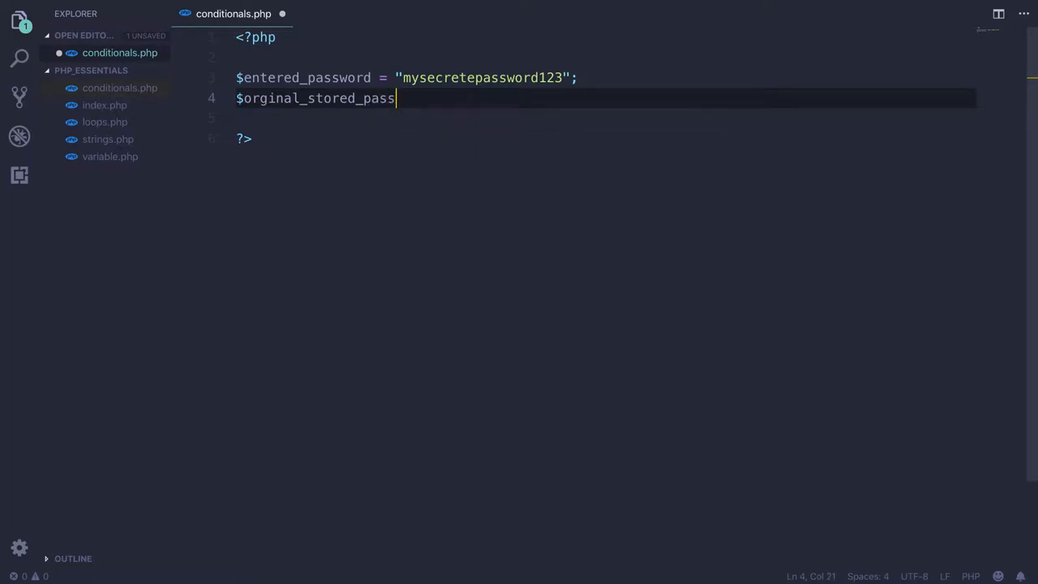
{"action": "type", "text": "word ="}
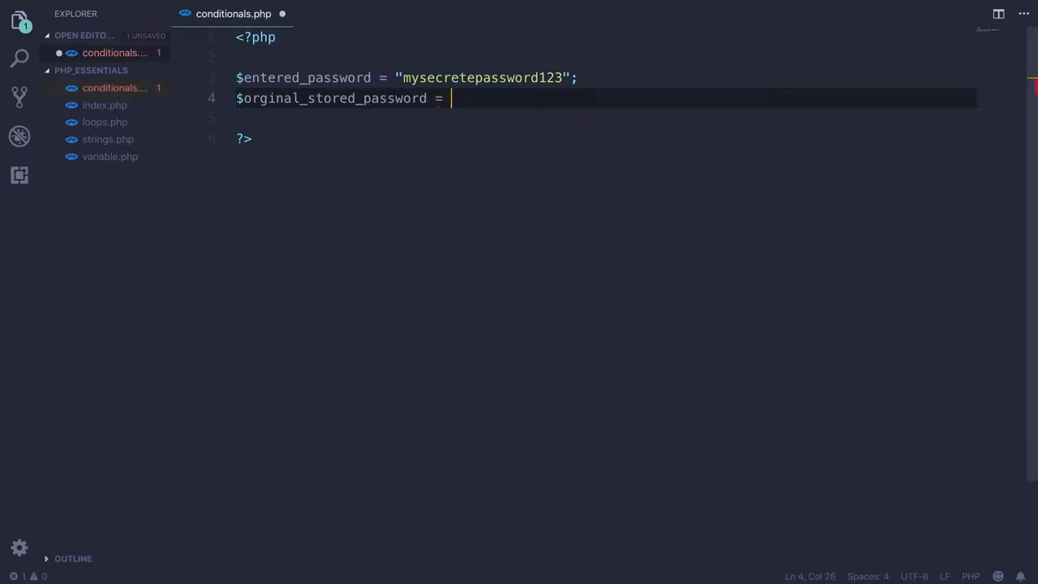
{"action": "type", "text": "\"myse\""}
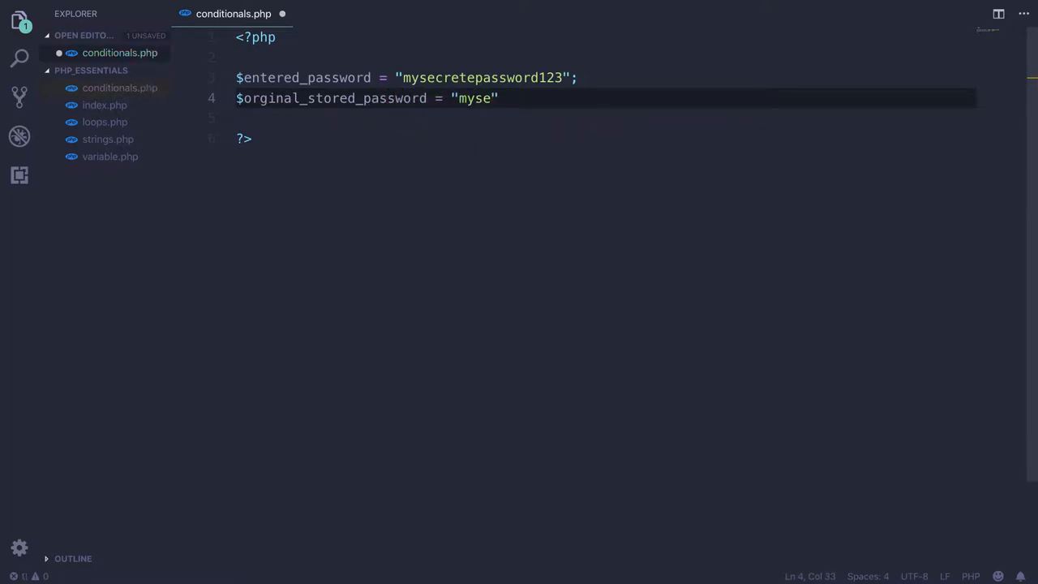
{"action": "type", "text": "rc"}
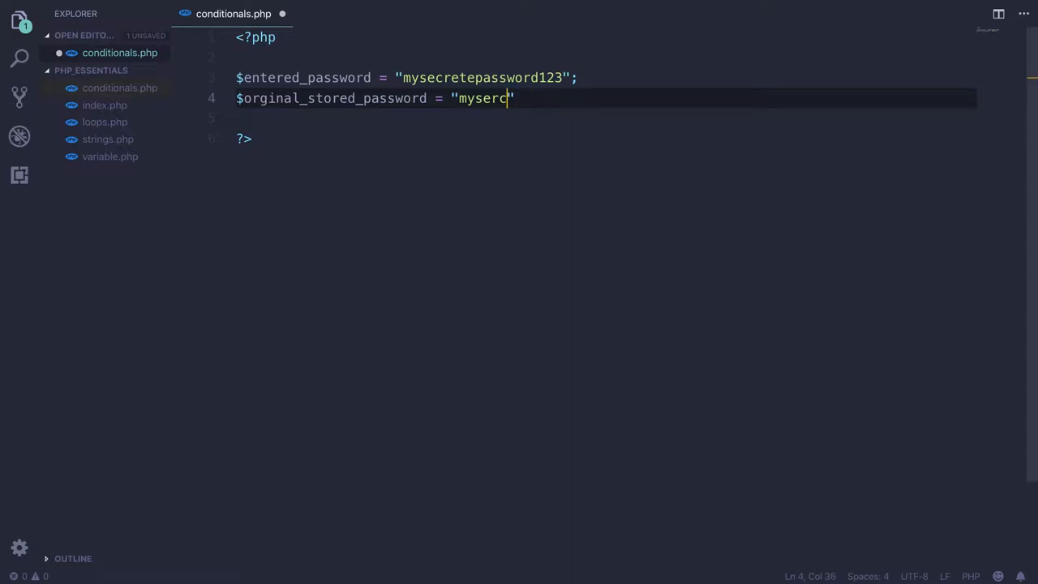
{"action": "type", "text": "et123';"}
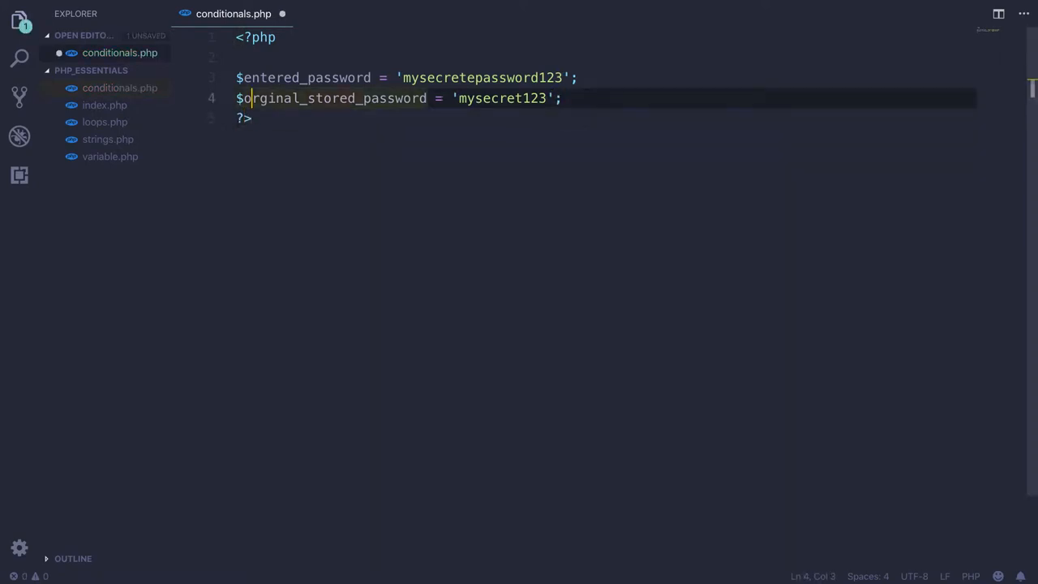
{"action": "key", "text": "Enter"}
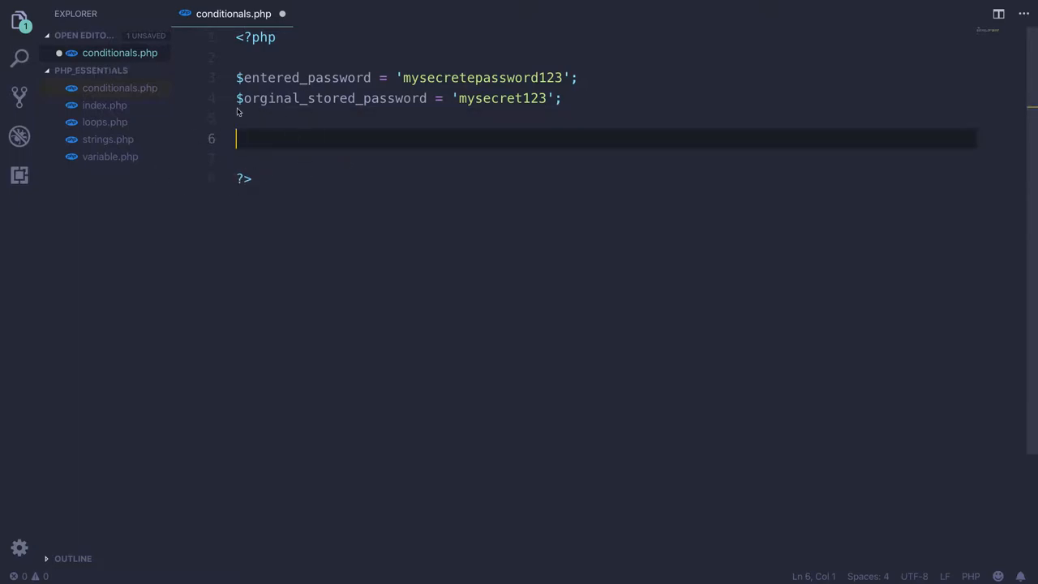
Step: Write if ($entered_password == $orginal_stored_password) with autocomplete and move into its body
{"action": "type", "text": "if(){\\"}
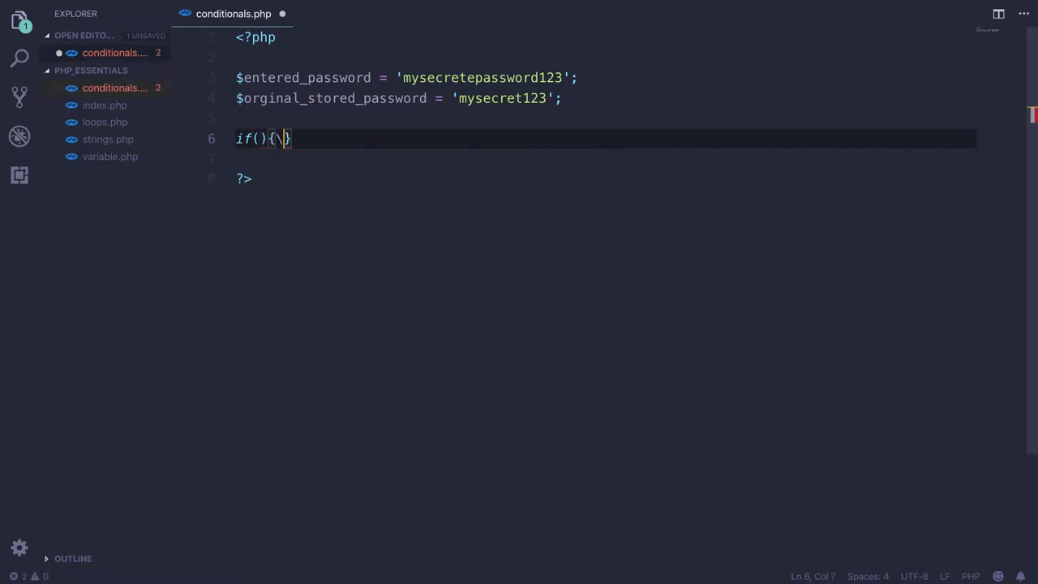
{"action": "key", "text": "Enter"}
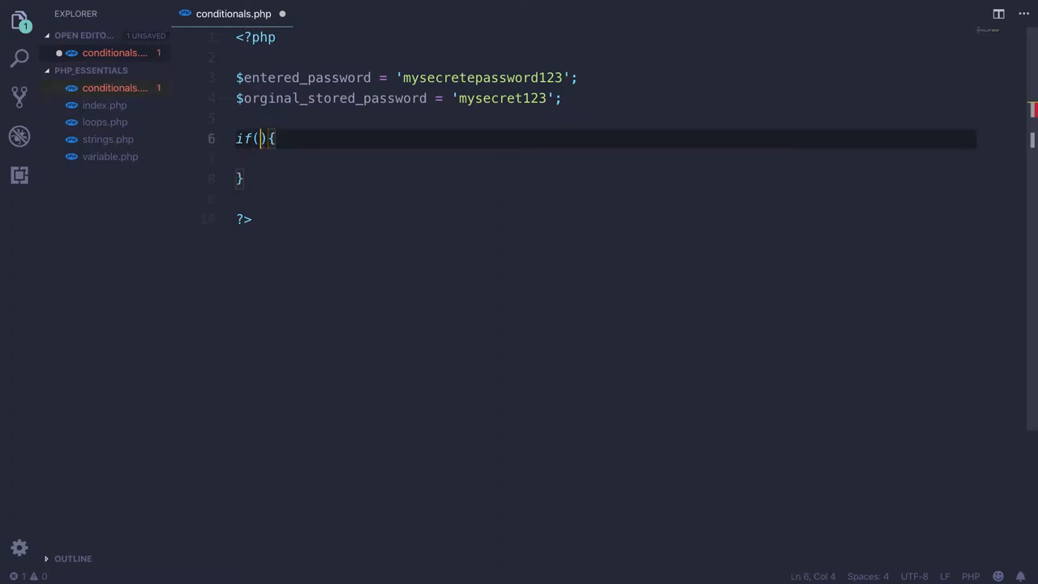
{"action": "type", "text": "$entered_password =="}
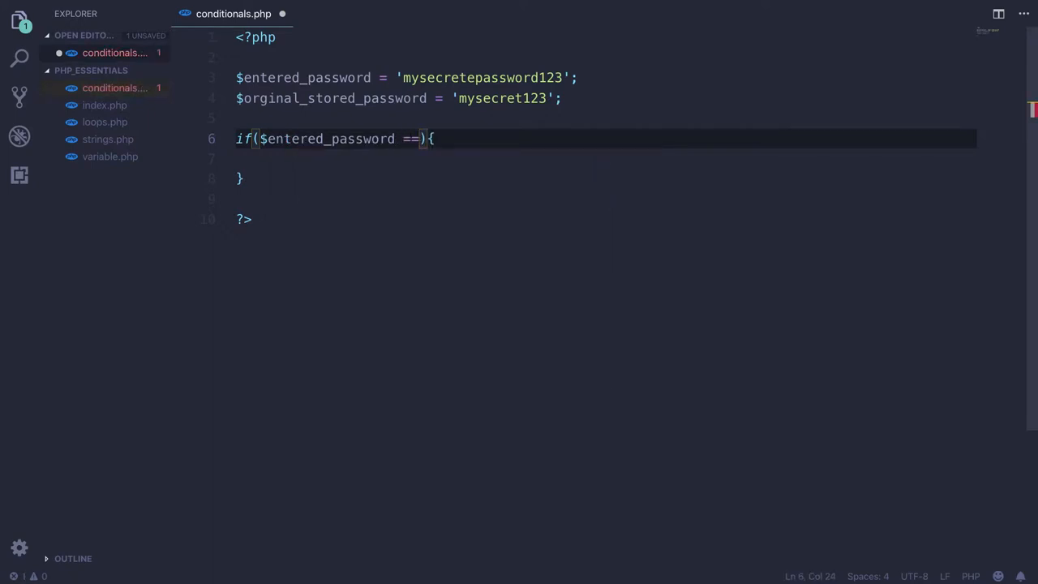
{"action": "type", "text": "$"}
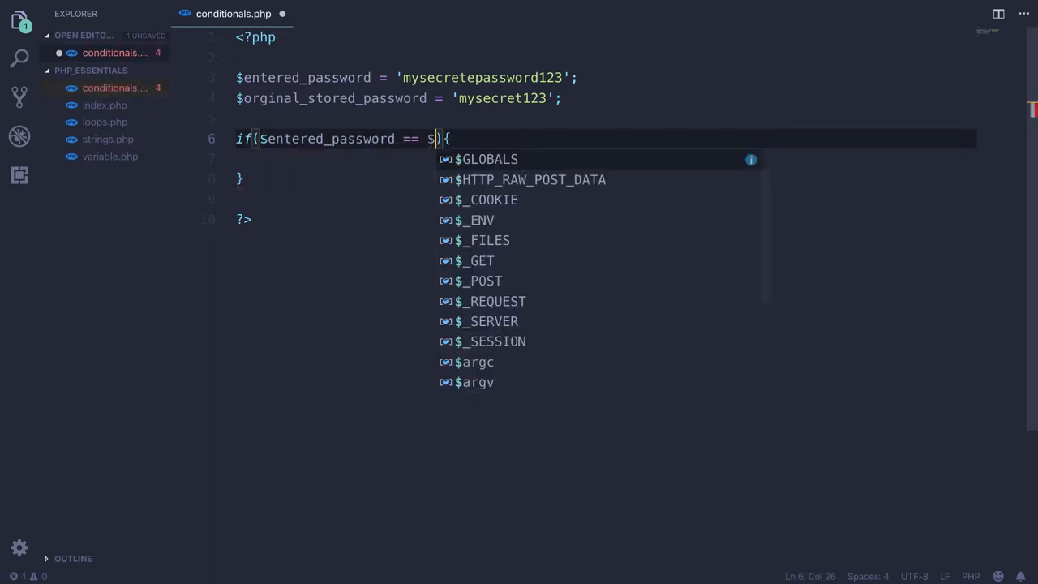
{"action": "type", "text": "orginal_stored_password"}
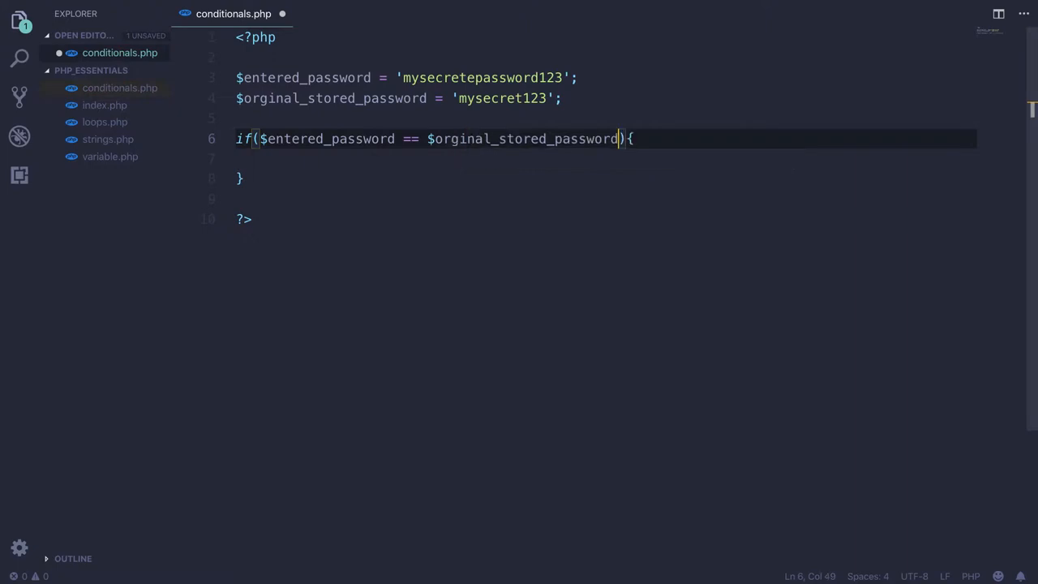
{"action": "key", "text": "Return"}
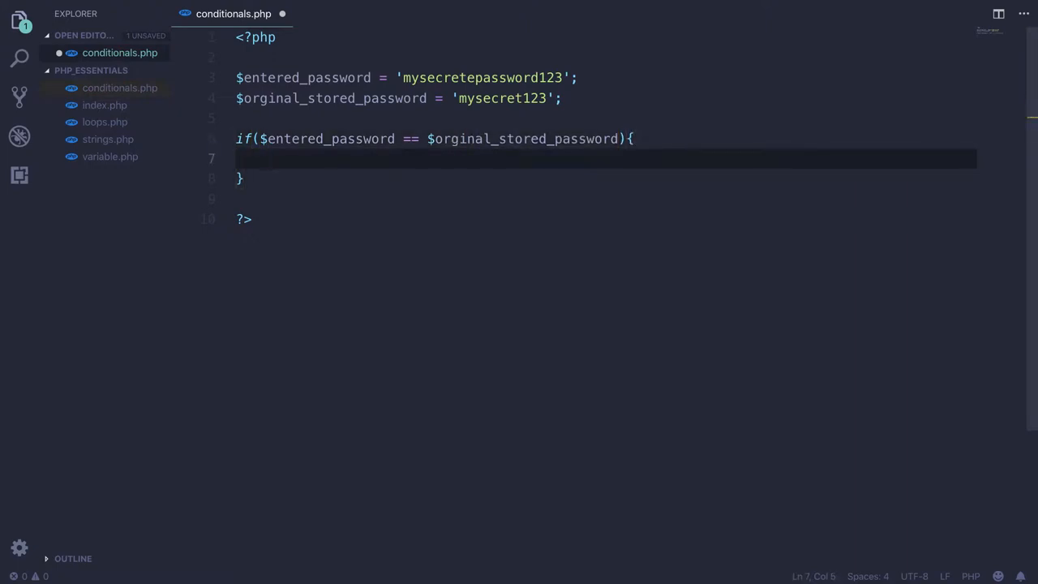
Step: Add a // comment explaining the correct-password case inside the if block
{"action": "type", "text": "//"}
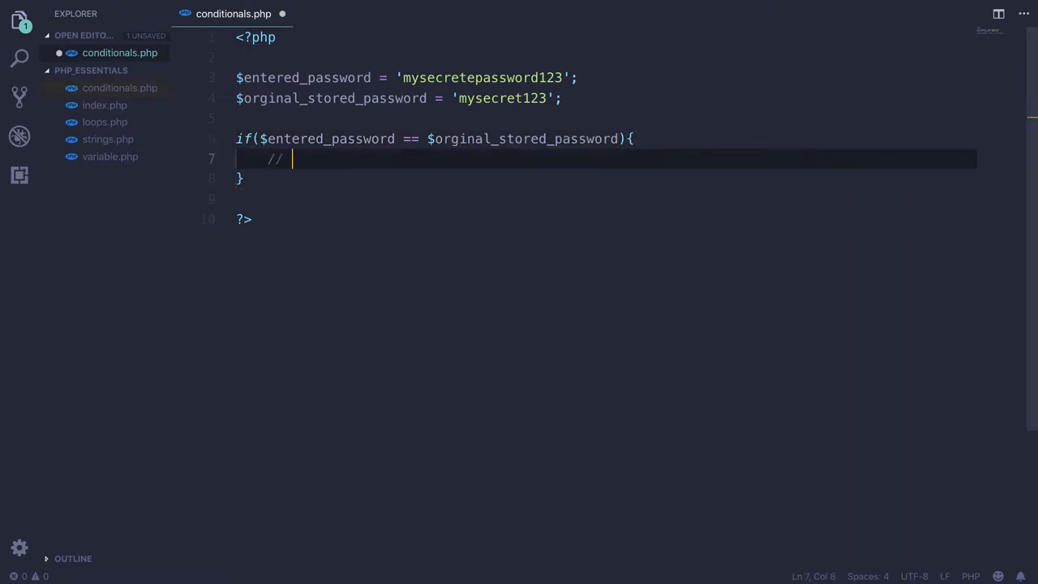
{"action": "type", "text": "This is the c"}
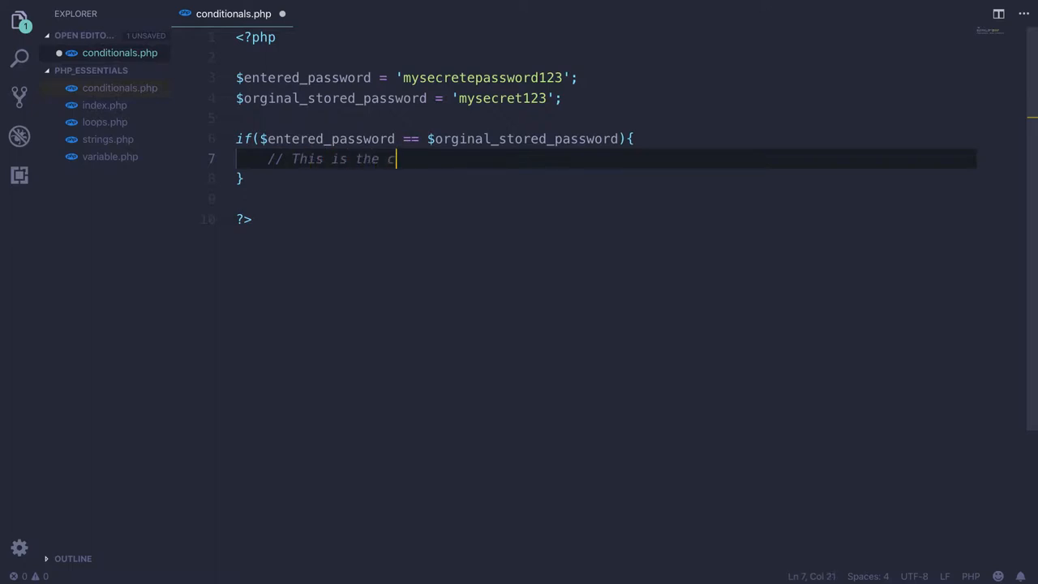
{"action": "type", "text": "orrect then"}
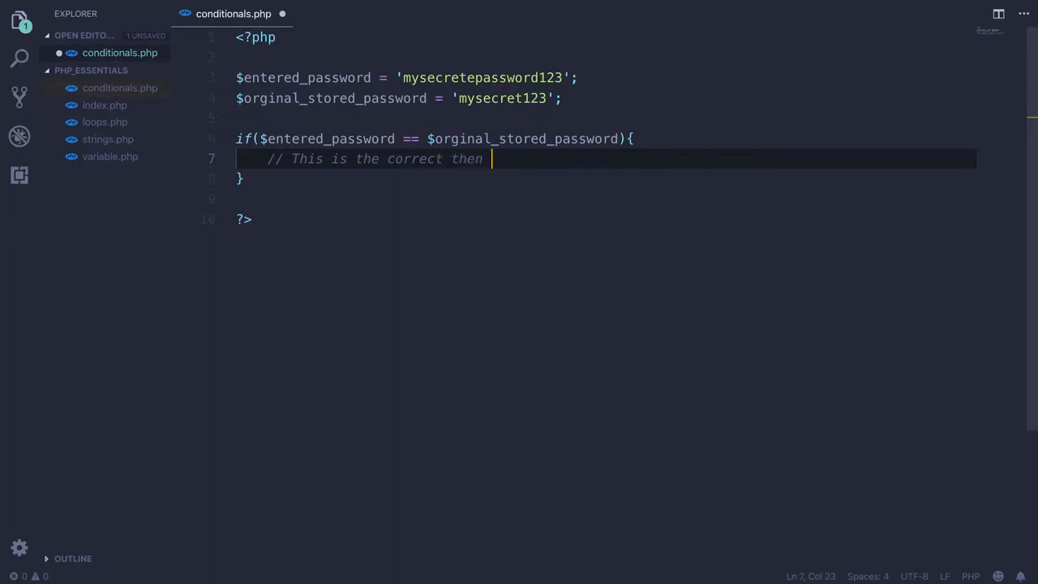
{"action": "type", "text": "we wanna send a messag"}
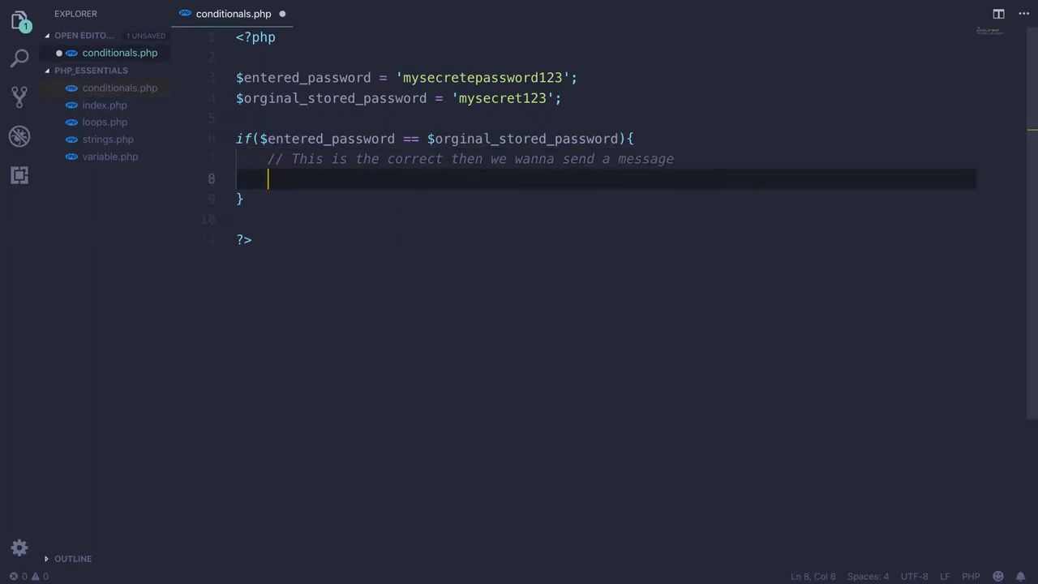
Step: Echo "Hurrya! You are successfully logged in." in the if body
{"action": "type", "text": "echo"}
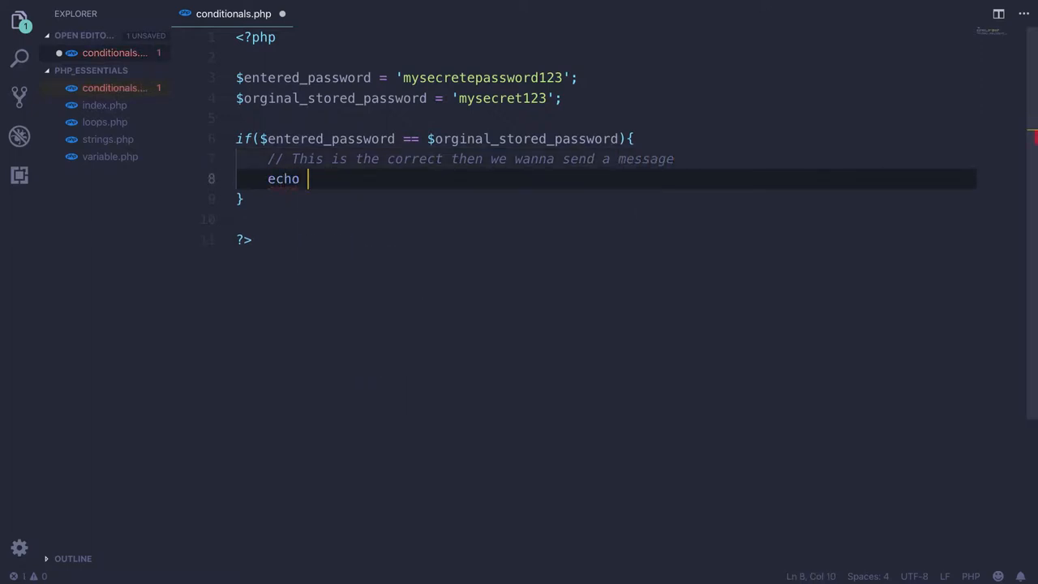
{"action": "type", "text": "\""}
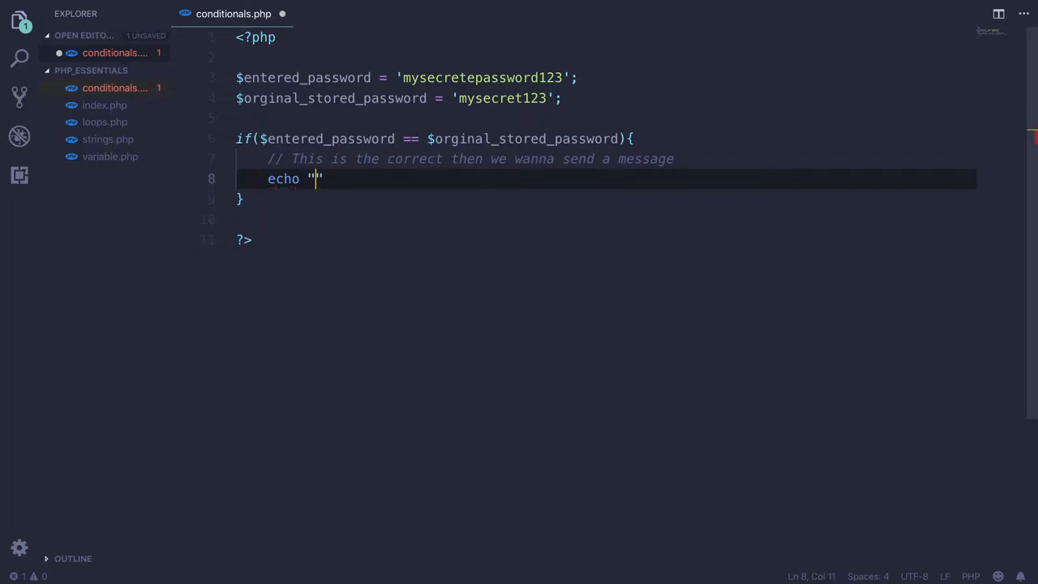
{"action": "type", "text": "hurrya"}
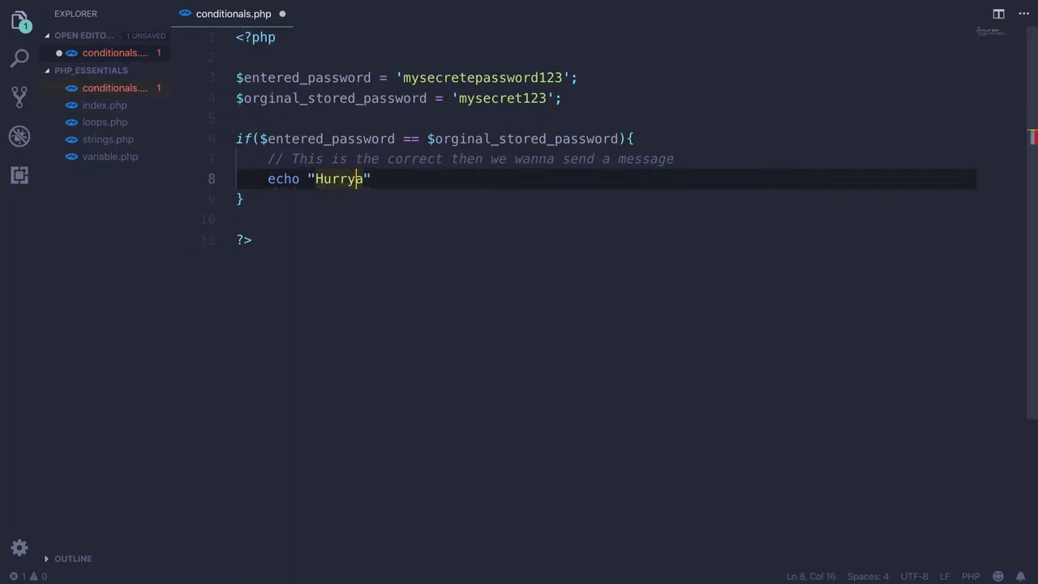
{"action": "type", "text": "! You"}
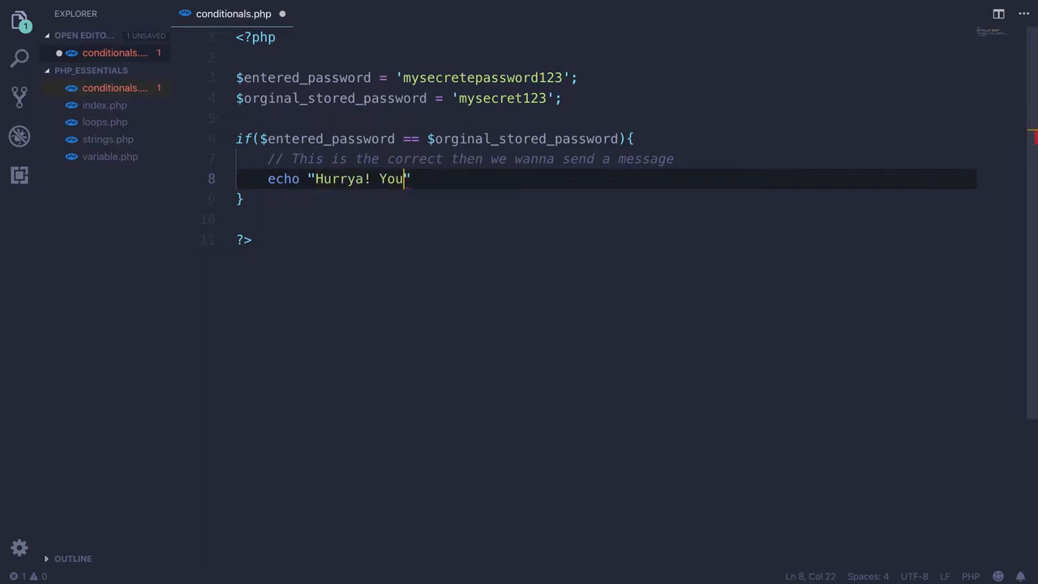
{"action": "type", "text": "are s"}
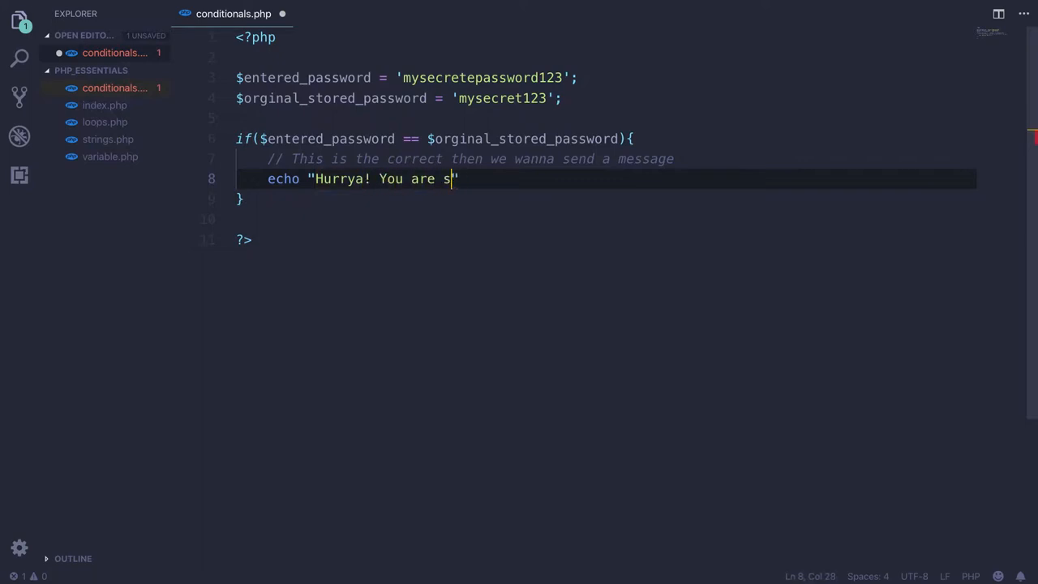
{"action": "type", "text": "uccessfully logg"}
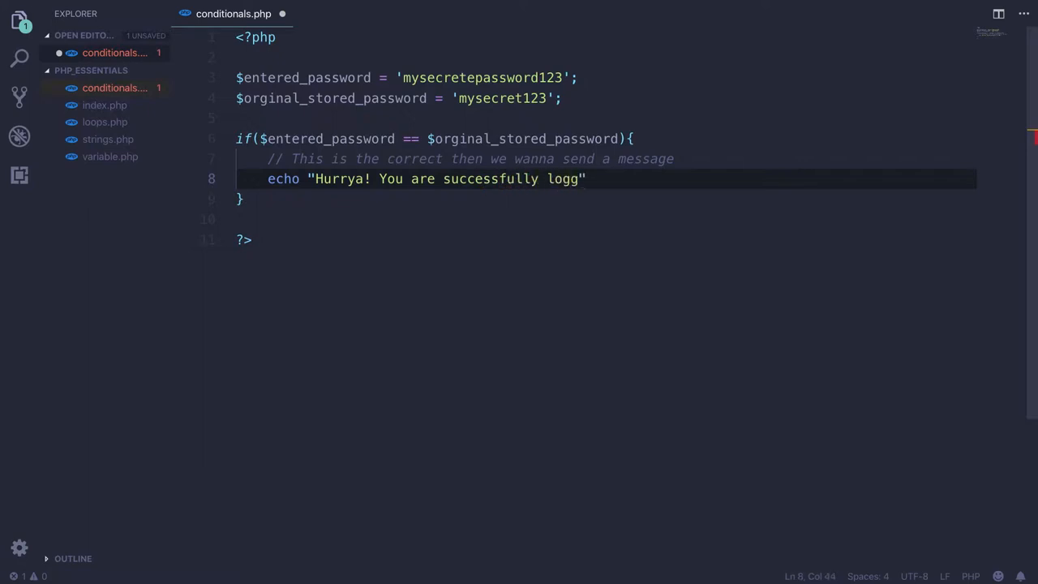
{"action": "type", "text": "ed in.\""}
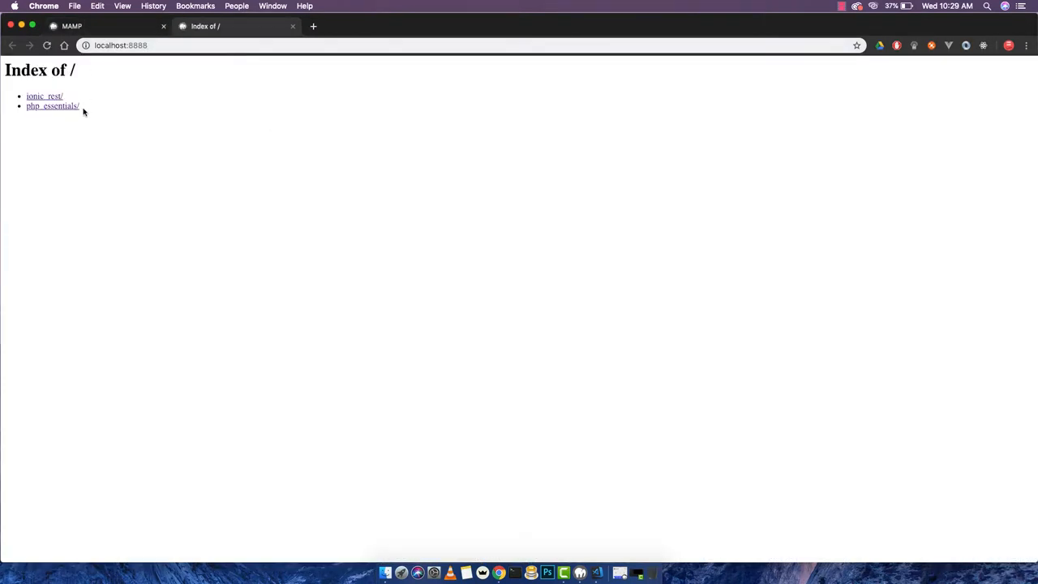
Step: Follow the php_essentials/ link on Chrome's localhost:8888 index page
{"action": "left_click", "coordinate": [52, 107]}
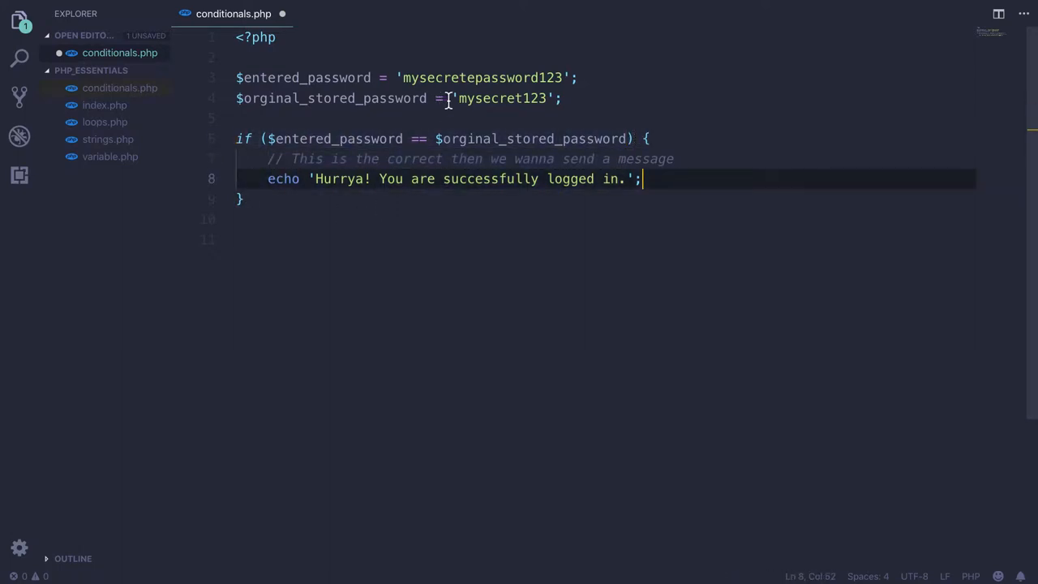
{"action": "left_click", "coordinate": [522, 99]}
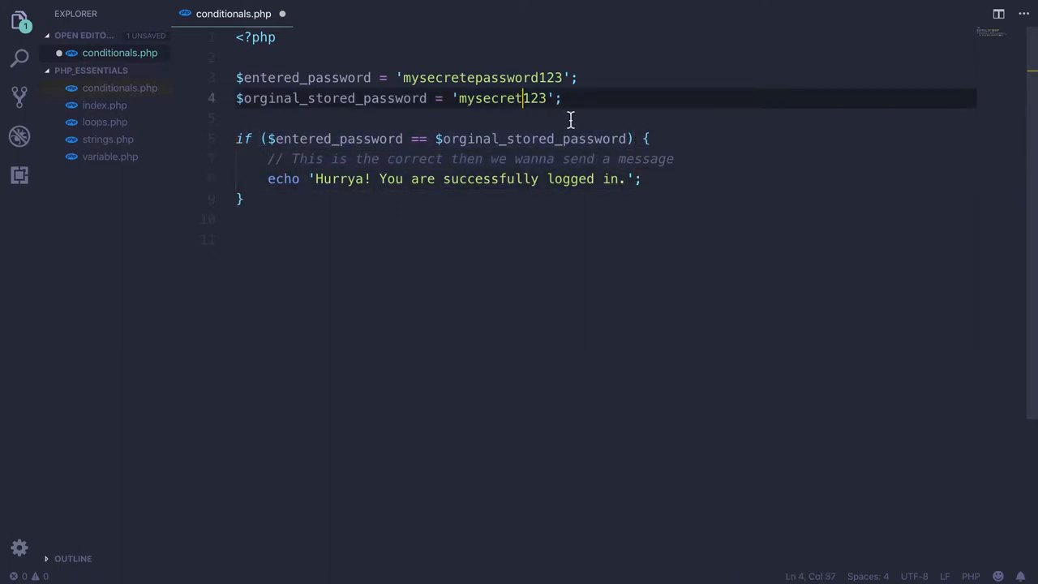
{"action": "mouse_move", "coordinate": [433, 49]}
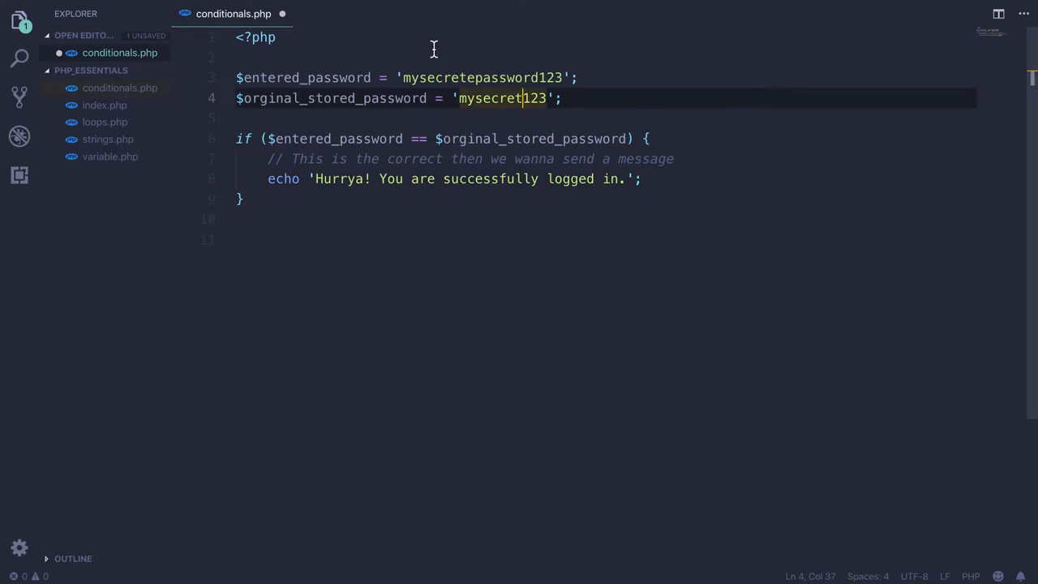
{"action": "type", "text": "password"}
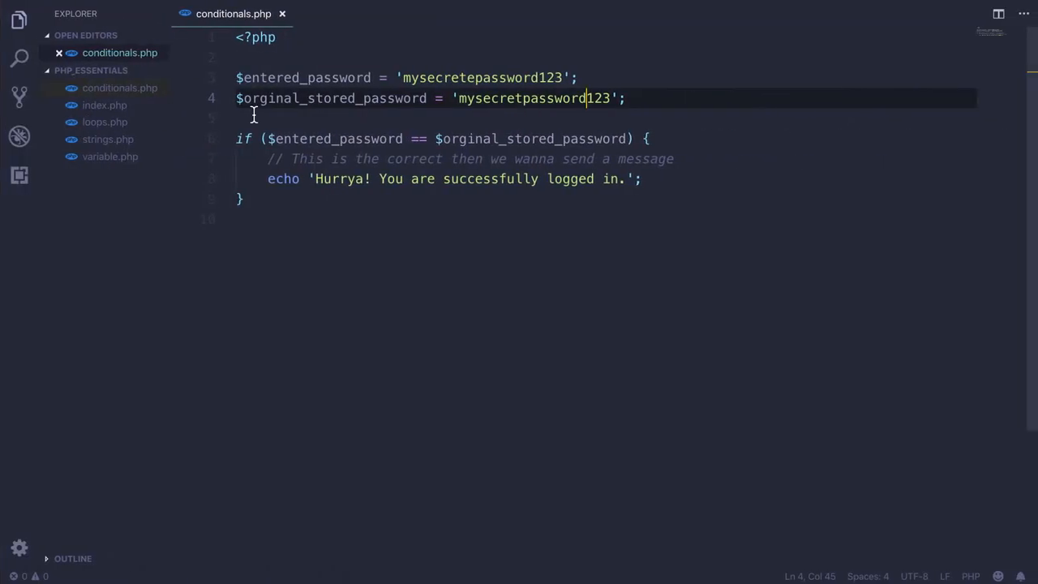
{"action": "mouse_move", "coordinate": [455, 77]}
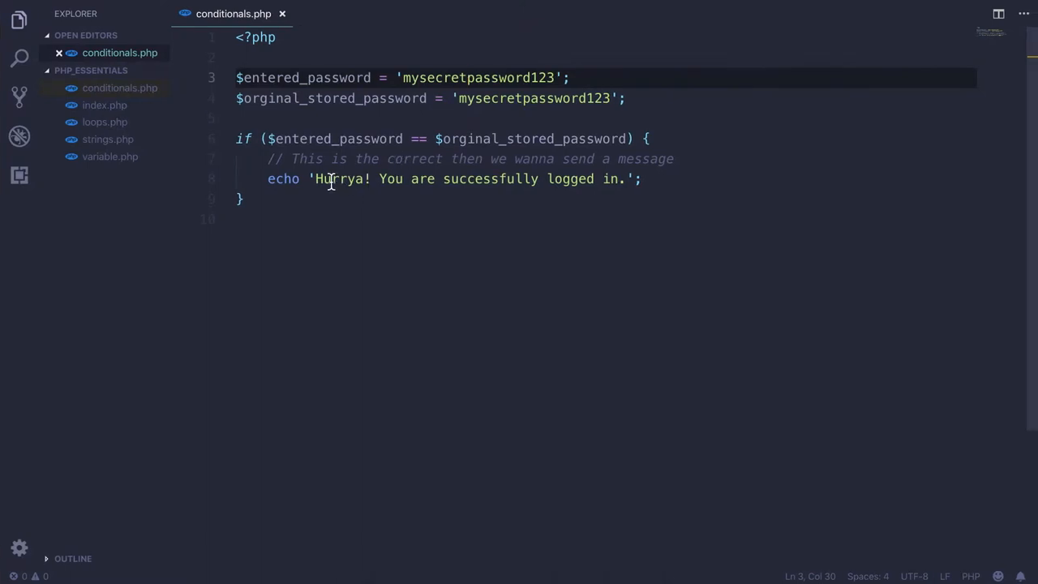
Step: Surround the echoed success message with <h3> and </h3> tags
{"action": "type", "text": "<>"}
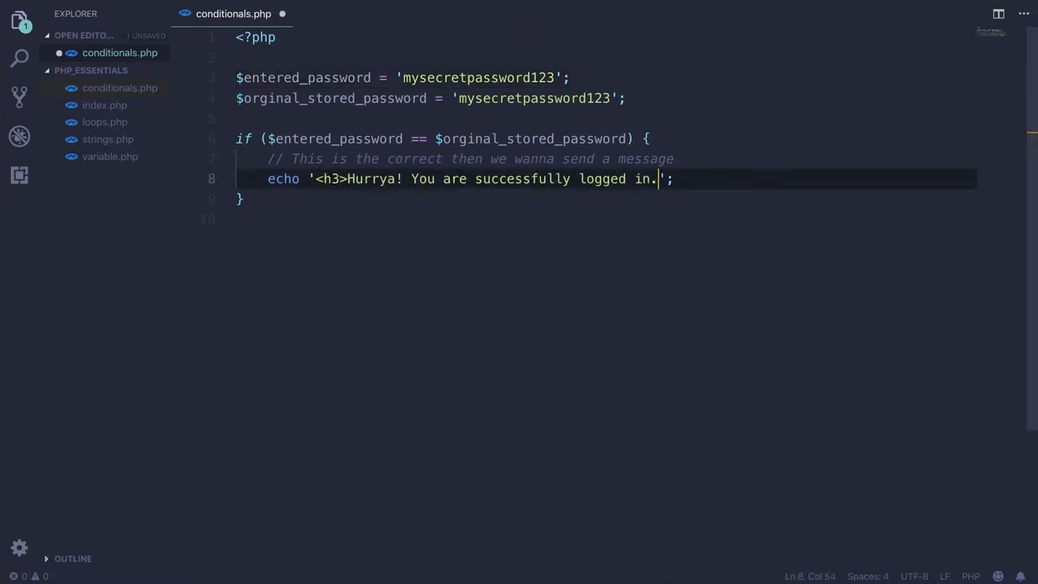
{"action": "type", "text": "</h3>"}
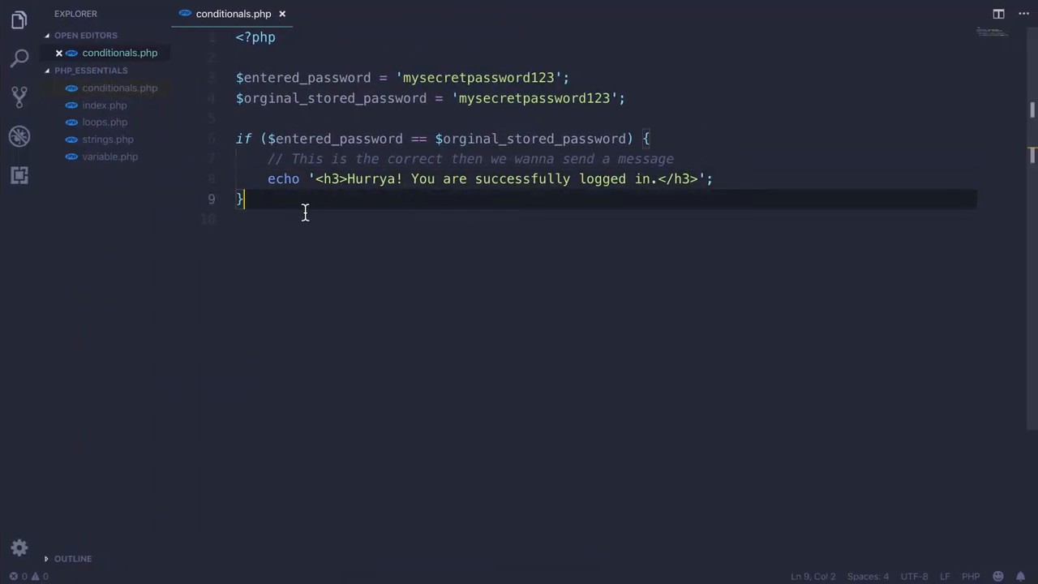
Step: Add a closing ?> and comment out the whole if block with Ctrl+/
{"action": "key", "text": "Enter"}
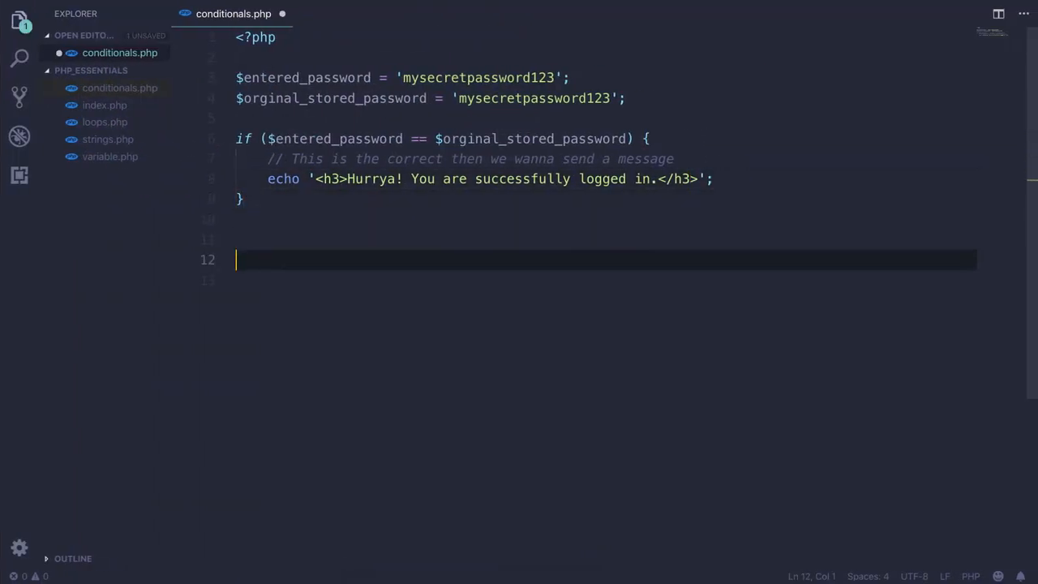
{"action": "type", "text": "?>"}
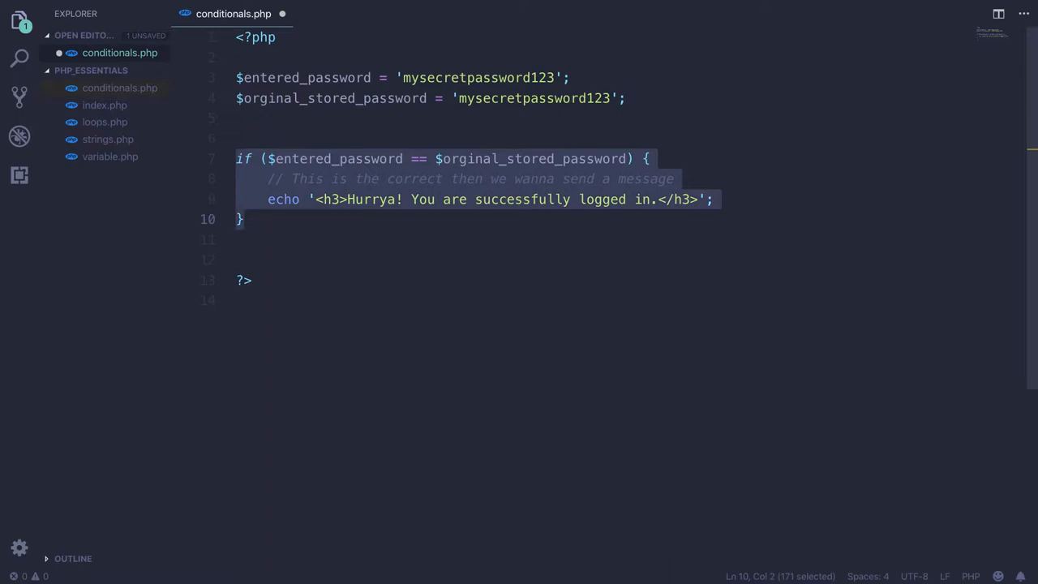
{"action": "key", "text": "ctrl+/"}
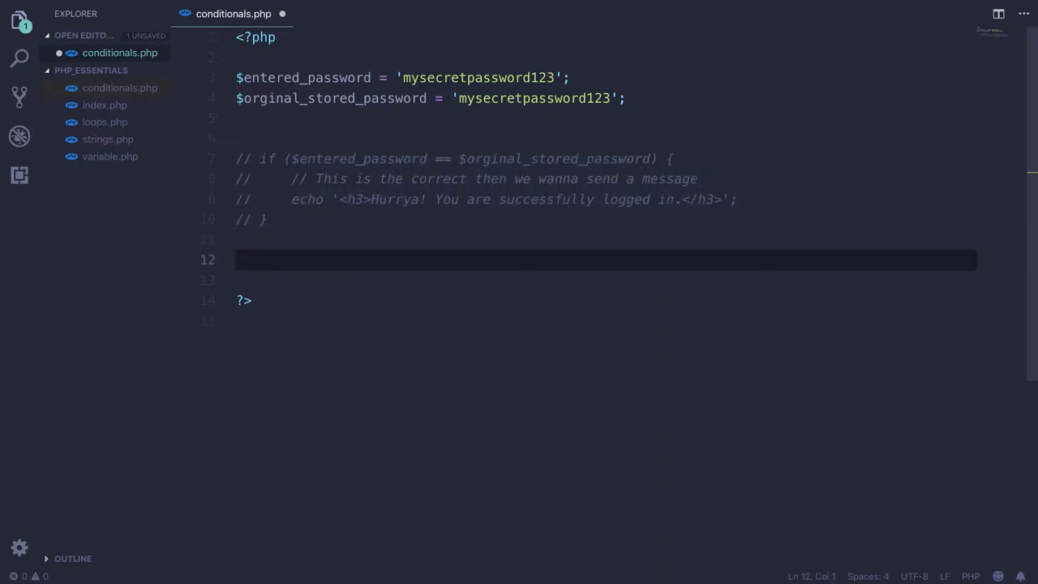
{"action": "mouse_move", "coordinate": [357, 127]}
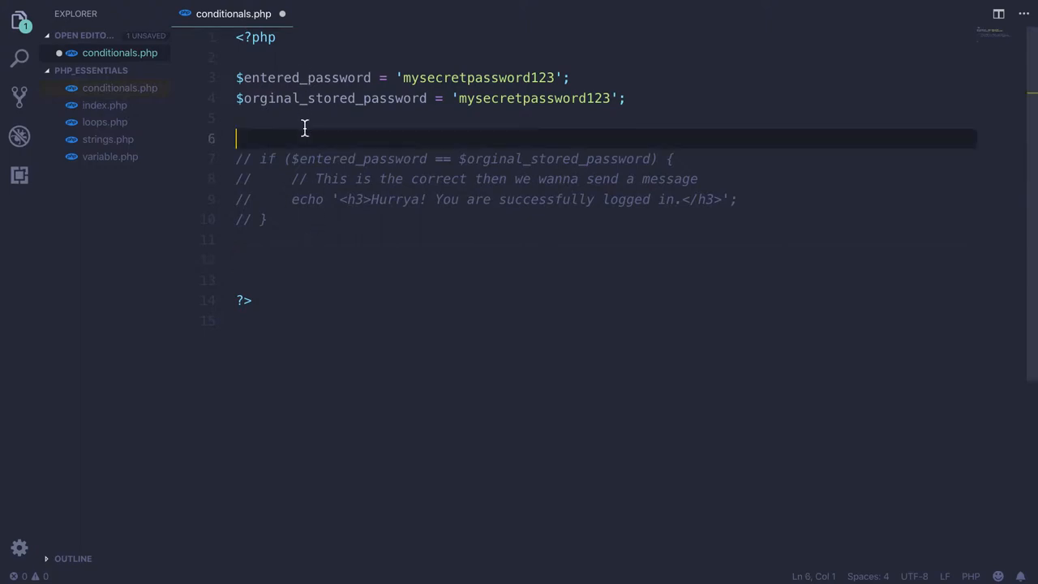
Step: Add // IF CONDITION and // IF ELSE IF headings, plus a blank line under <?php
{"action": "type", "text": "// IF"}
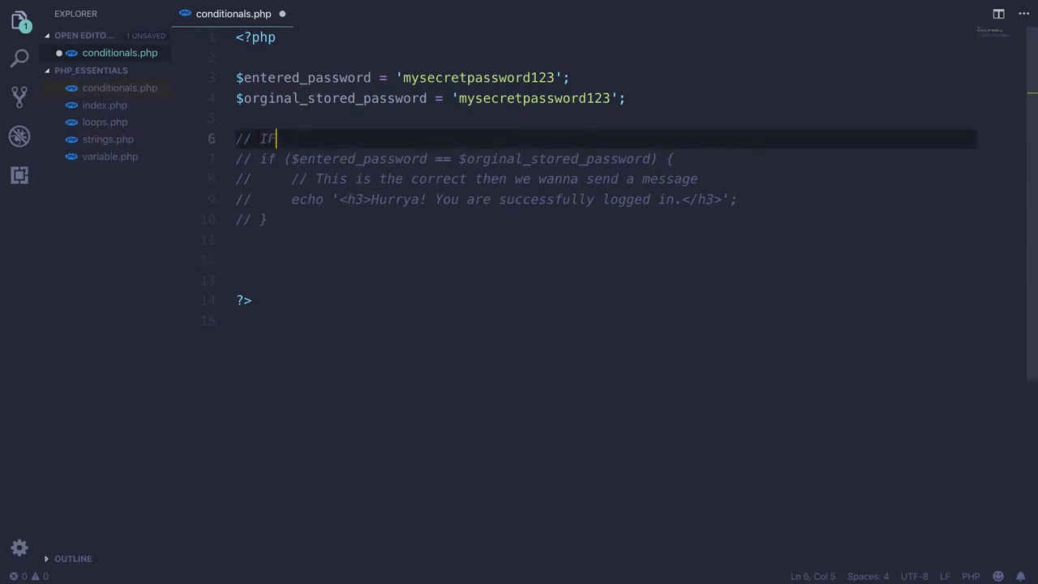
{"action": "type", "text": "CONDITION"}
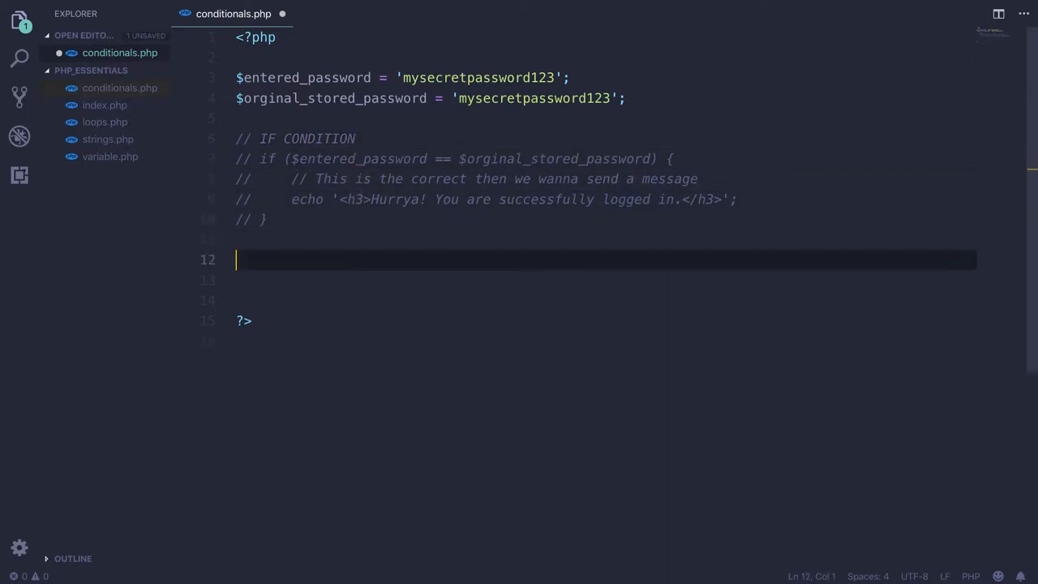
{"action": "type", "text": "// IF"}
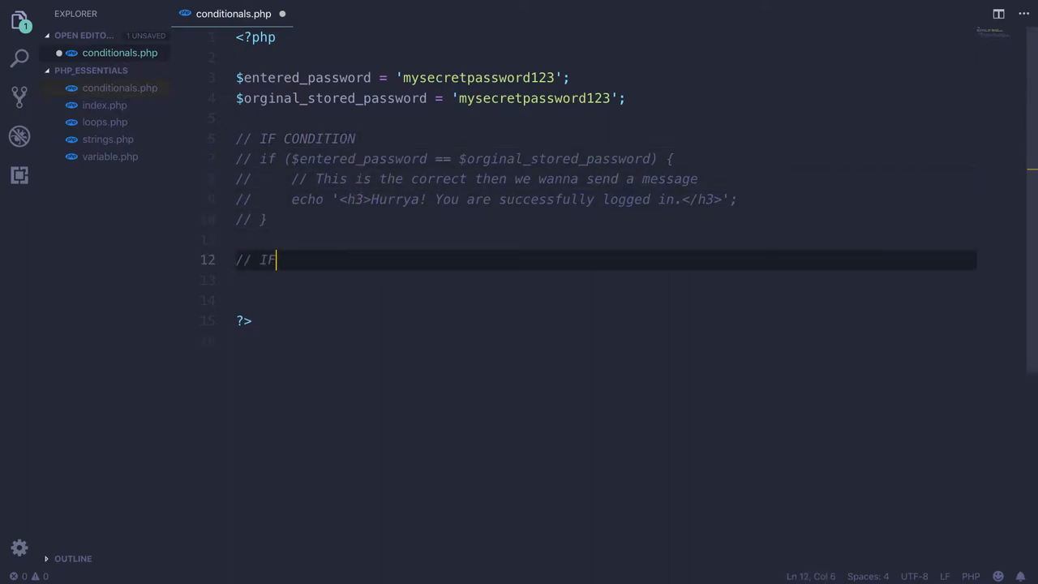
{"action": "type", "text": "ELSE IF"}
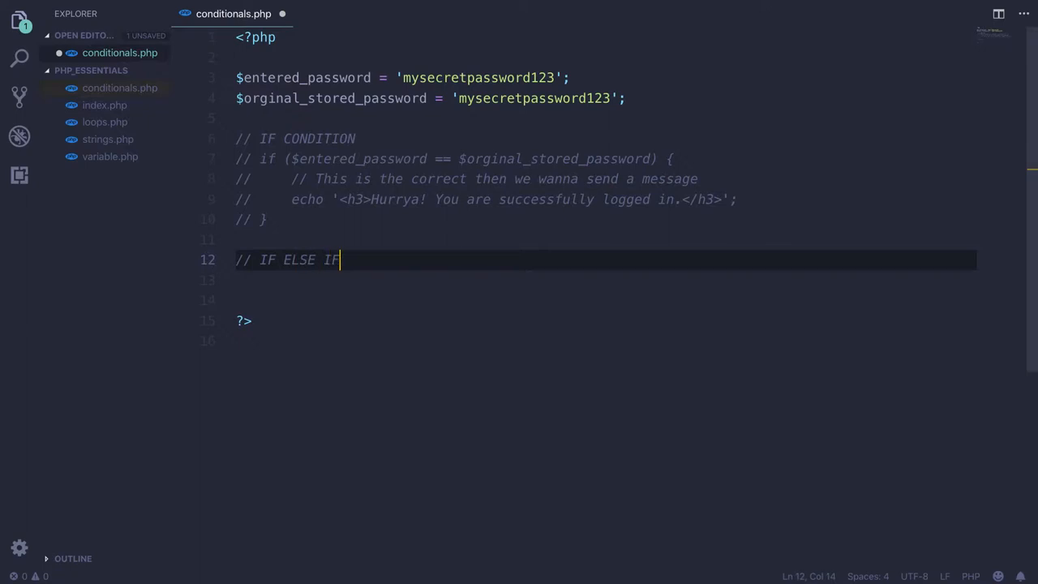
{"action": "key", "text": "Return"}
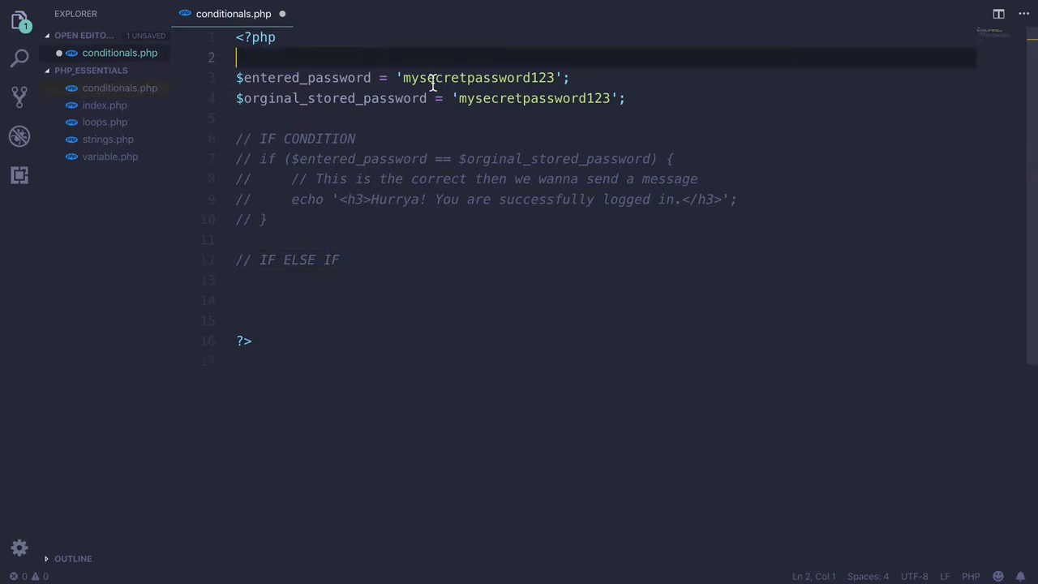
Step: Declare $stored_username = "nandymandy1" and $entered_username = "nandymandy12" at the block top
{"action": "type", "text": "$"}
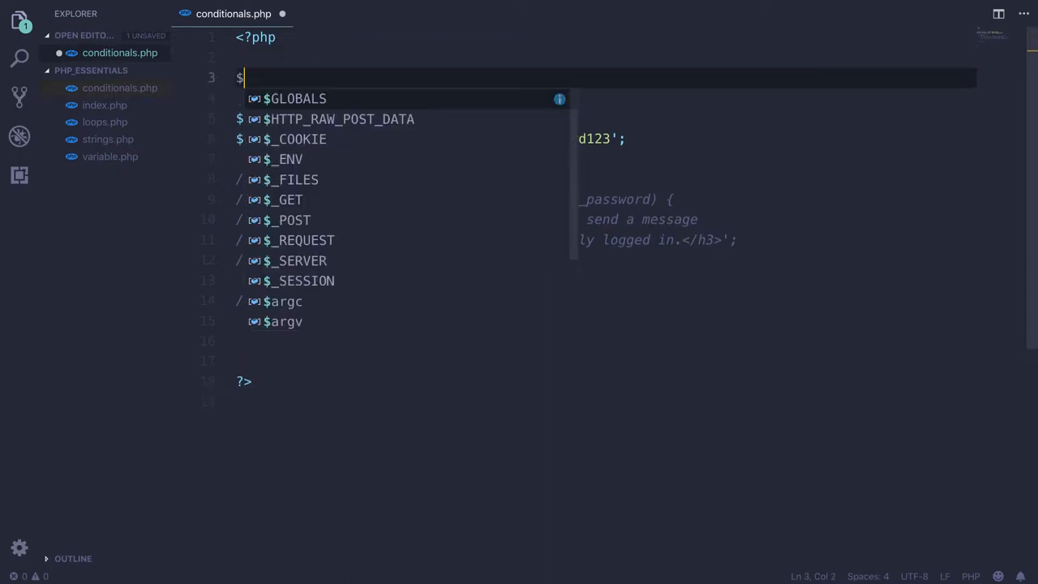
{"action": "type", "text": "stored"}
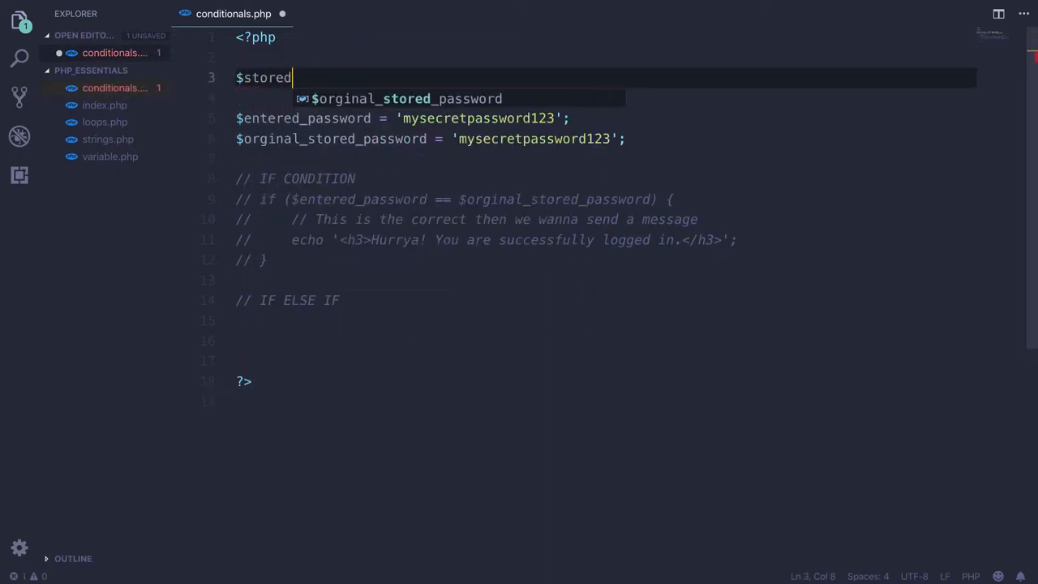
{"action": "type", "text": "_username"}
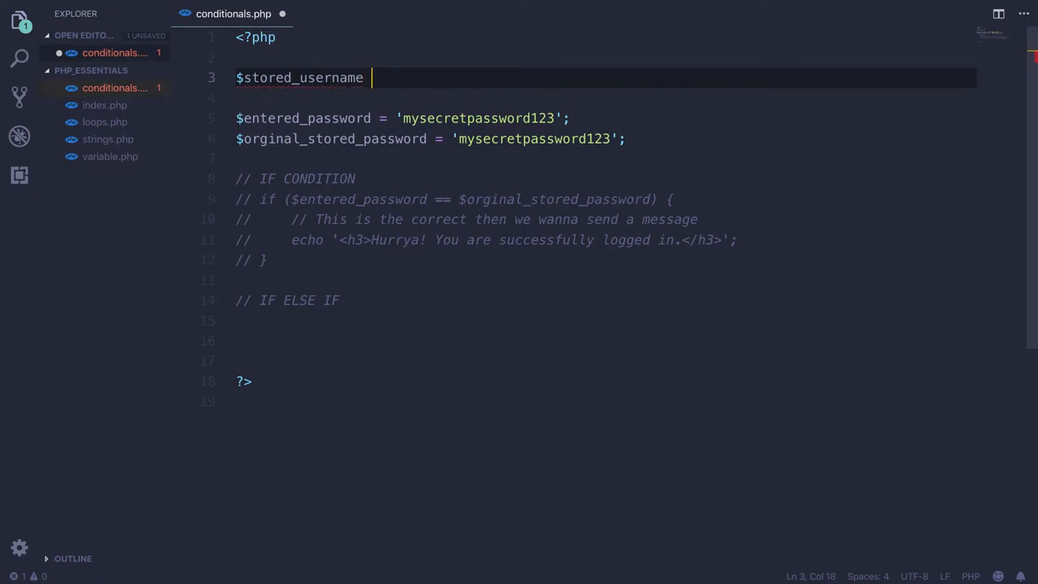
{"action": "type", "text": "= \"nandyman\""}
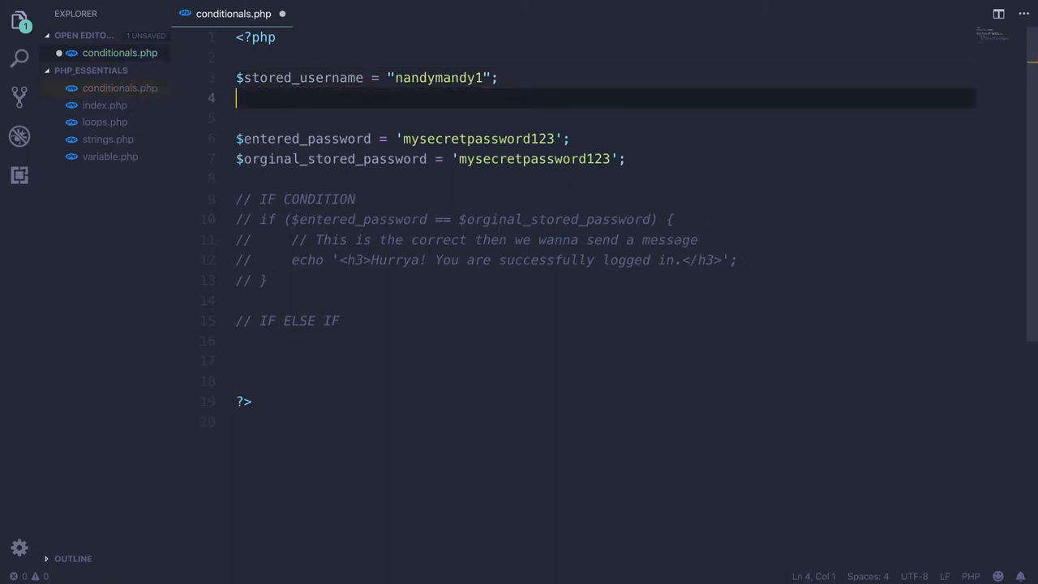
{"action": "type", "text": "$entered"}
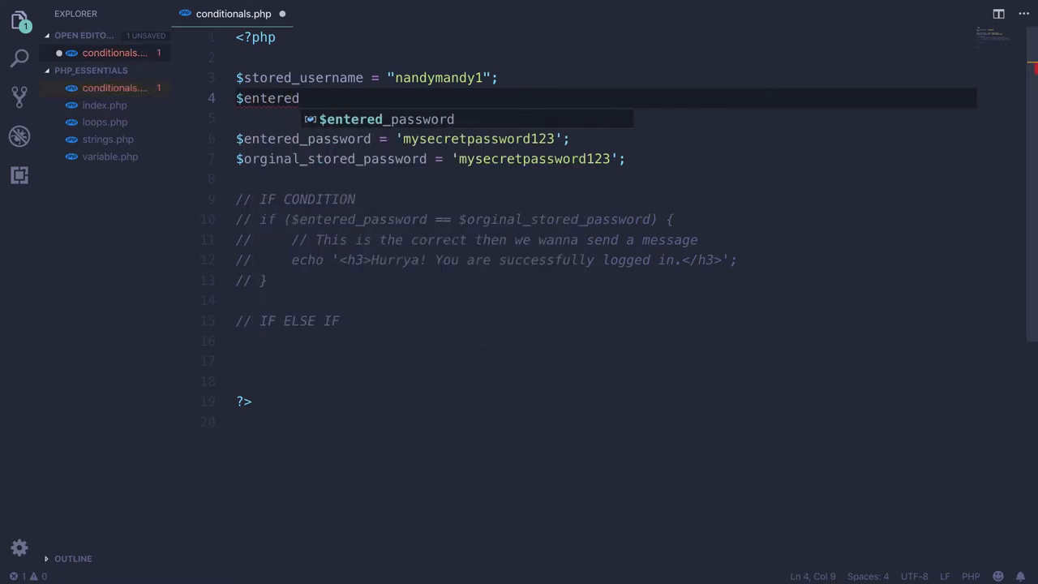
{"action": "type", "text": "_username"}
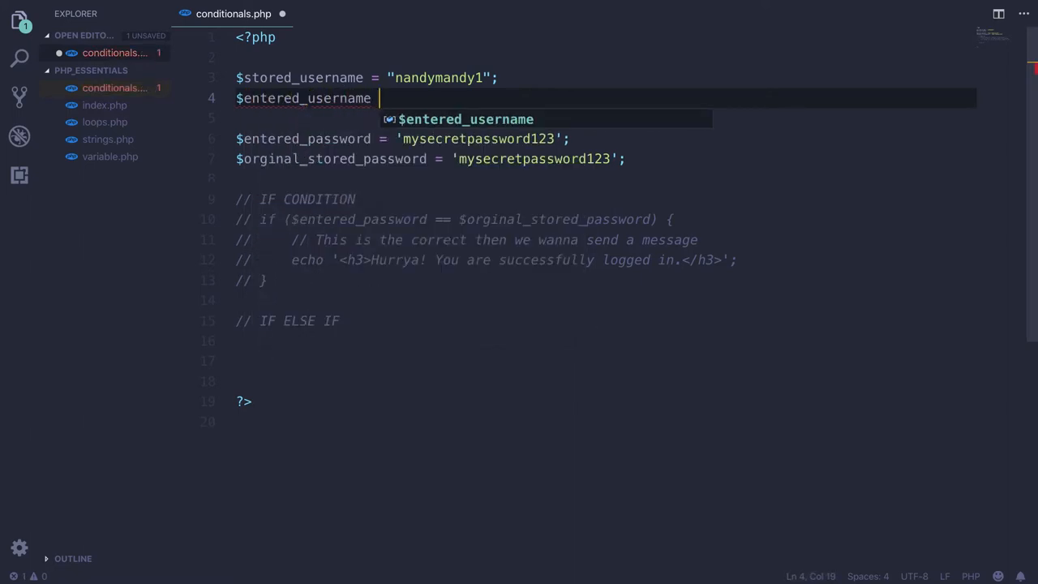
{"action": "type", "text": "= \"\""}
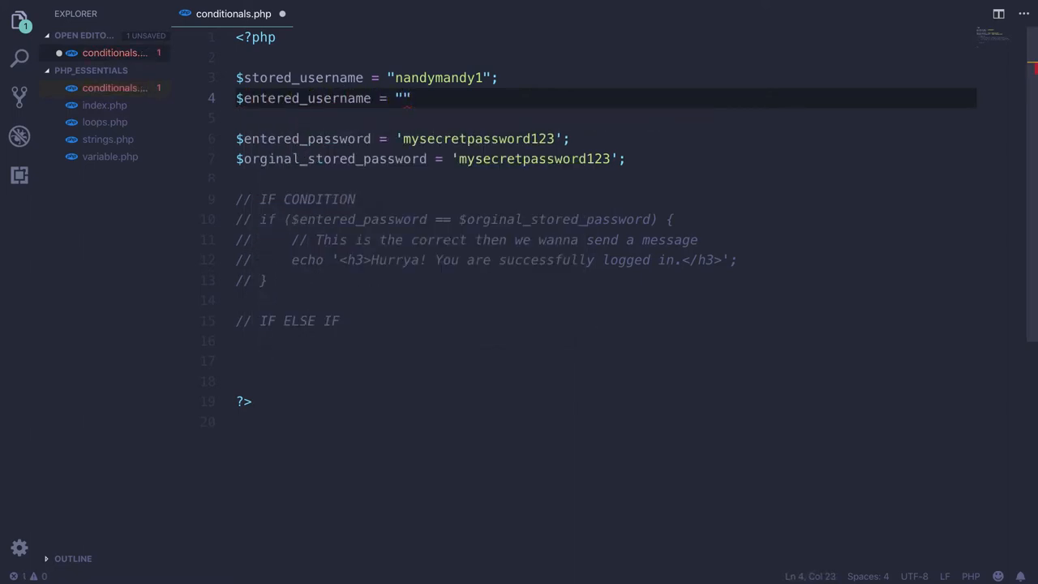
{"action": "type", "text": "nn"}
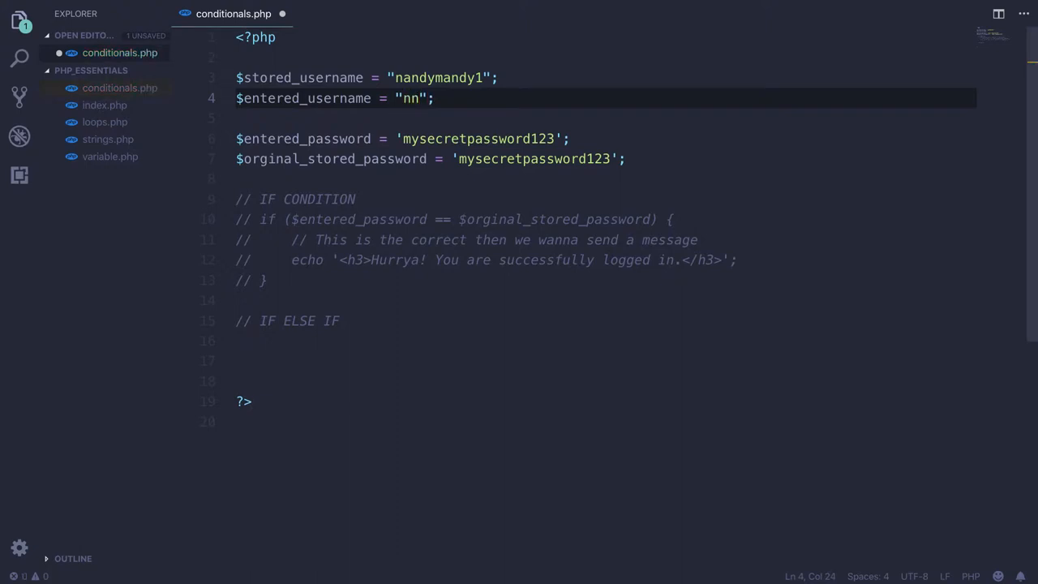
{"action": "type", "text": "andymandy12"}
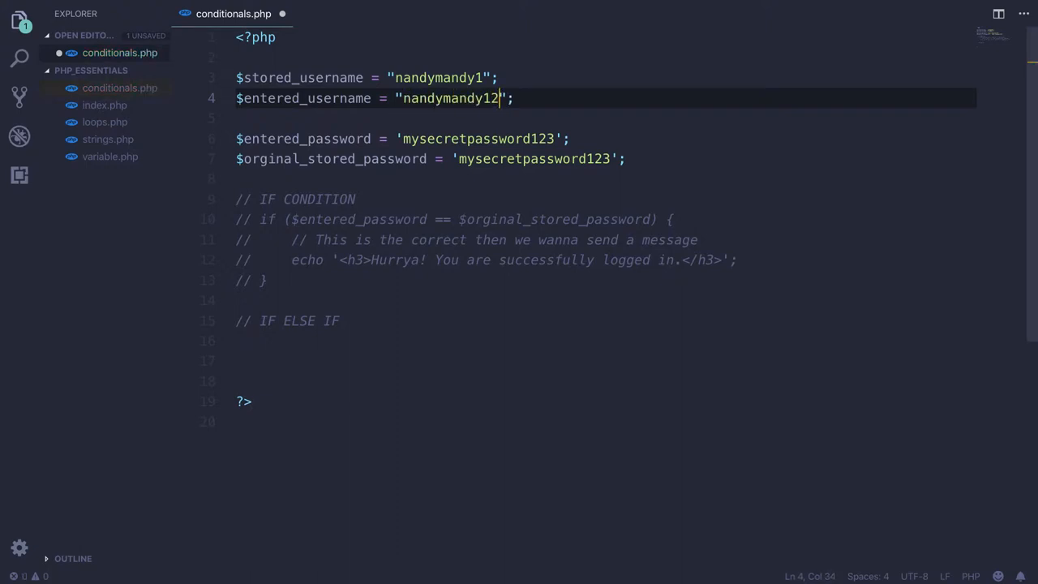
{"action": "left_click", "coordinate": [498, 259]}
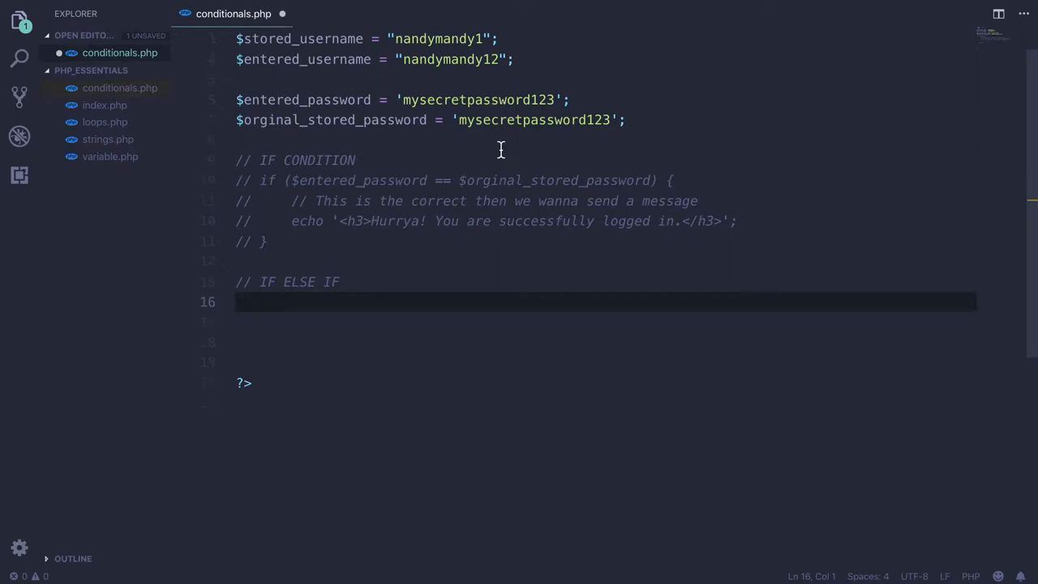
Step: Write if ($entered_username == $stored_username) with a '// I wanna check for the password' comment and an empty else
{"action": "type", "text": "if(){"}
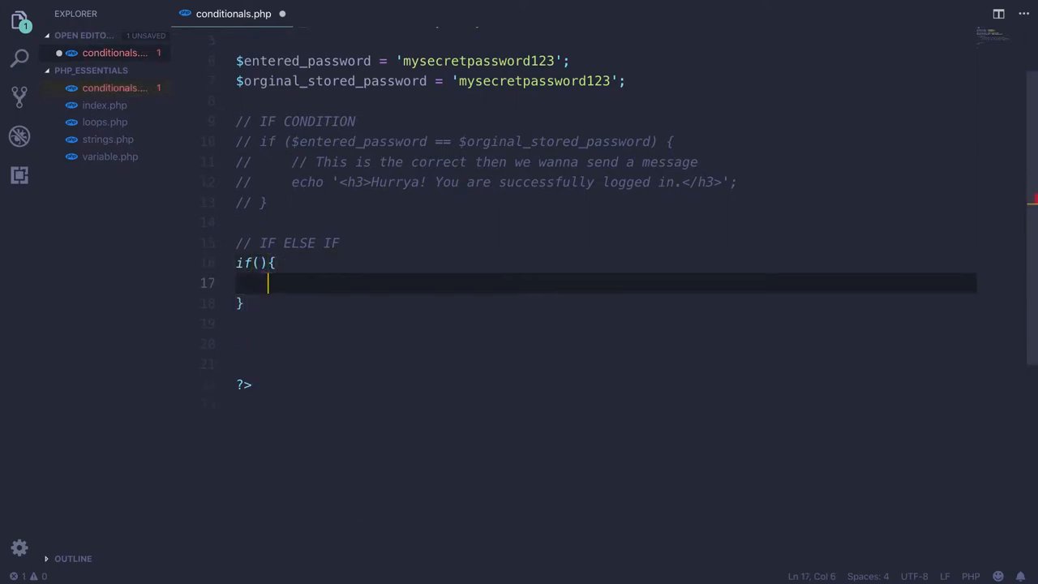
{"action": "type", "text": "$entered_usrname ==="}
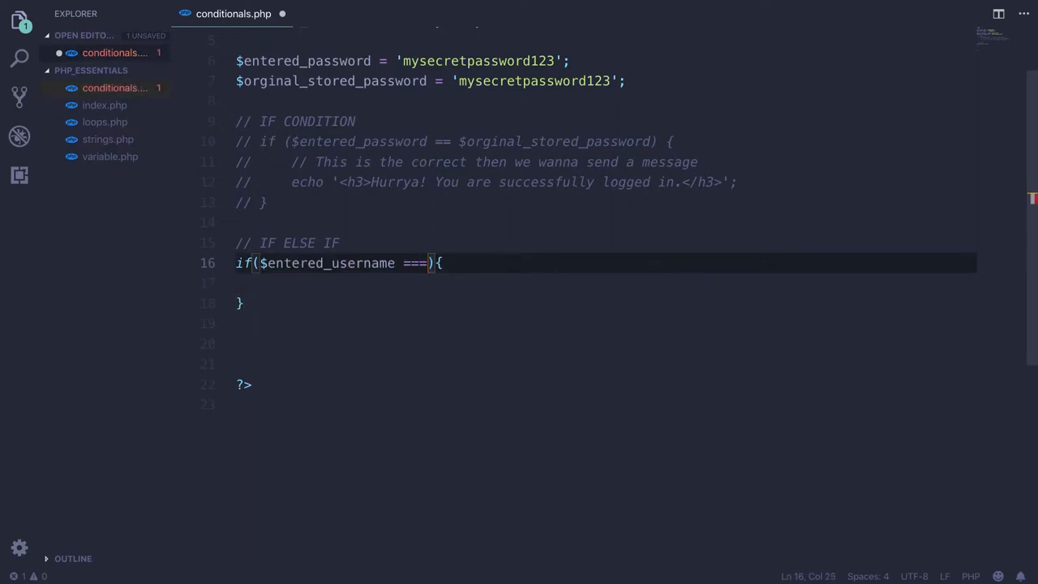
{"action": "type", "text": "$"}
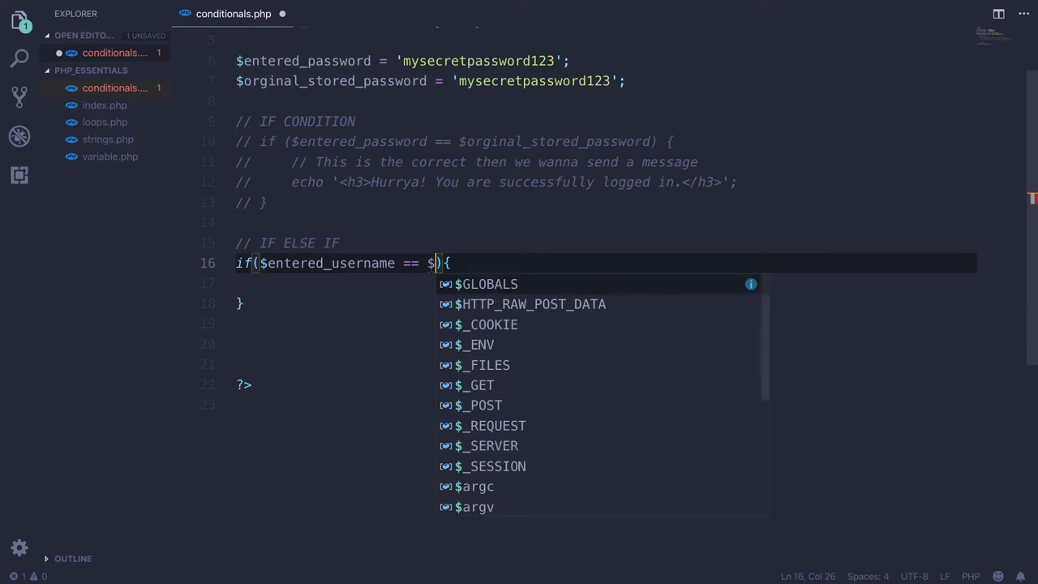
{"action": "type", "text": "stored_username"}
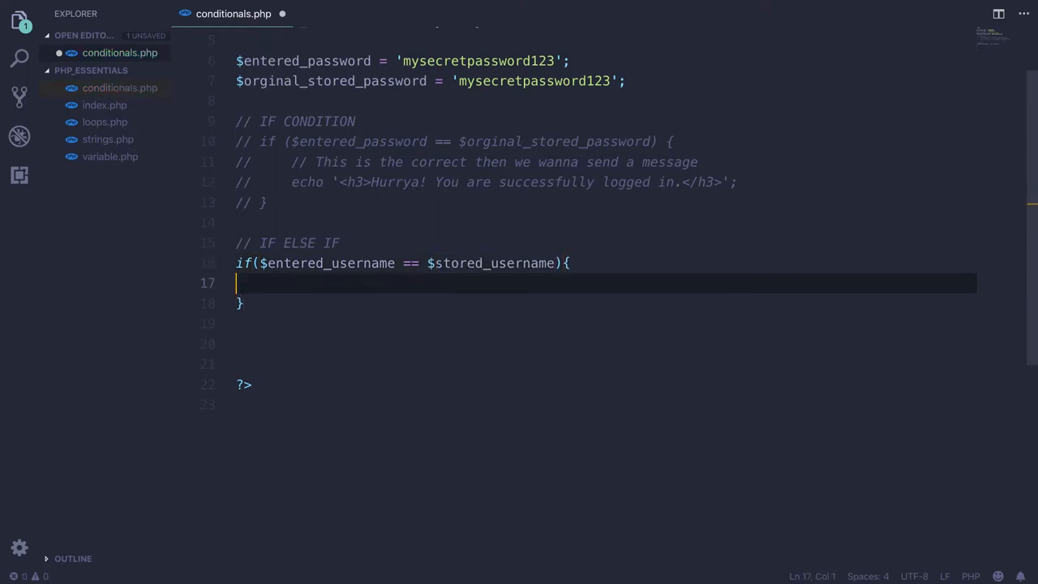
{"action": "type", "text": "//"}
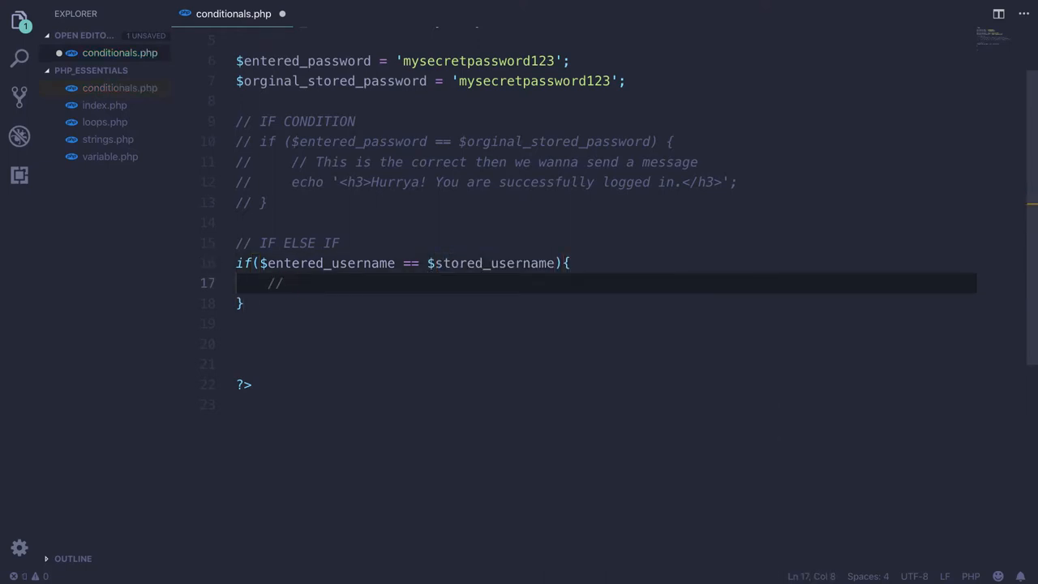
{"action": "type", "text": "I wanna ch"}
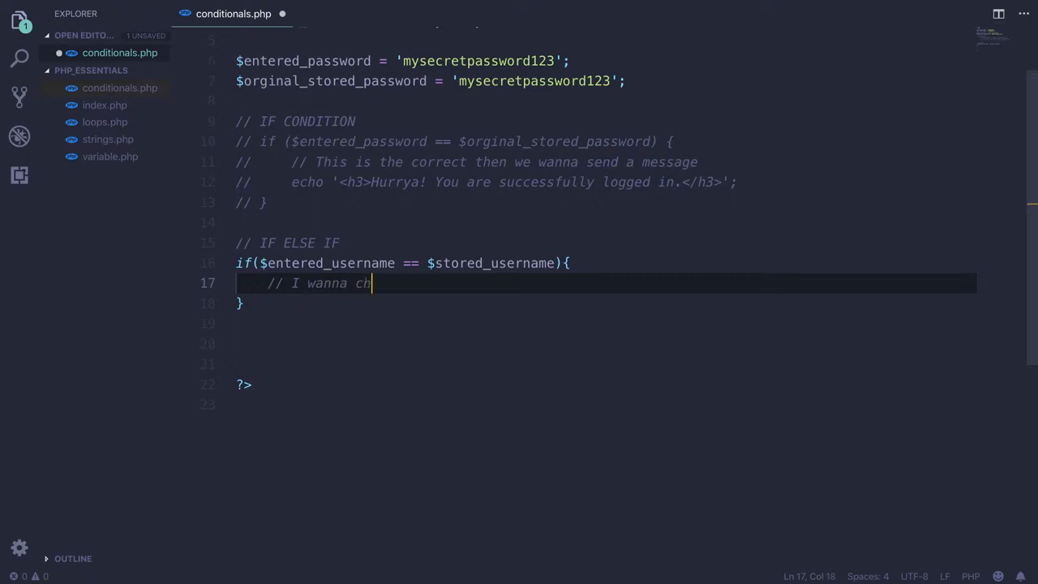
{"action": "type", "text": "eck for the password"}
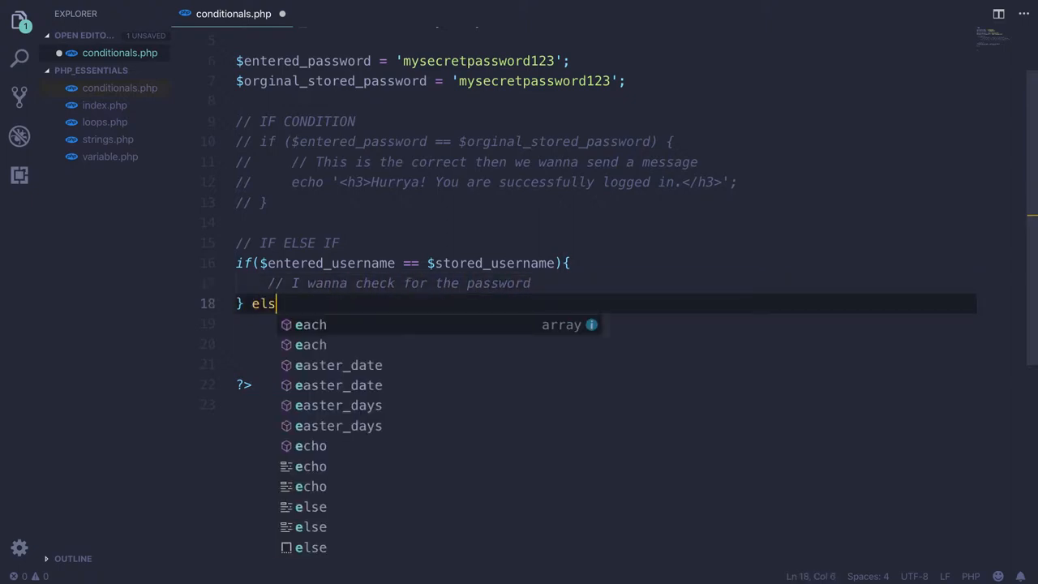
{"action": "type", "text": "el"}
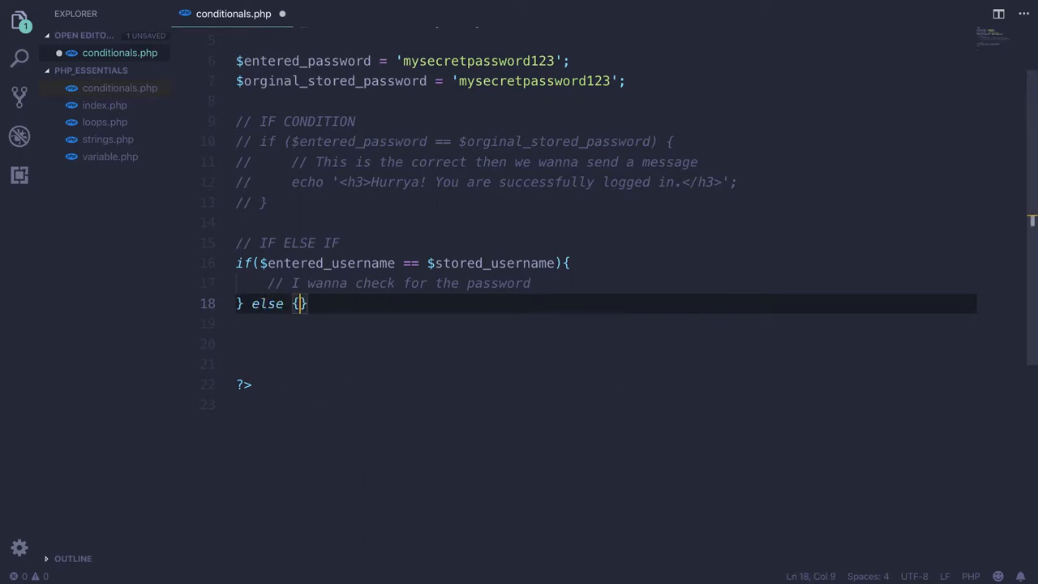
{"action": "key", "text": "Enter"}
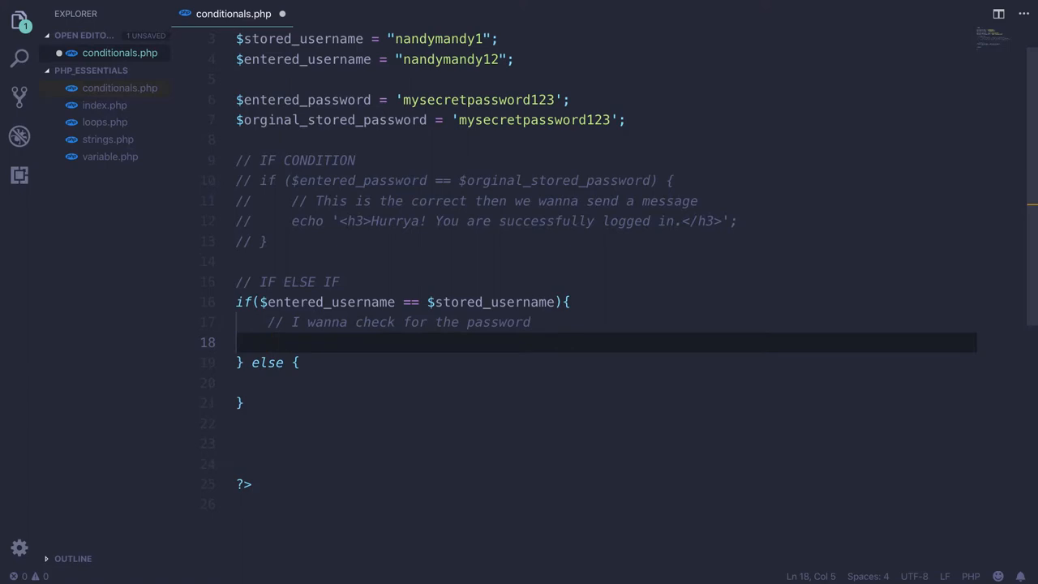
Step: Add a nested if comparing $entered_password inside the username check
{"action": "type", "text": "if(){"}
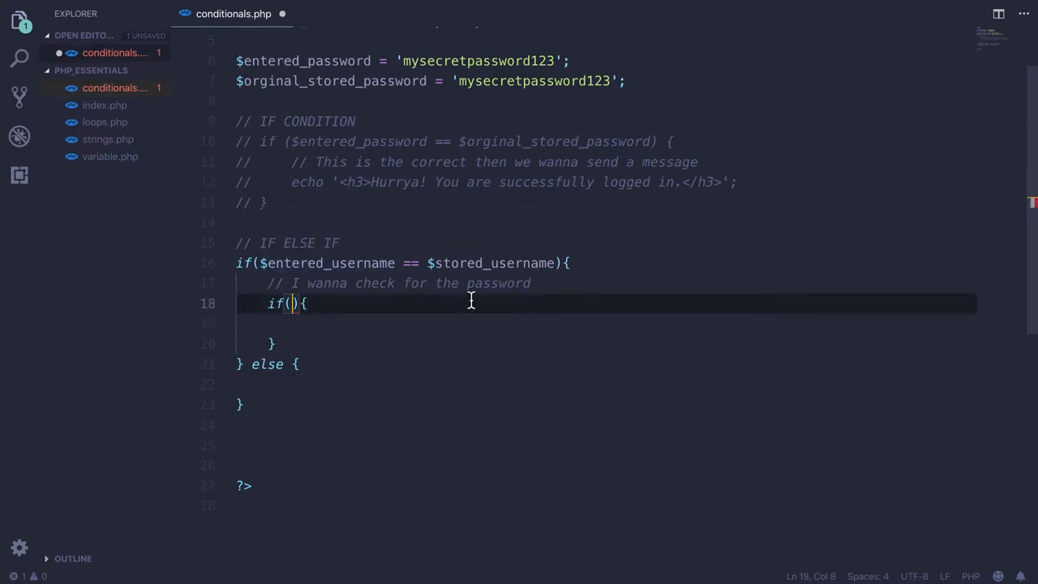
{"action": "type", "text": "$entered_password"}
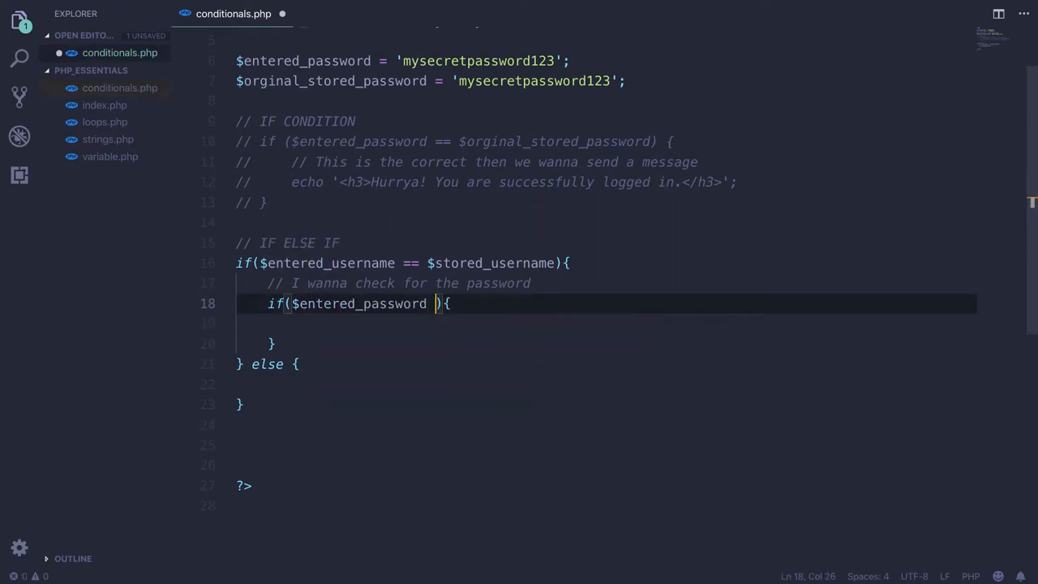
{"action": "type", "text": "== $n"}
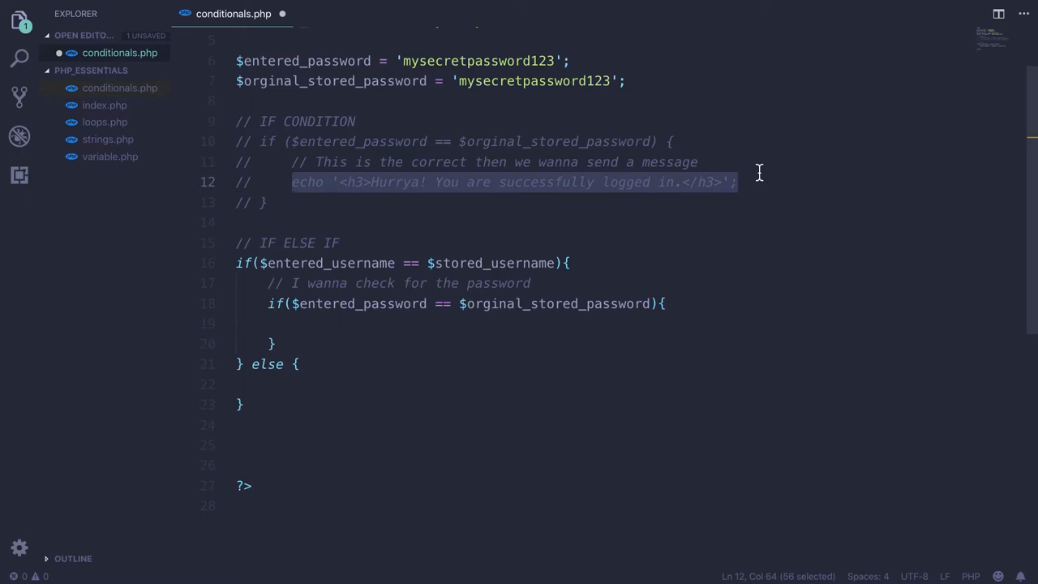
{"action": "left_click", "coordinate": [442, 323]}
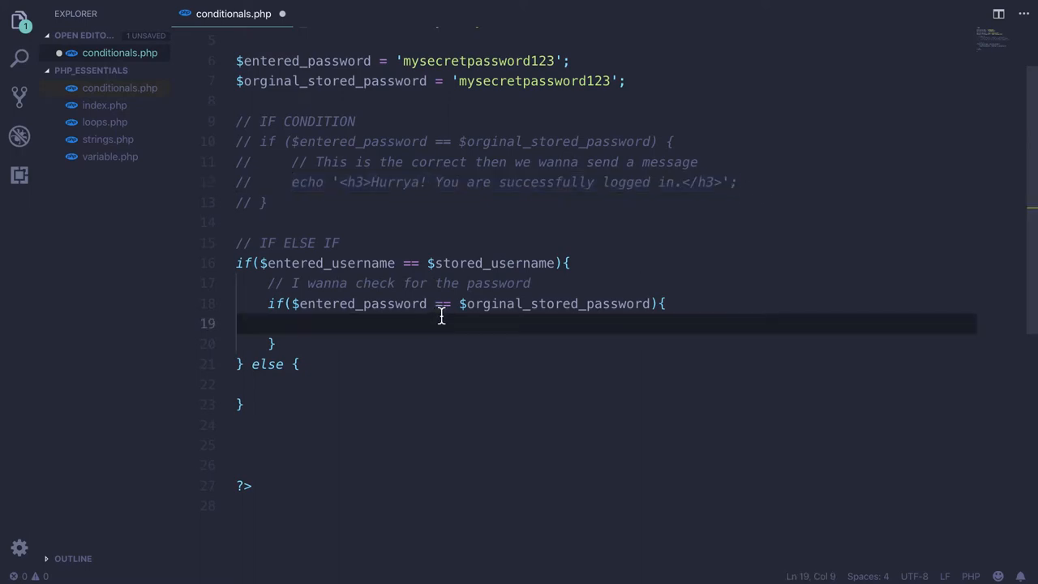
Step: Echo the 'You are successfully logged in.' message and a 'user not found.' message, then save
{"action": "type", "text": "echo '<h3>Hurrya! You are successfully logged in.</h3>';"}
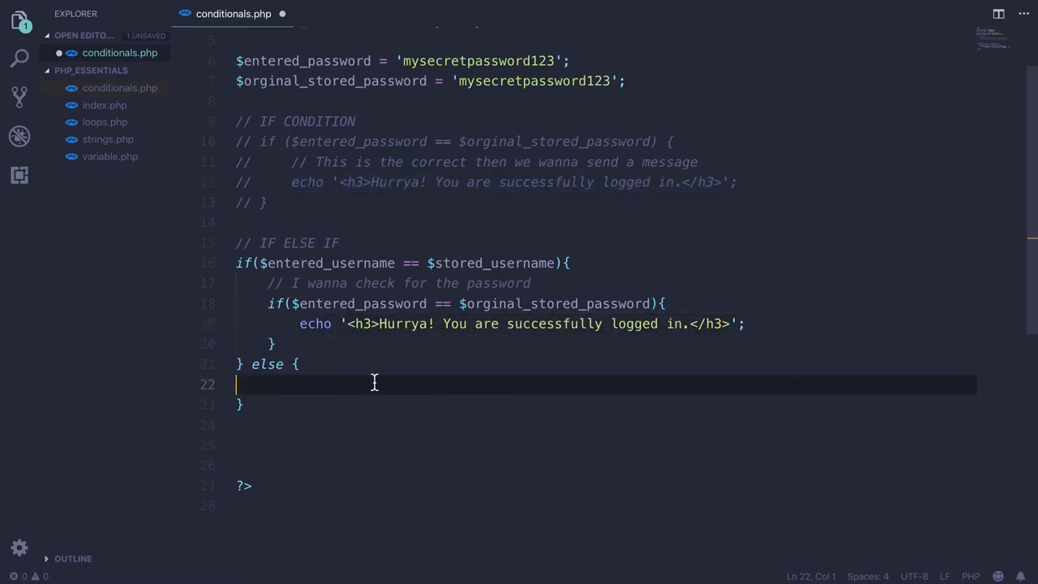
{"action": "type", "text": "echo '<h3>Hurrya! You are successfully logged in.</h3>';"}
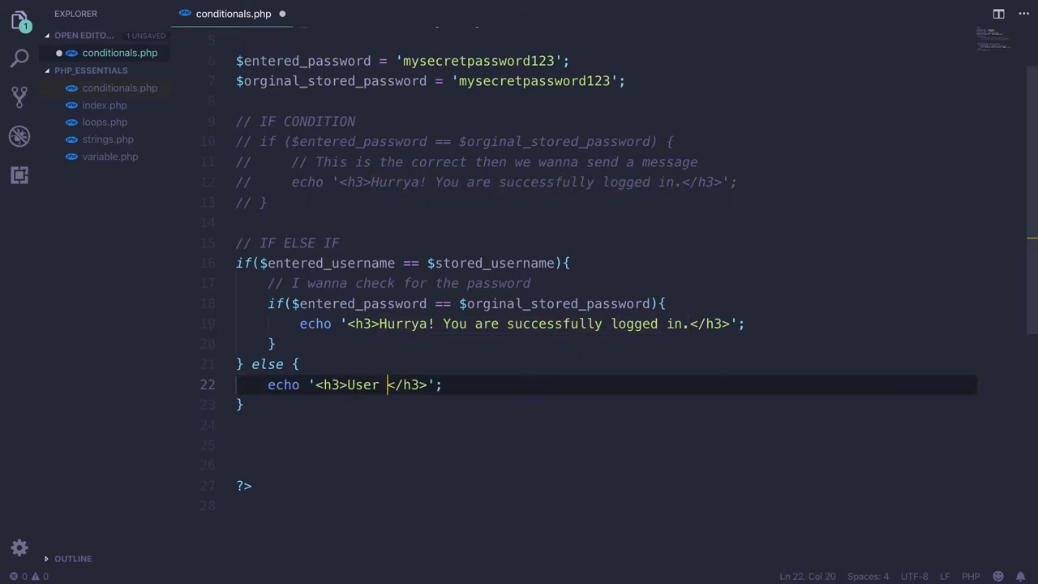
{"action": "type", "text": "with that username"}
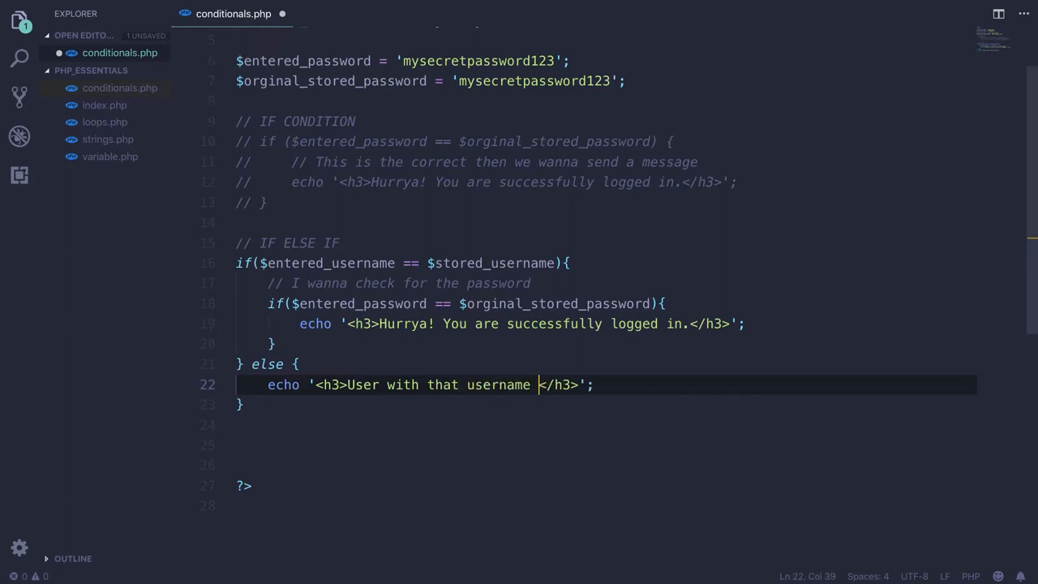
{"action": "type", "text": "is not"}
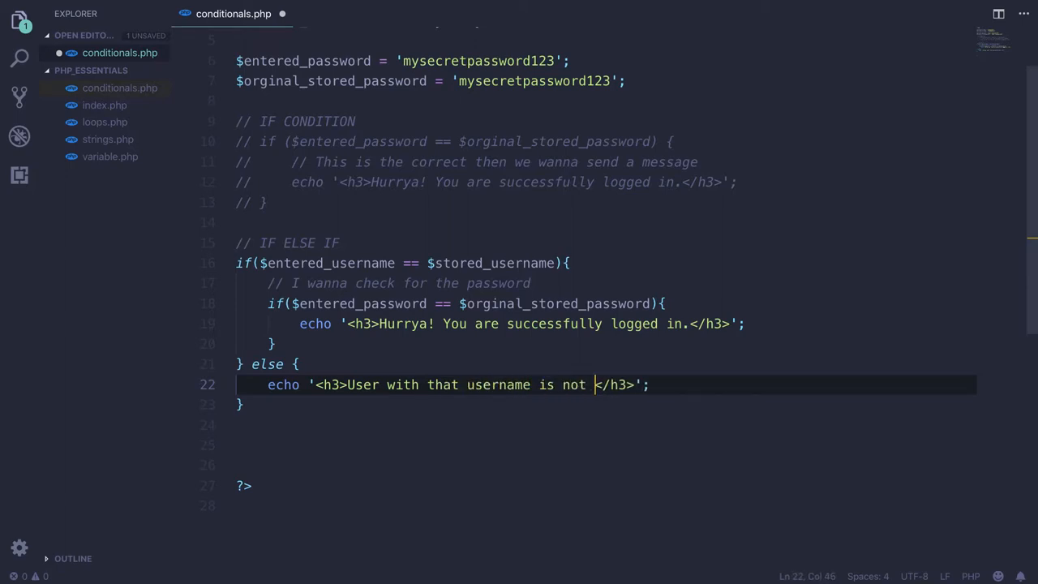
{"action": "type", "text": "found."}
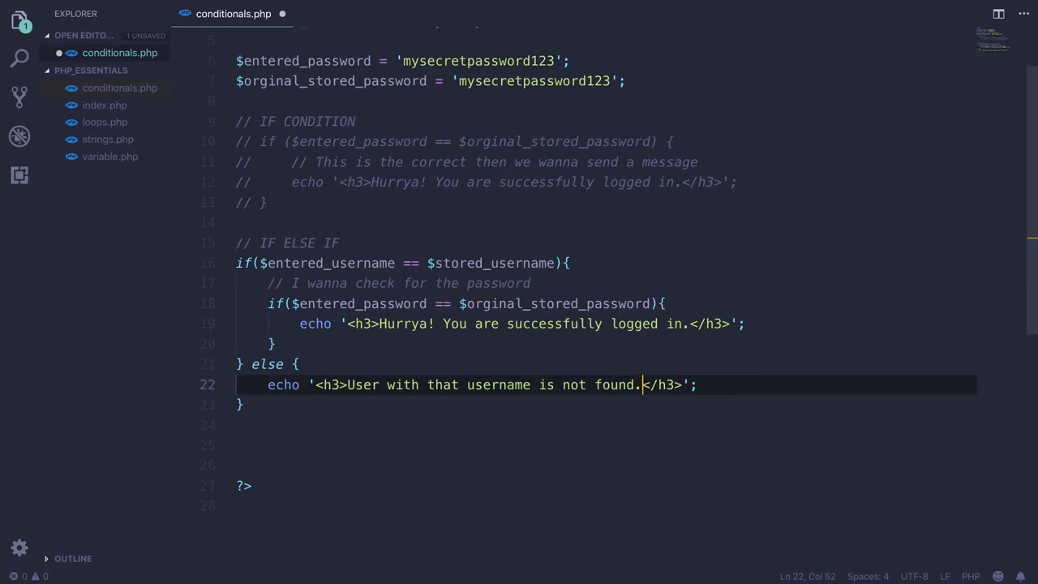
{"action": "key", "text": "ctrl+s"}
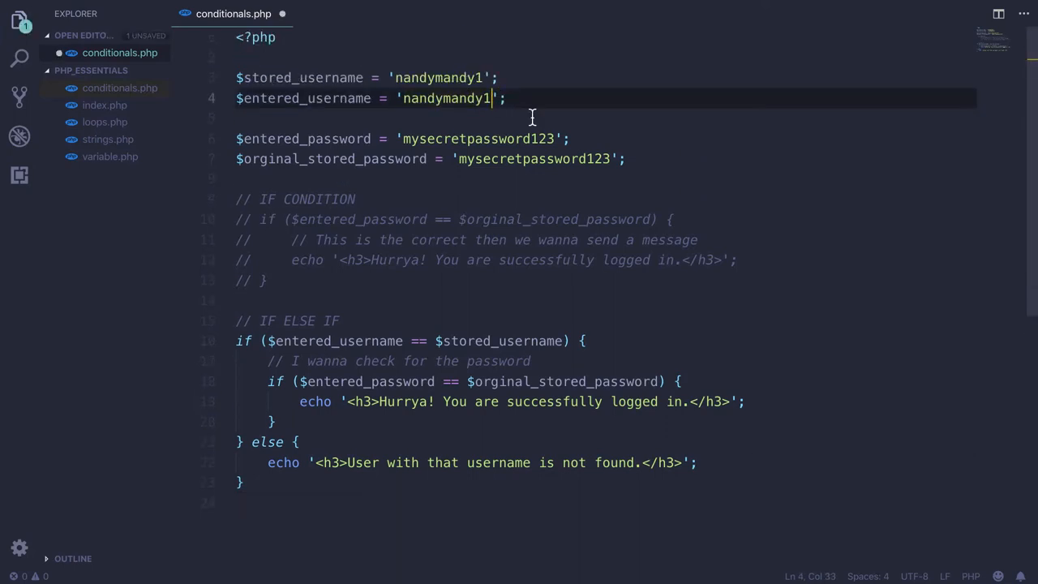
{"action": "key", "text": "ctrl+s"}
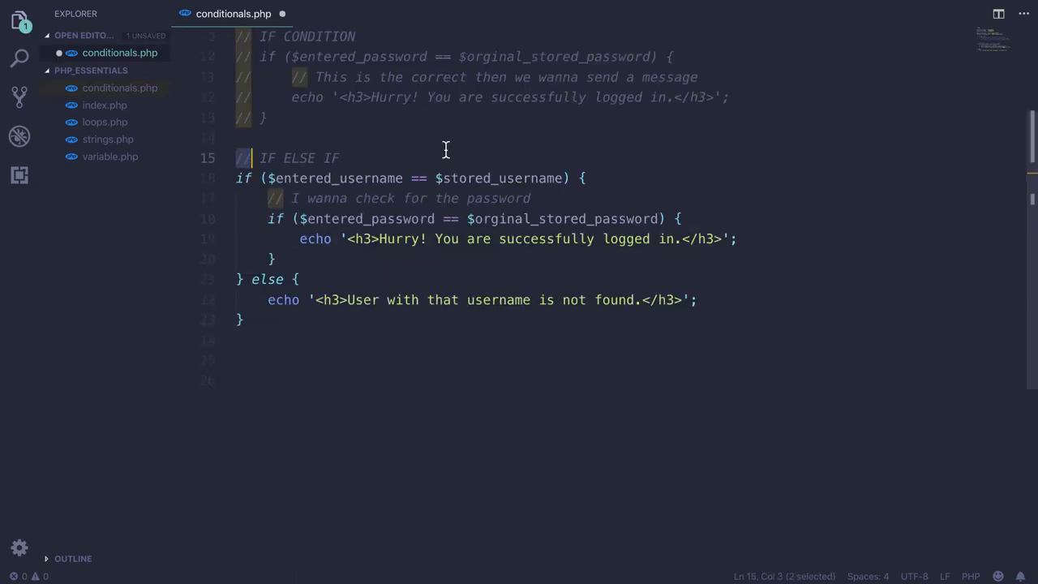
Step: Delete the stray slash and extra blank lines, leaving blank line 25 for new code
{"action": "type", "text": "/"}
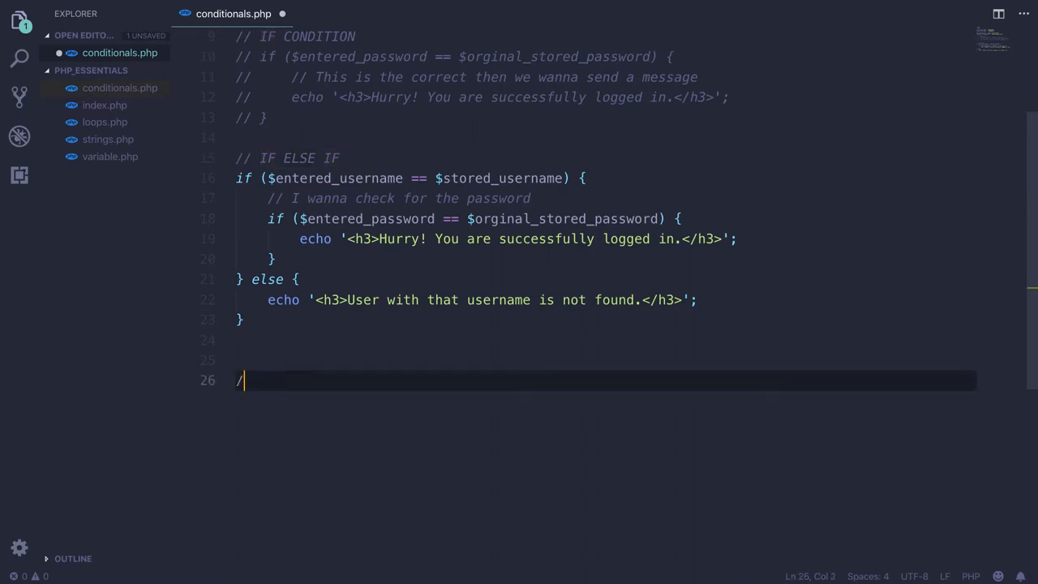
{"action": "key", "text": "Backspace"}
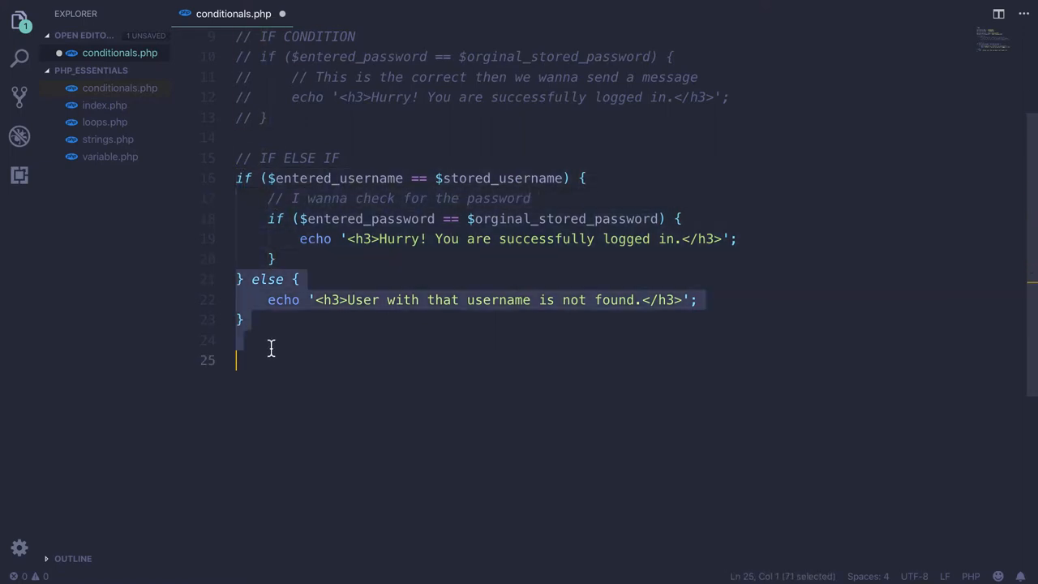
{"action": "left_click", "coordinate": [354, 360]}
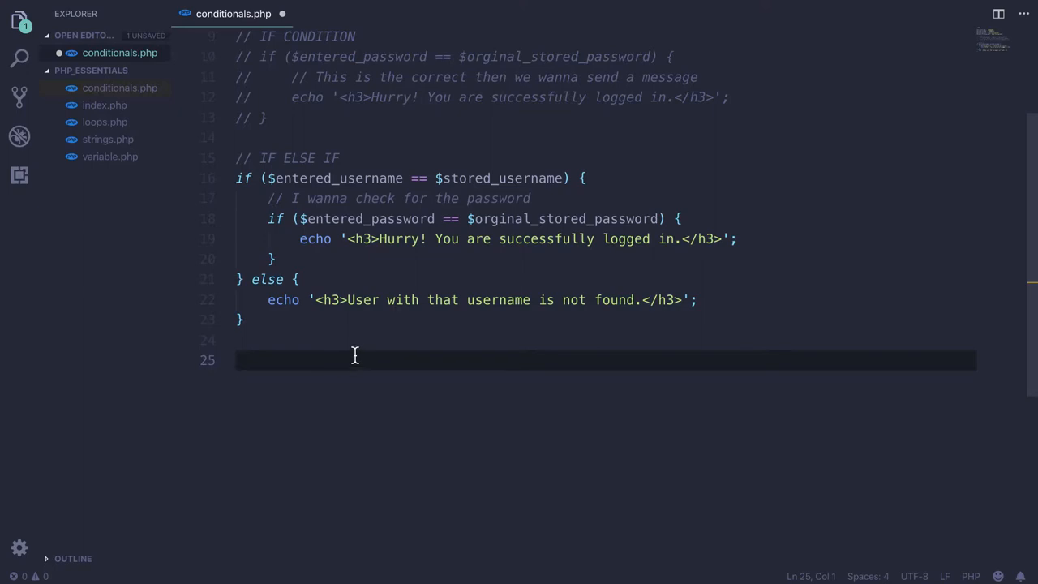
{"action": "scroll", "scroll_direction": "up", "scroll_amount": 3}
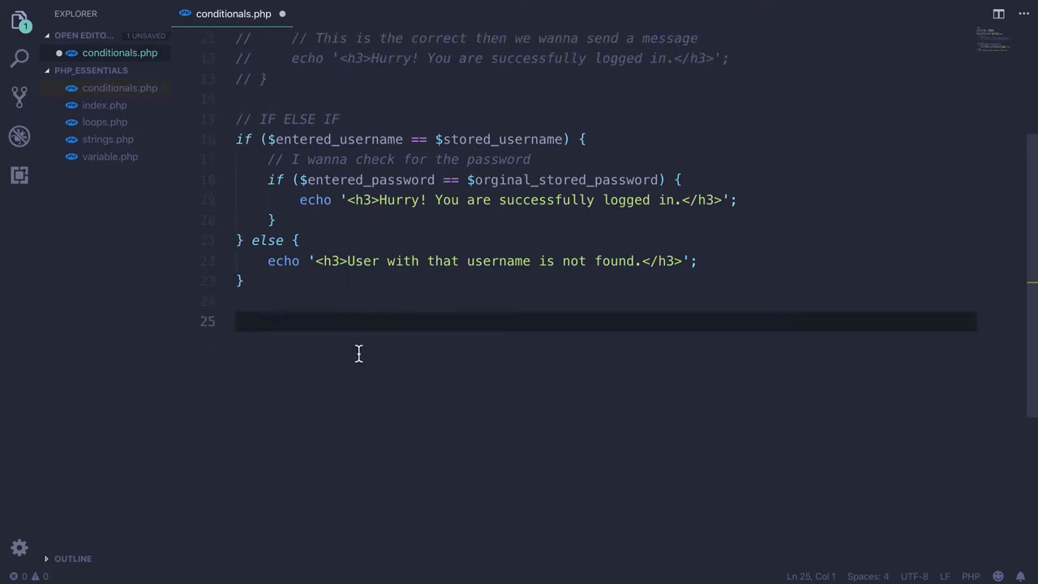
Step: Set $username to 'admin' and add an if on $stored_username echoing 'Hurry! You are successfully logged in.'
{"action": "type", "text": "$"}
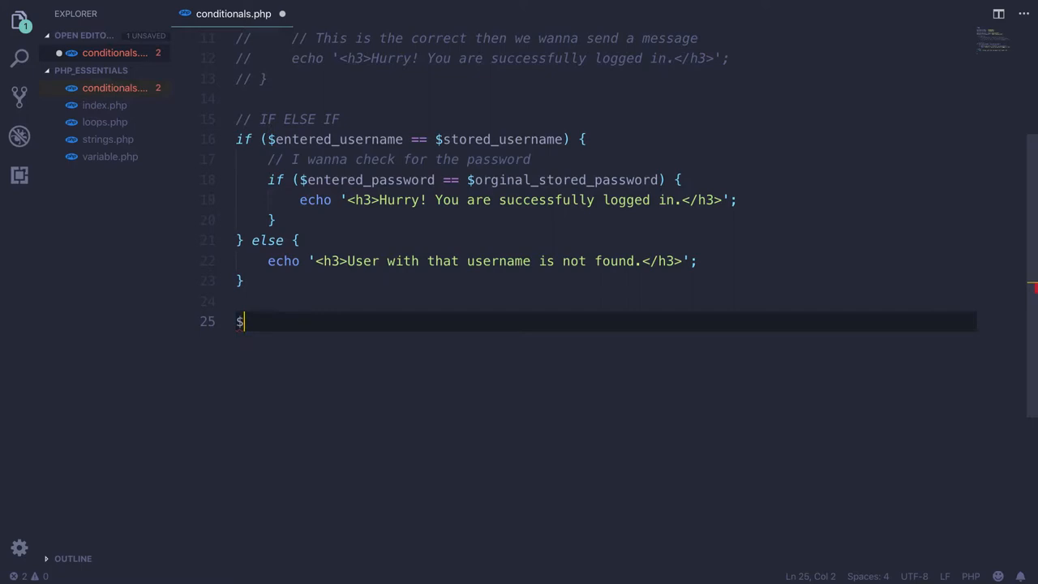
{"action": "type", "text": "username ="}
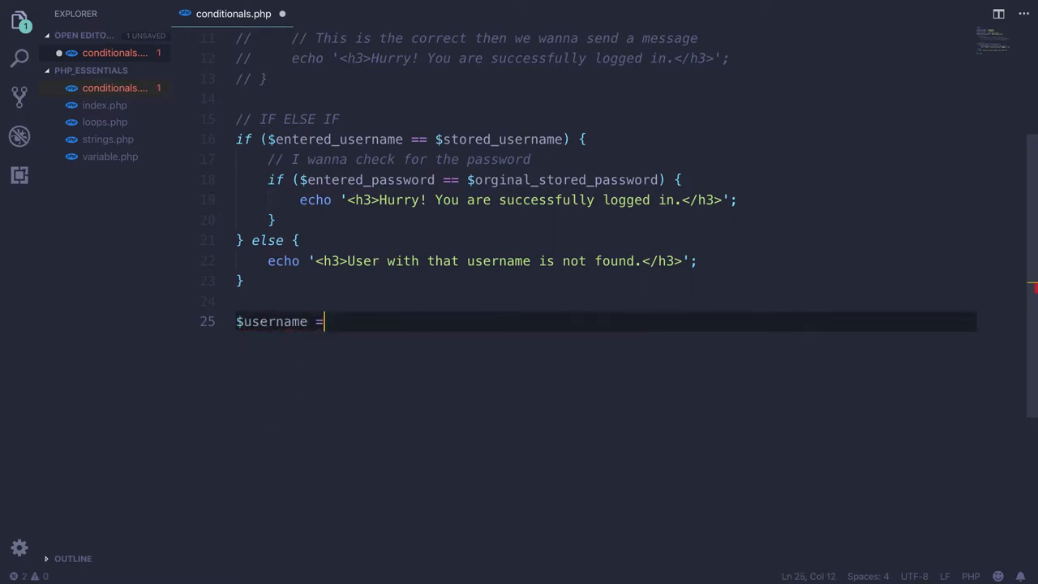
{"action": "type", "text": "'adm'"}
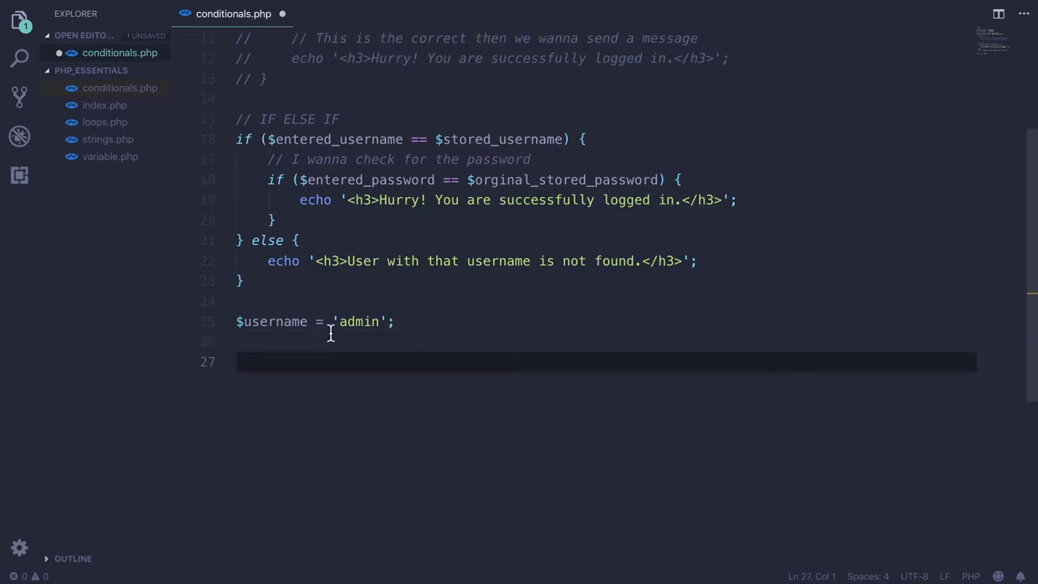
{"action": "type", "text": "if("}
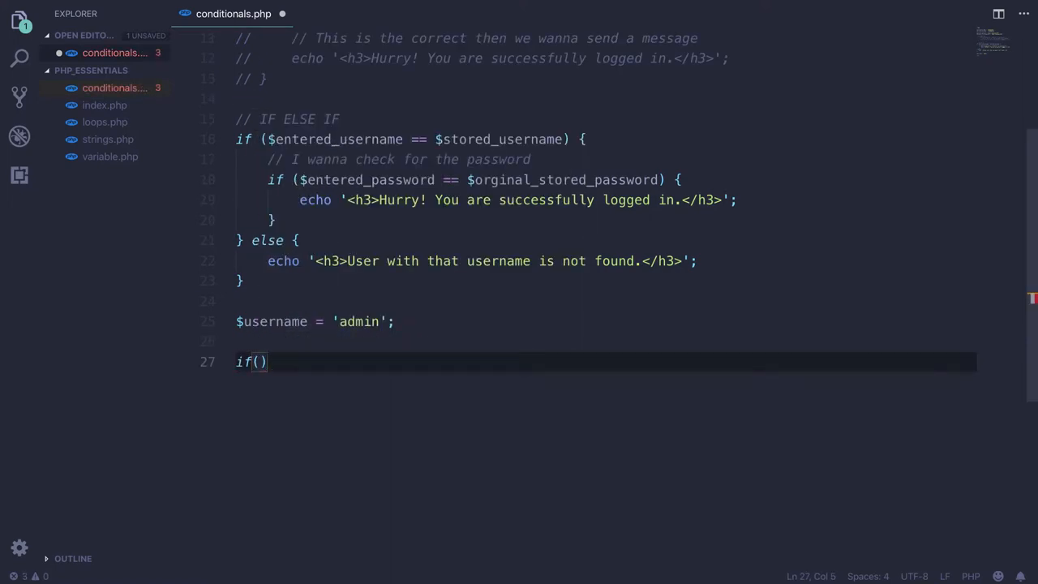
{"action": "type", "text": "${"}
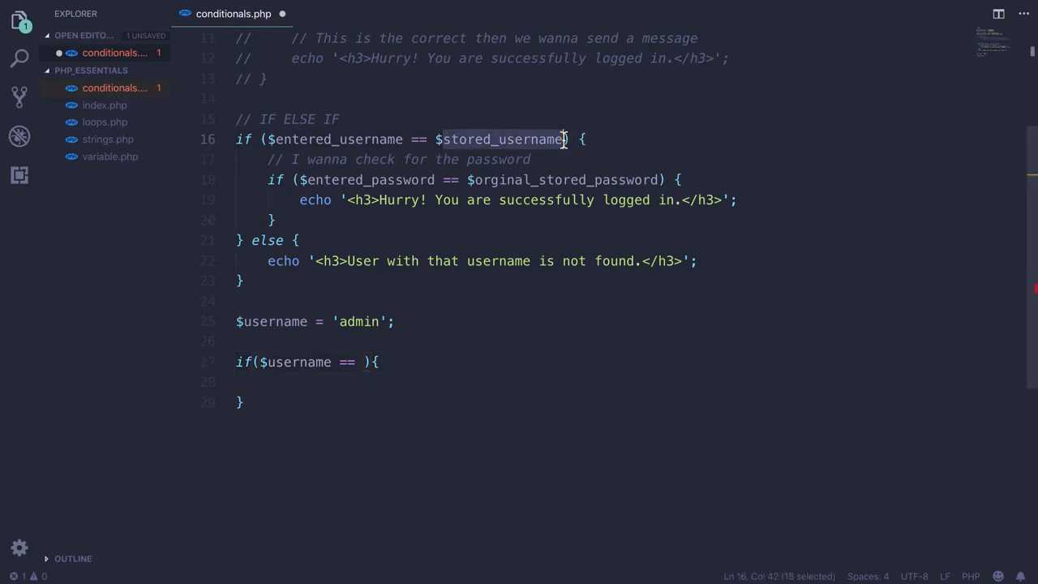
{"action": "left_click", "coordinate": [366, 362]}
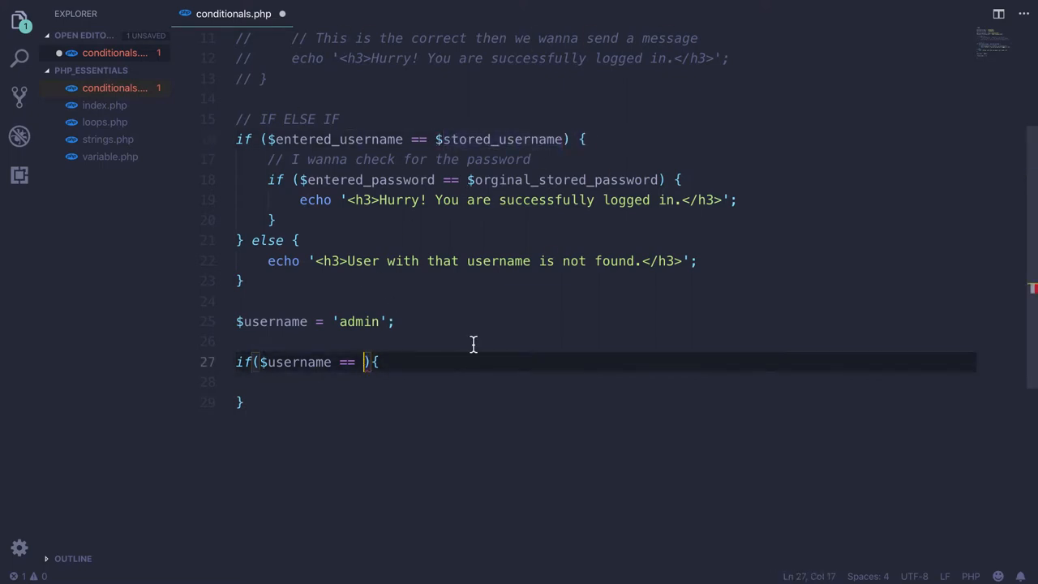
{"action": "type", "text": "$stored_username"}
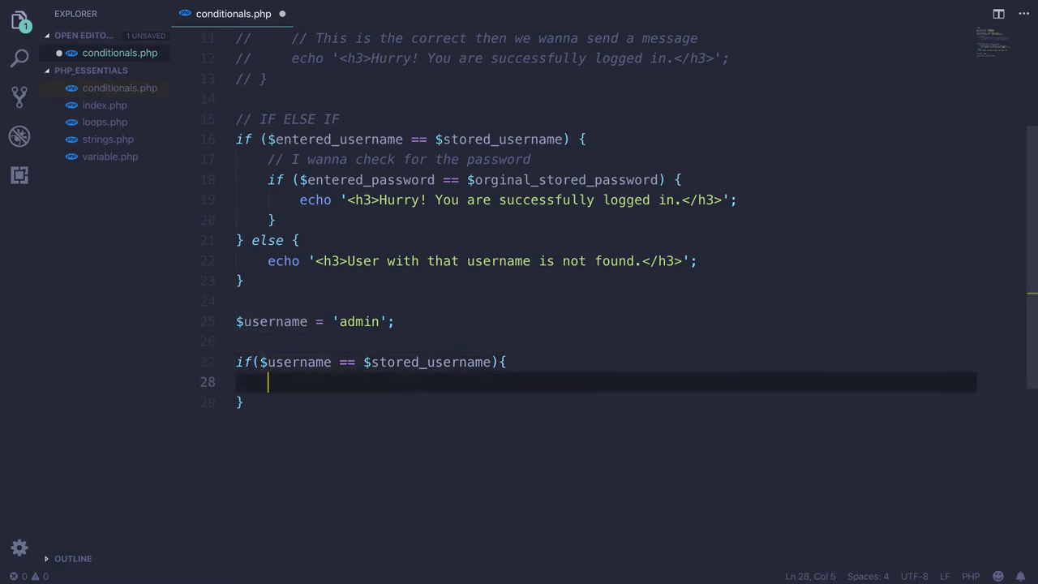
{"action": "mouse_move", "coordinate": [300, 200]}
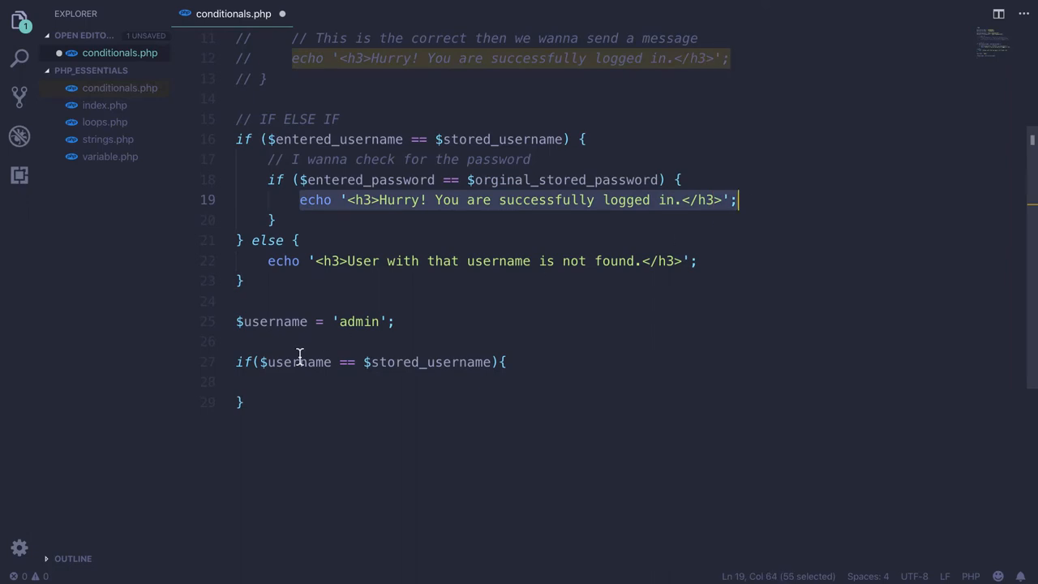
{"action": "type", "text": "echo '<h3>Hurry! You are successfully logged in.</h3>';"}
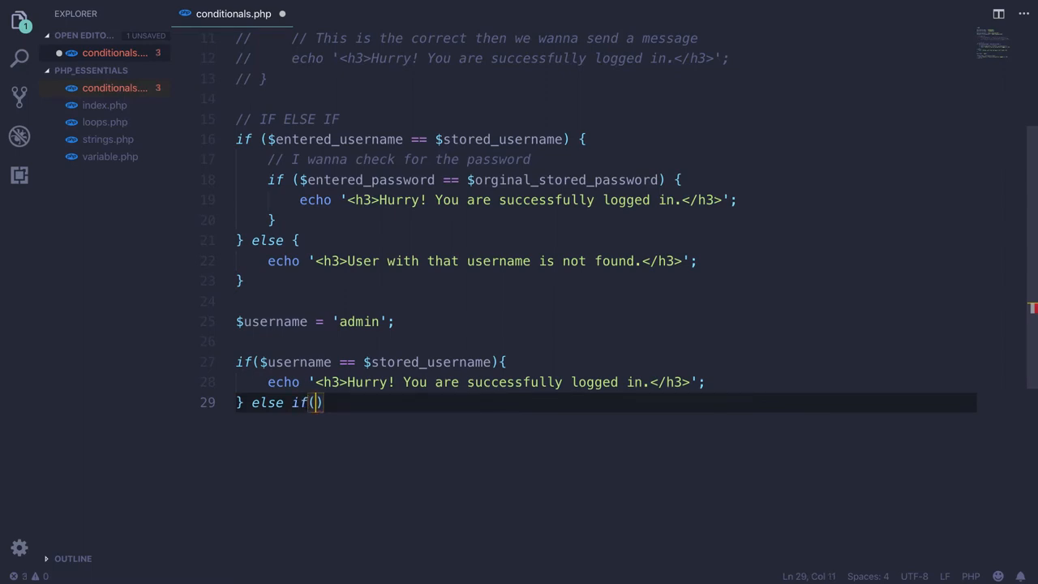
Step: Add an elseif for 'admin' with a greeting and an else reporting user not found, then save
{"action": "type", "text": "$username =="}
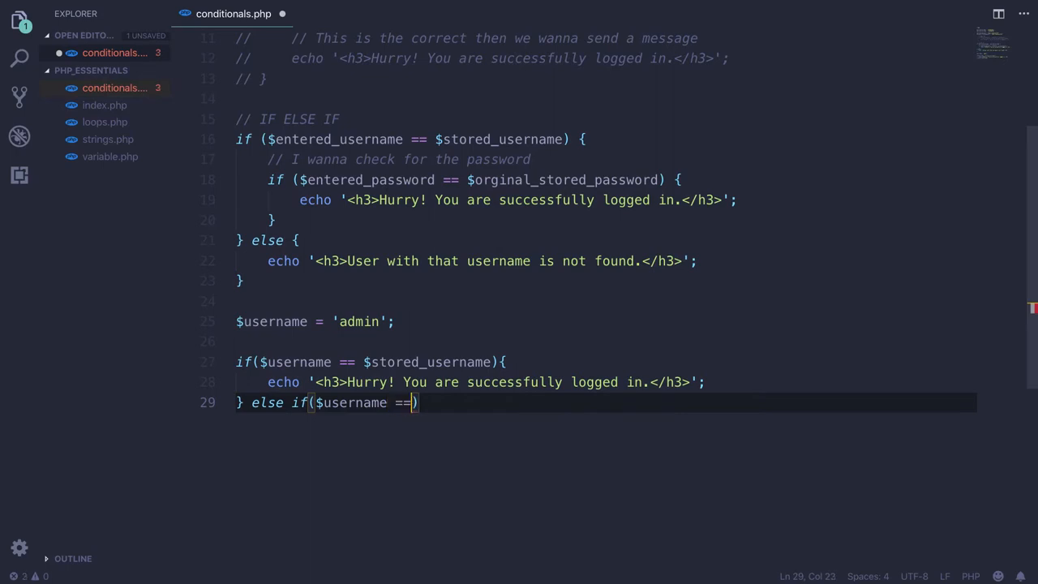
{"action": "type", "text": "admin"}
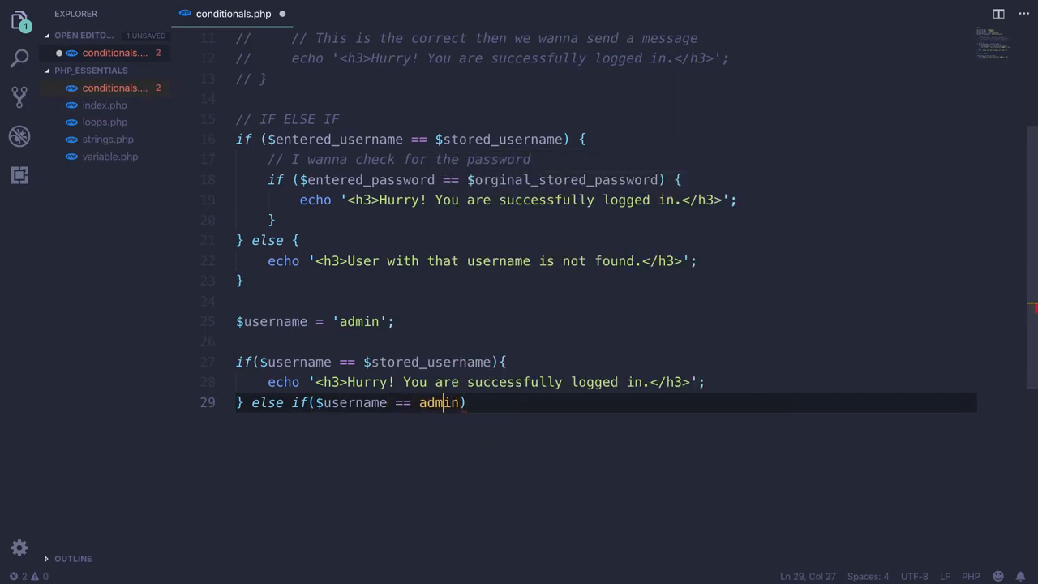
{"action": "double_click", "coordinate": [439, 402]}
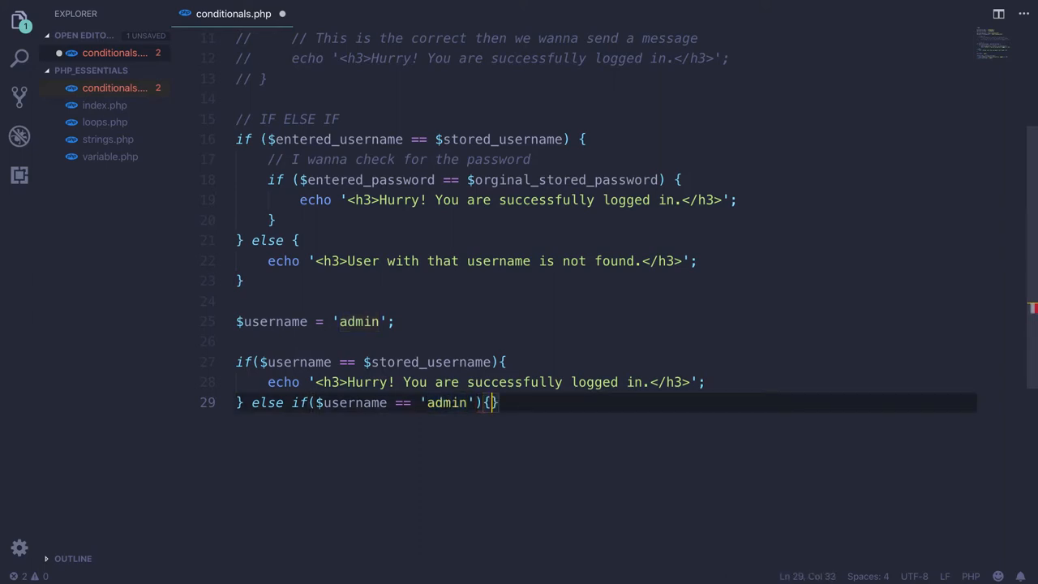
{"action": "key", "text": "enter"}
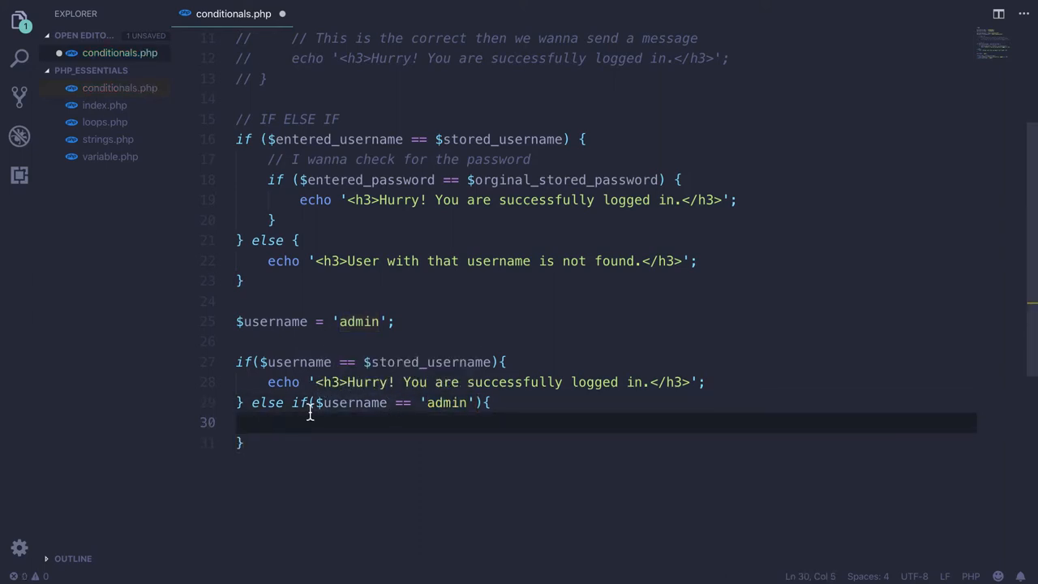
{"action": "type", "text": "echo '<h3>Hurry! You are successfully logged in.</h3>';"}
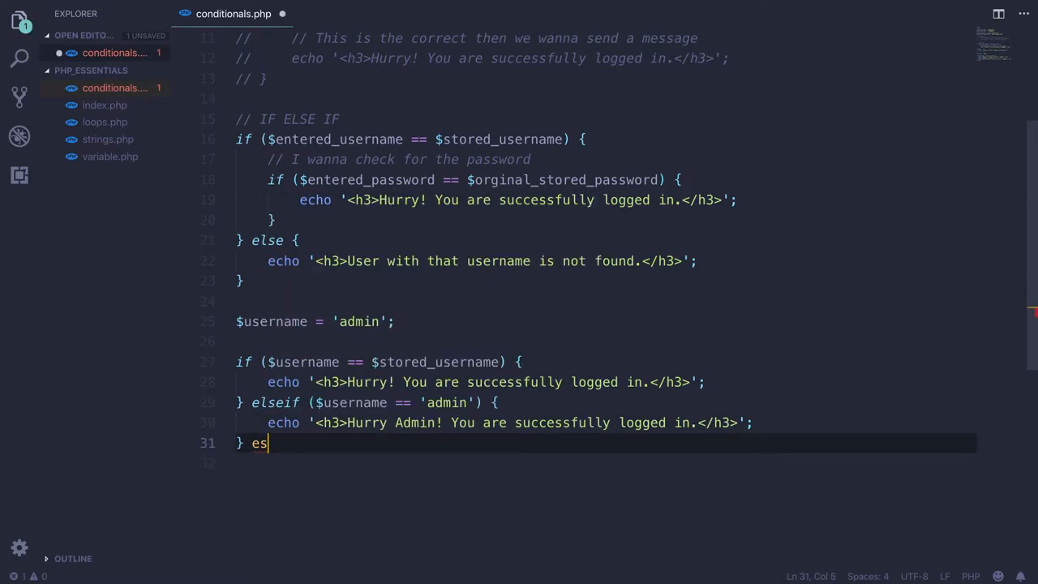
{"action": "key", "text": "Backspace"}
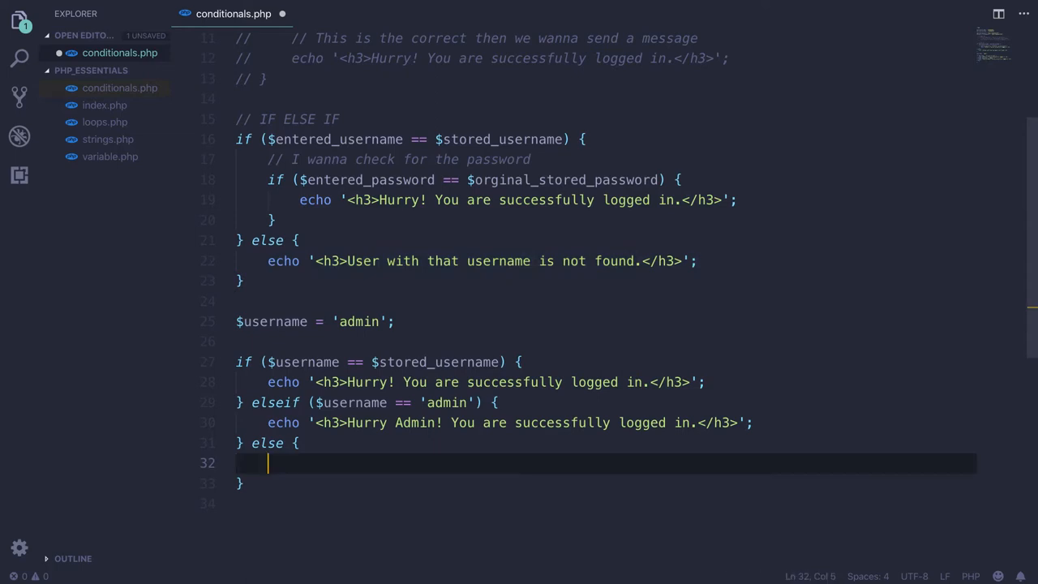
{"action": "type", "text": "echo '<h3>User with that username is not found.</h3>';"}
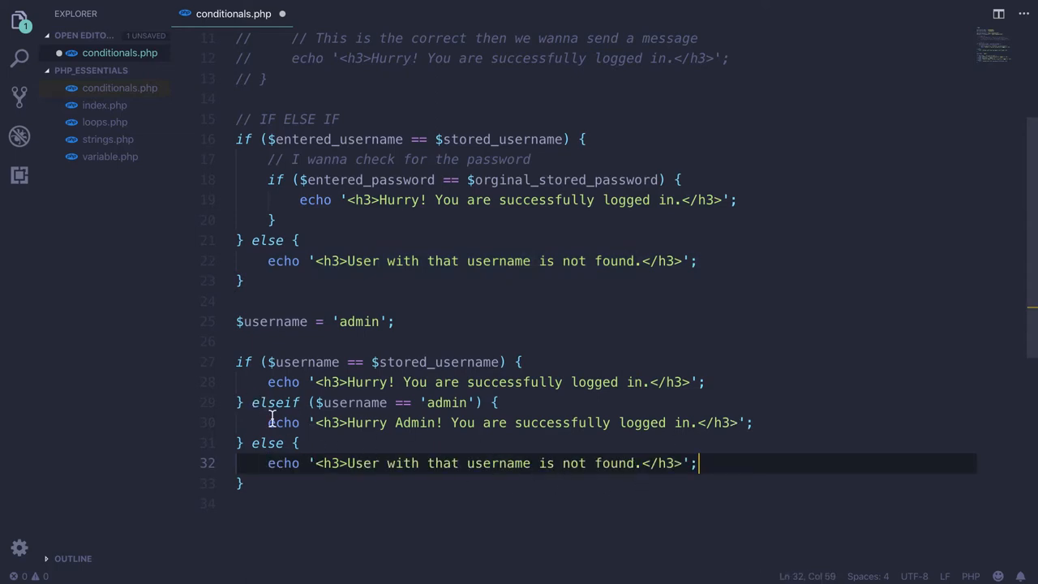
{"action": "mouse_move", "coordinate": [663, 448]}
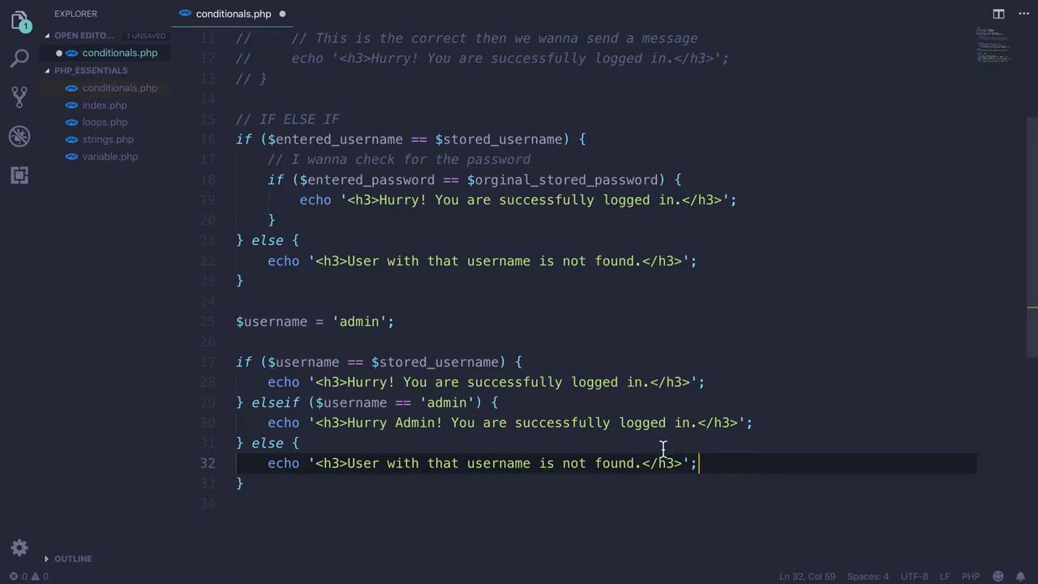
{"action": "key", "text": "ctrl+s"}
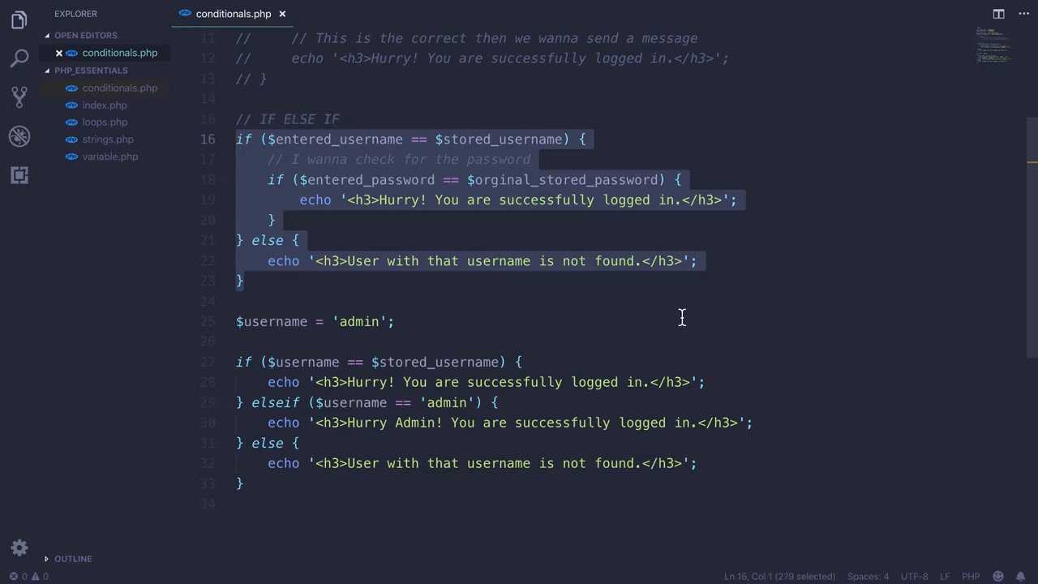
{"action": "key", "text": "ctrl+/"}
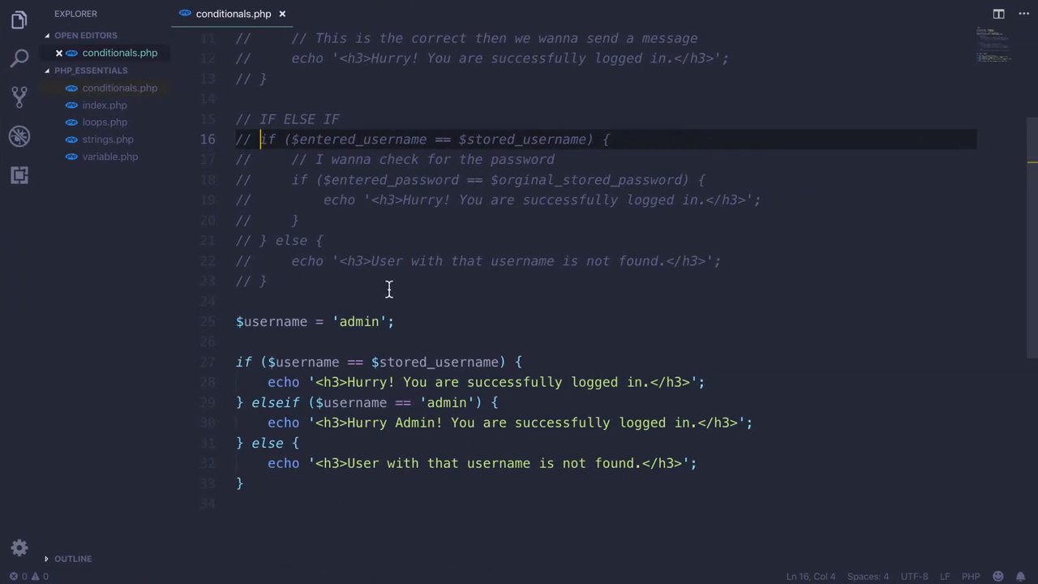
{"action": "double_click", "coordinate": [359, 321]}
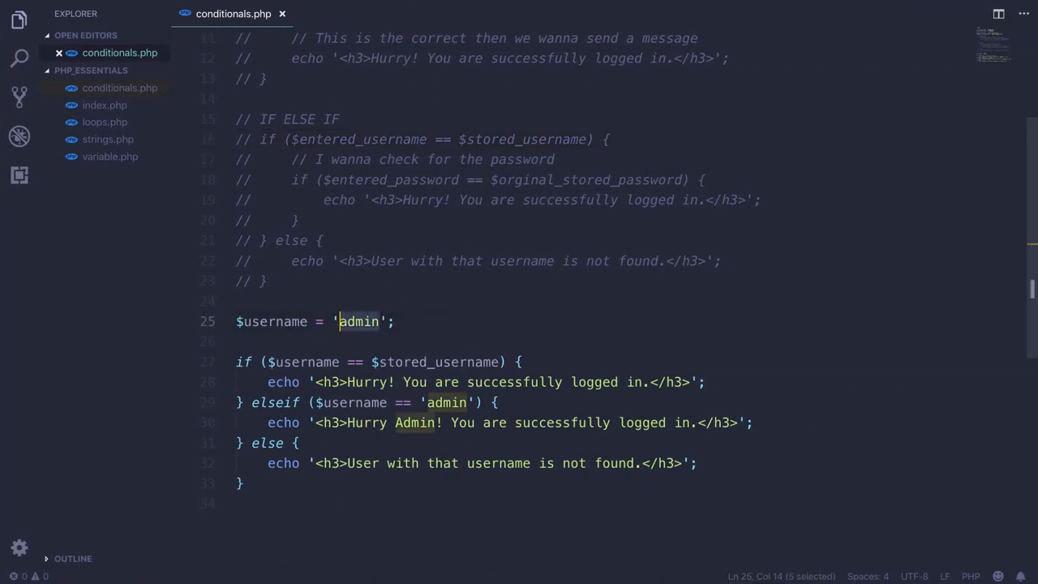
{"action": "type", "text": "nandymandy123"}
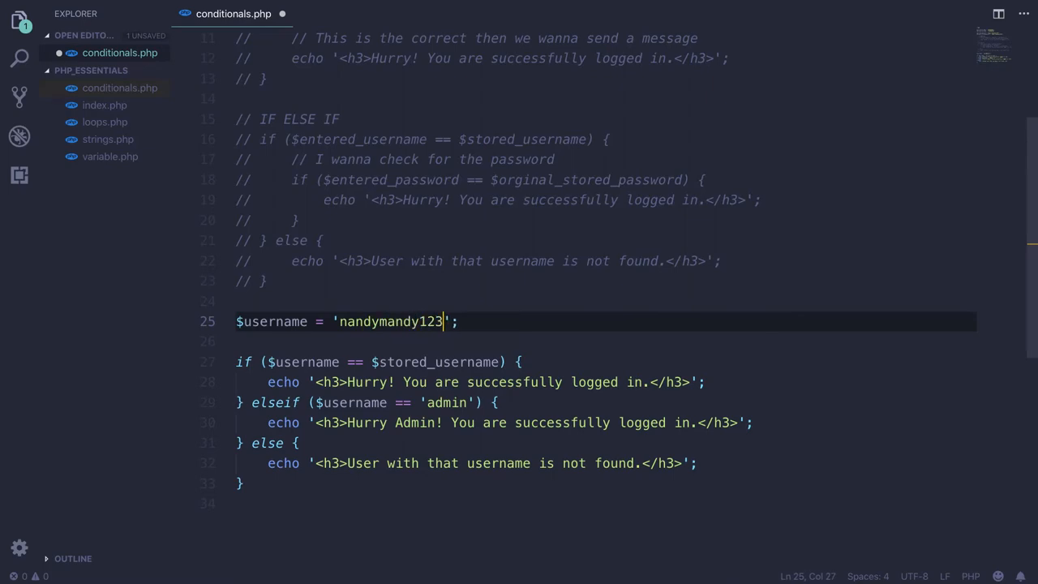
{"action": "key", "text": "ctrl+s"}
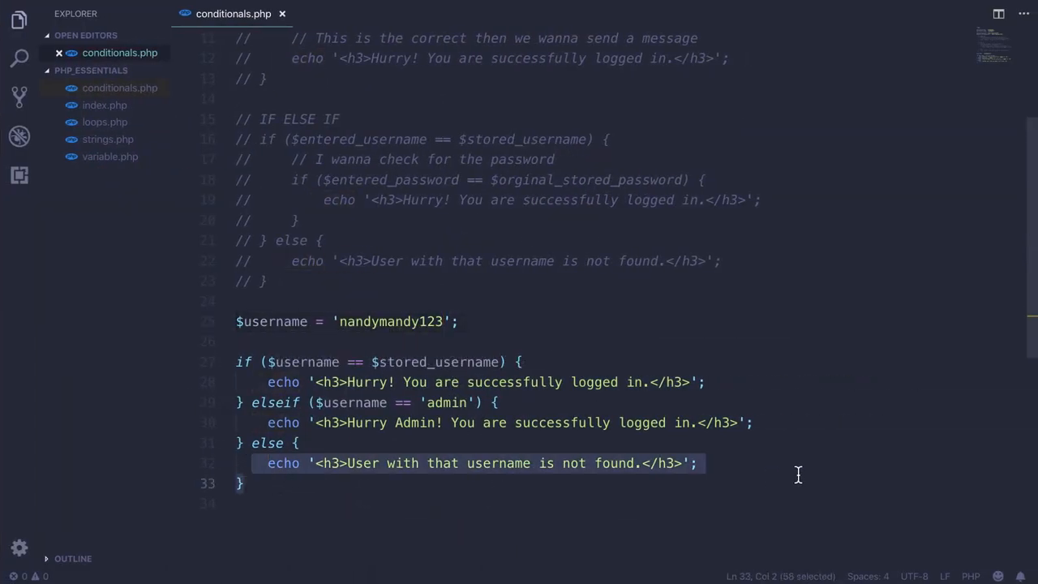
{"action": "scroll", "scroll_direction": "up", "scroll_amount": 3}
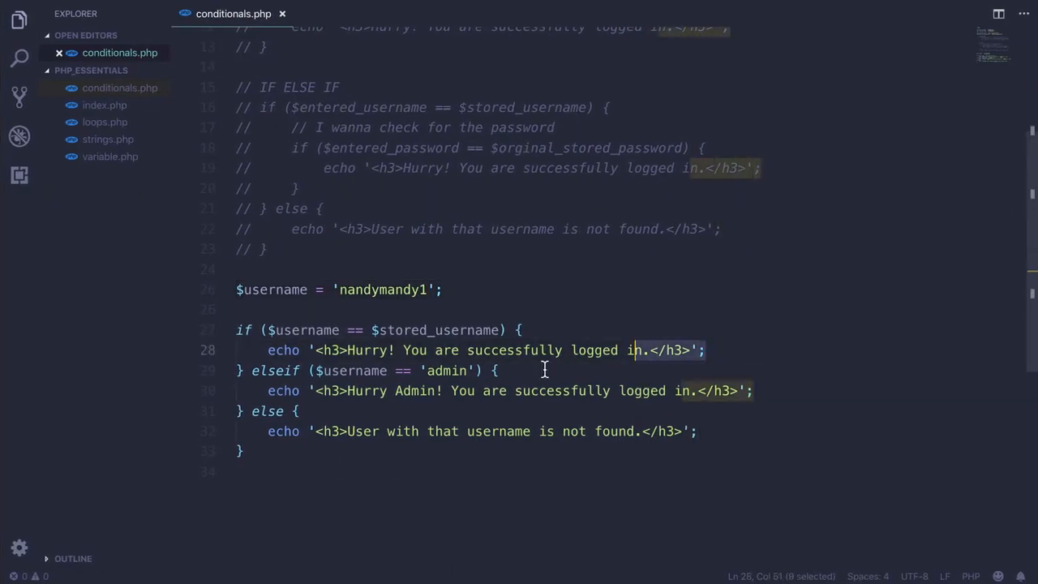
{"action": "left_click", "coordinate": [275, 470]}
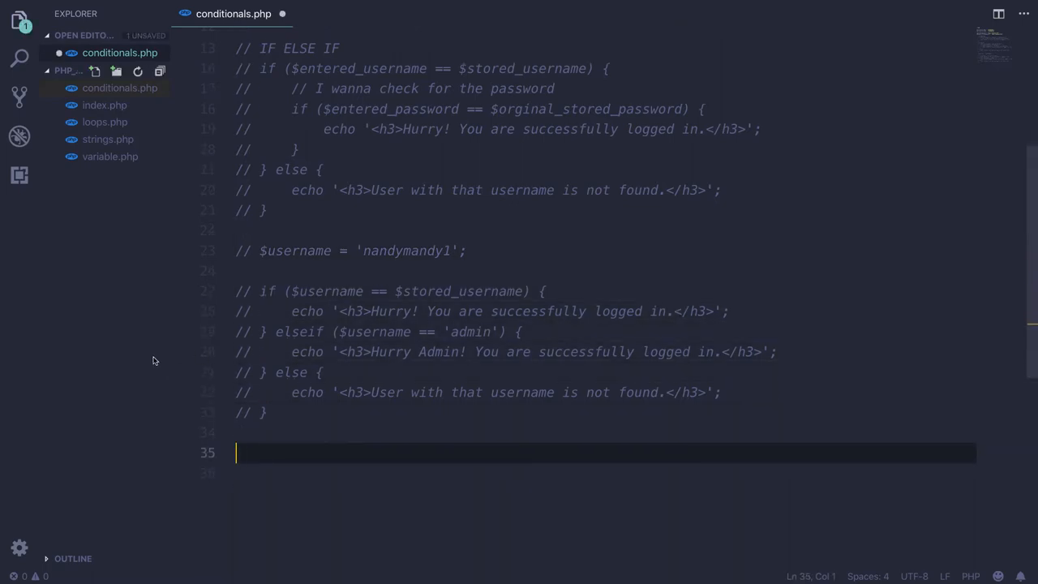
Step: Add a '// Switch Cases' comment and insert a switch snippet below it
{"action": "scroll", "scroll_direction": "down", "scroll_amount": 3}
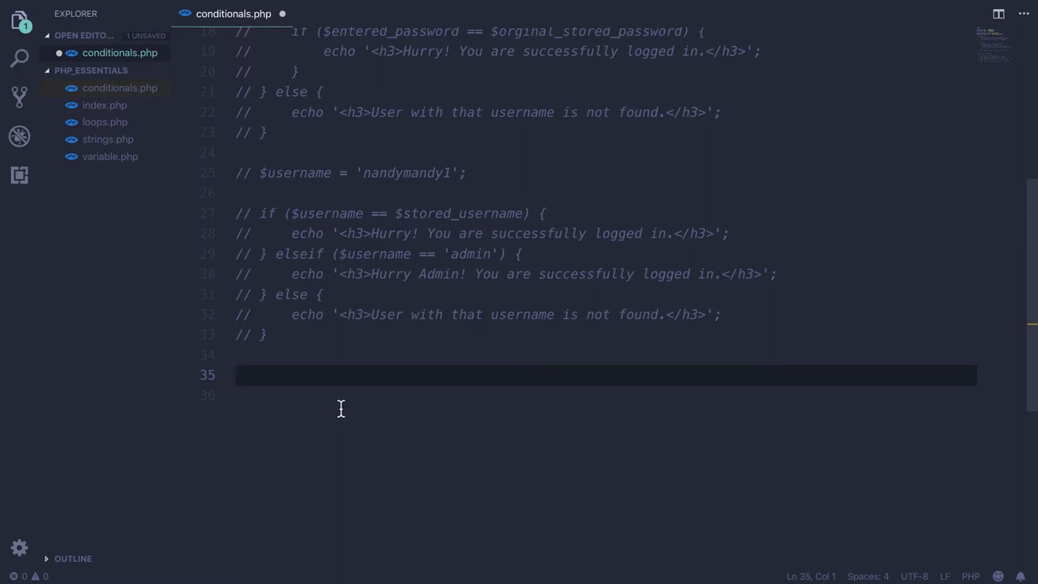
{"action": "type", "text": "// S"}
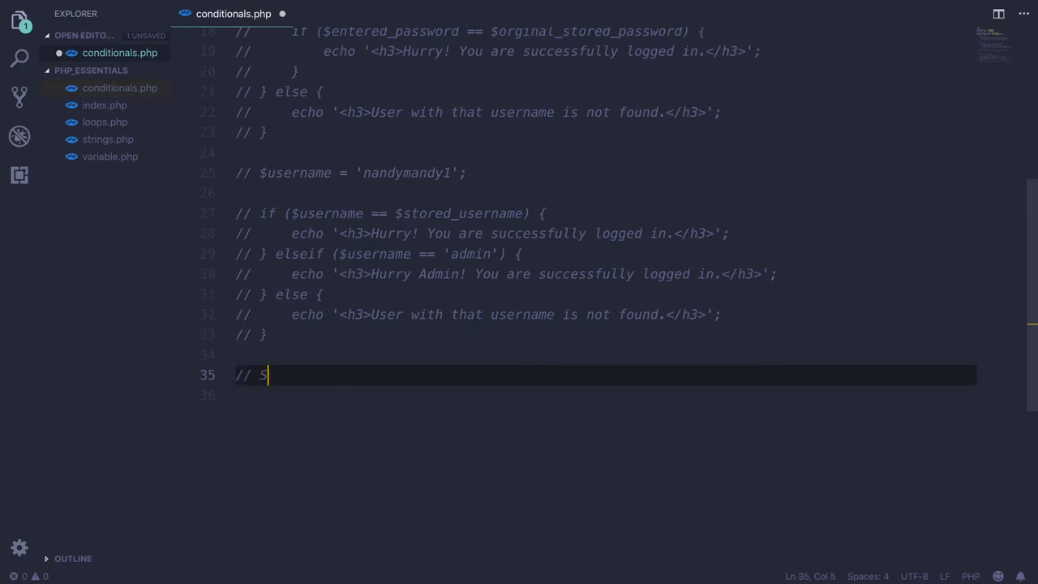
{"action": "type", "text": "witch Ca"}
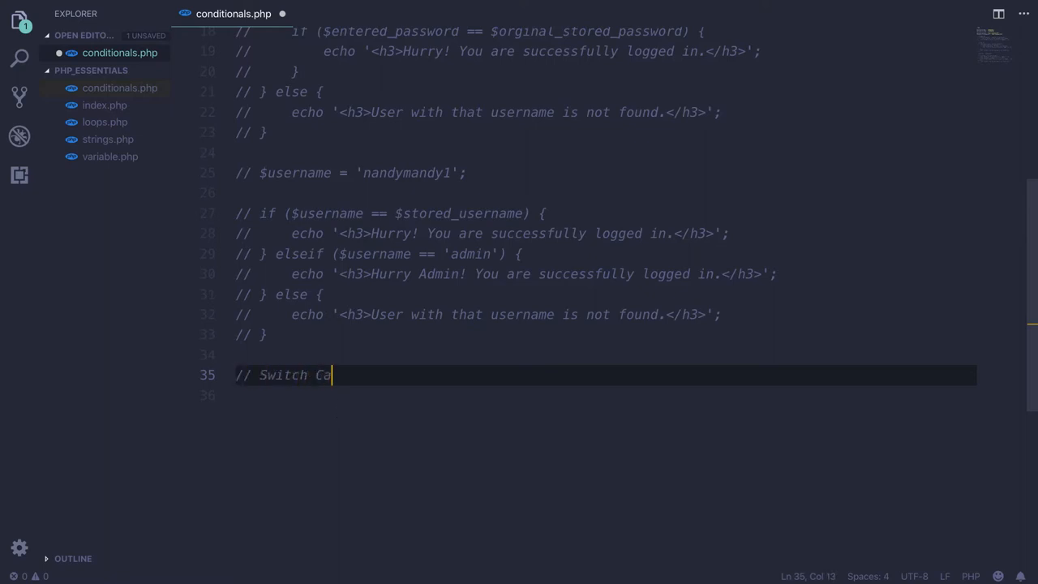
{"action": "type", "text": "sw"}
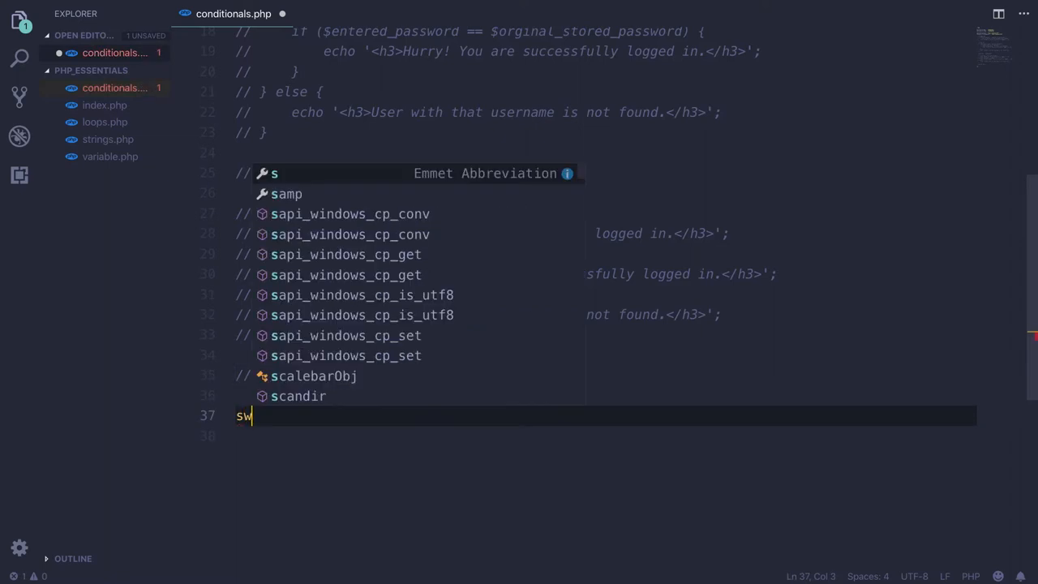
{"action": "type", "text": "itch(){"}
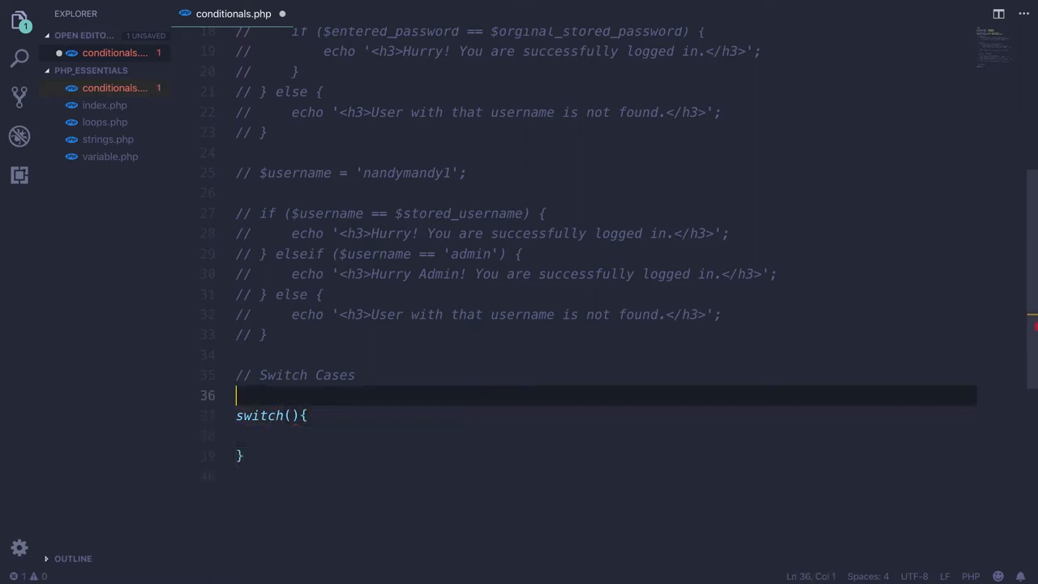
{"action": "key", "text": "Enter"}
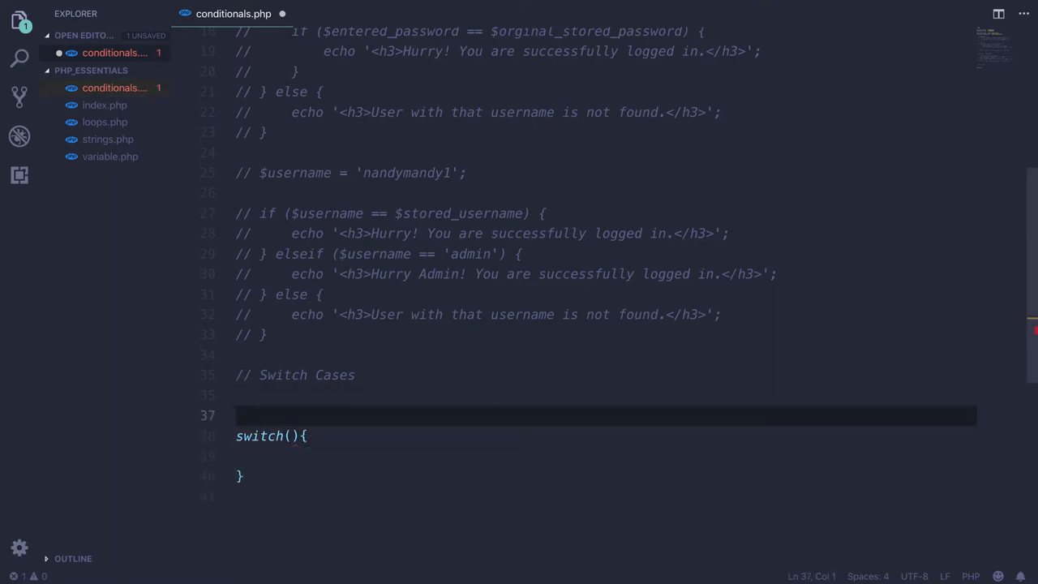
Step: Declare $job_type = "Reception" above the switch
{"action": "type", "text": "$"}
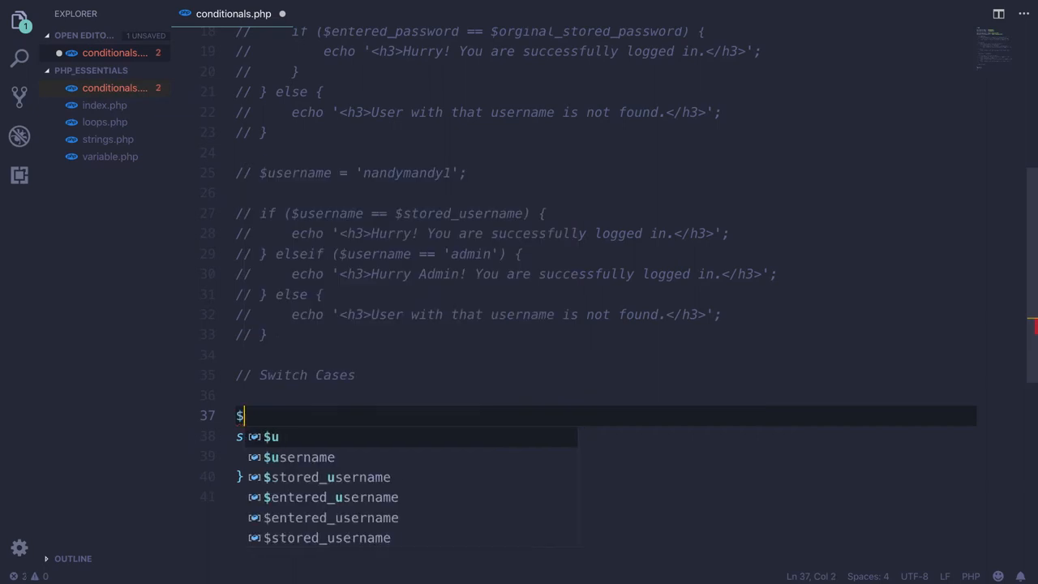
{"action": "type", "text": "job_"}
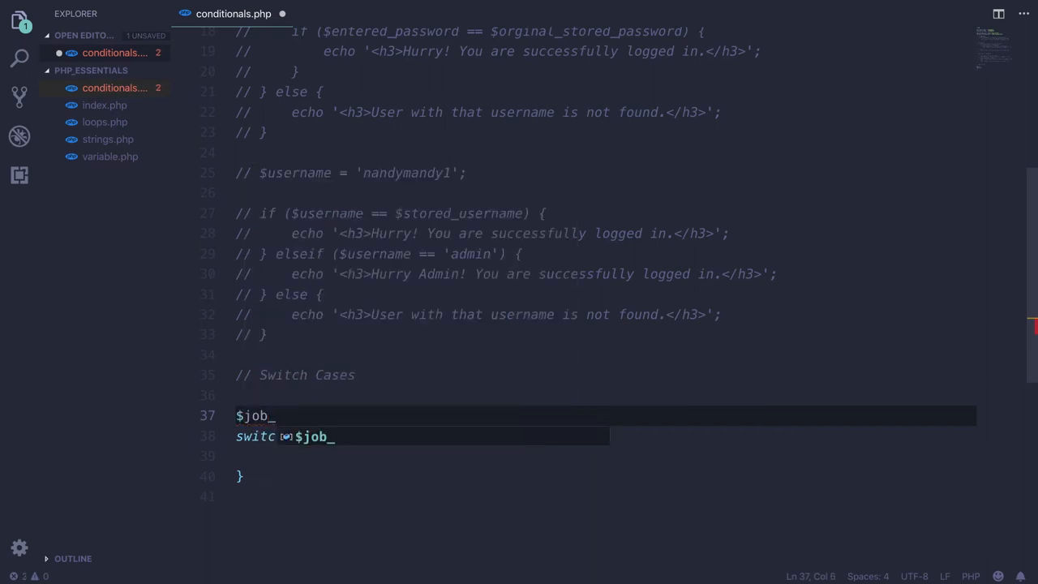
{"action": "type", "text": "type"}
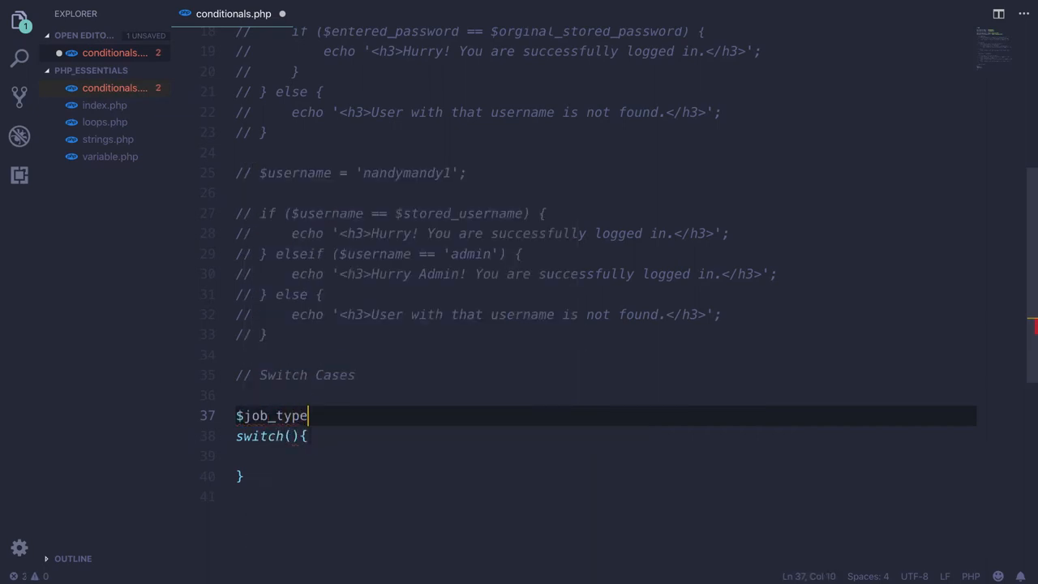
{"action": "type", "text": "= \"\""}
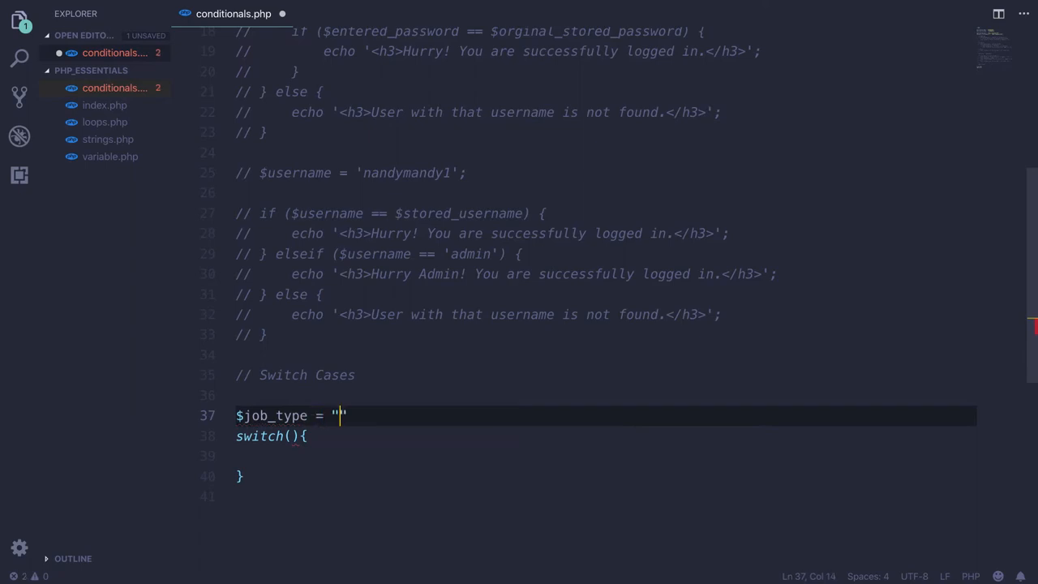
{"action": "key", "text": "Backspace"}
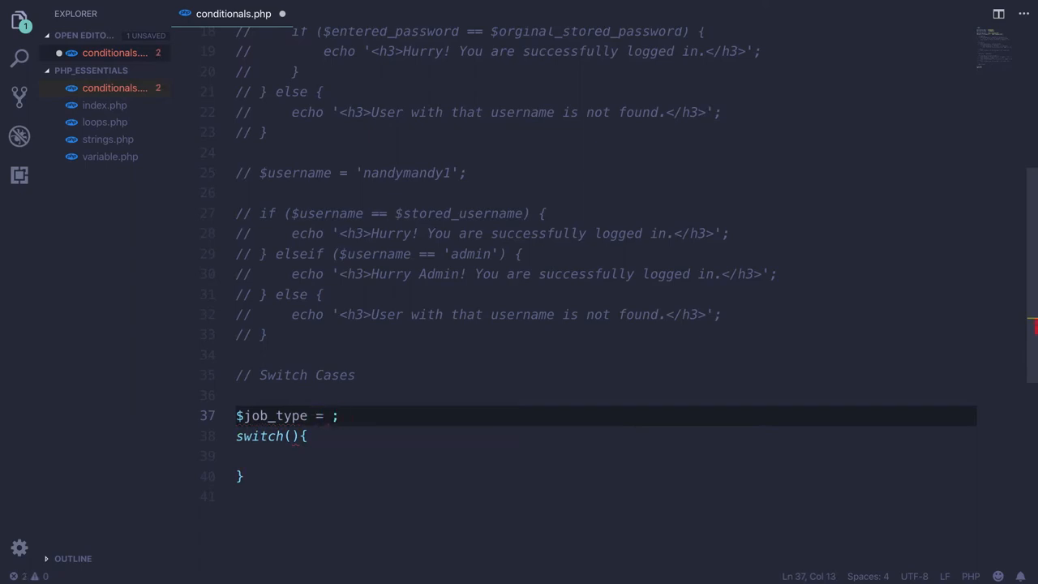
{"action": "type", "text": "\""}
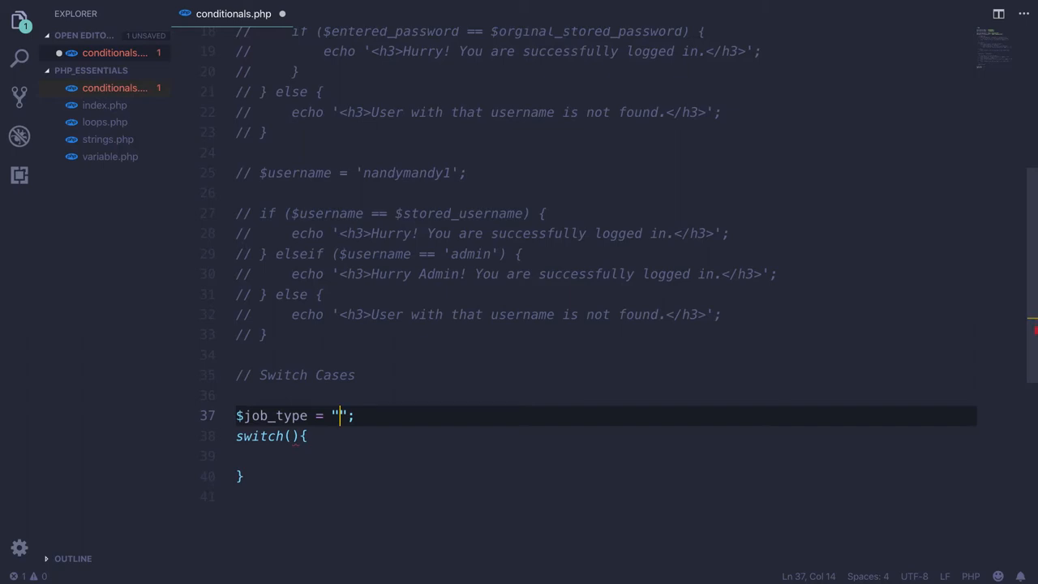
{"action": "type", "text": "Reception"}
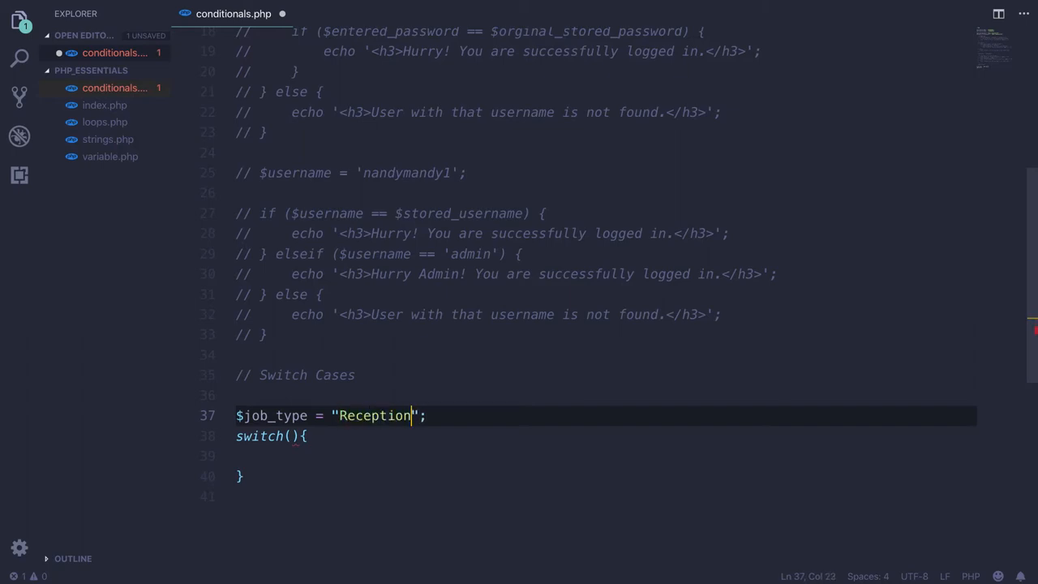
Step: Switch on $job_type with case 'Reception' echoing "Your Job Profile is of Receptionist."
{"action": "left_click", "coordinate": [292, 437]}
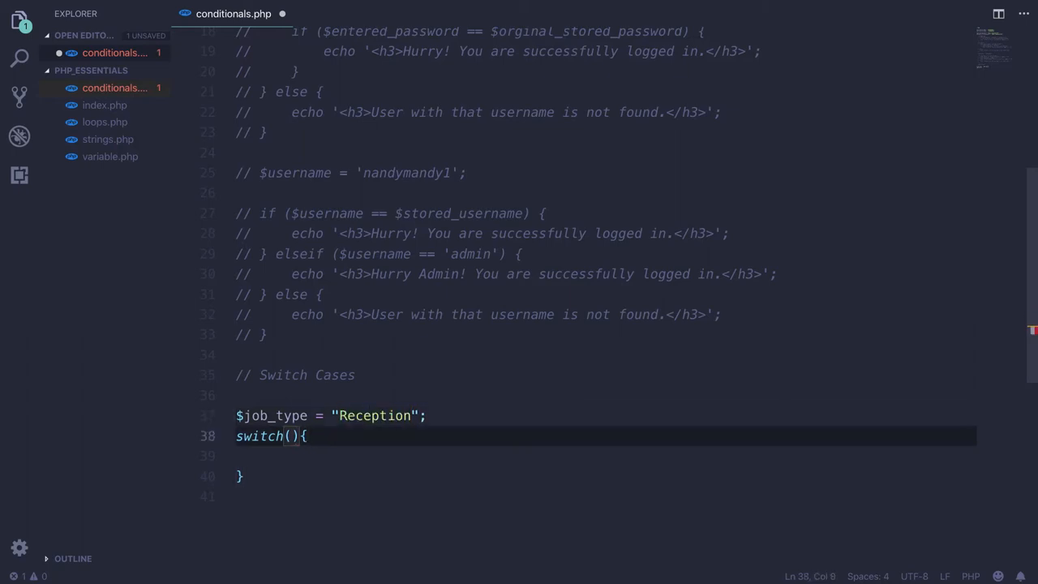
{"action": "type", "text": "$job_type"}
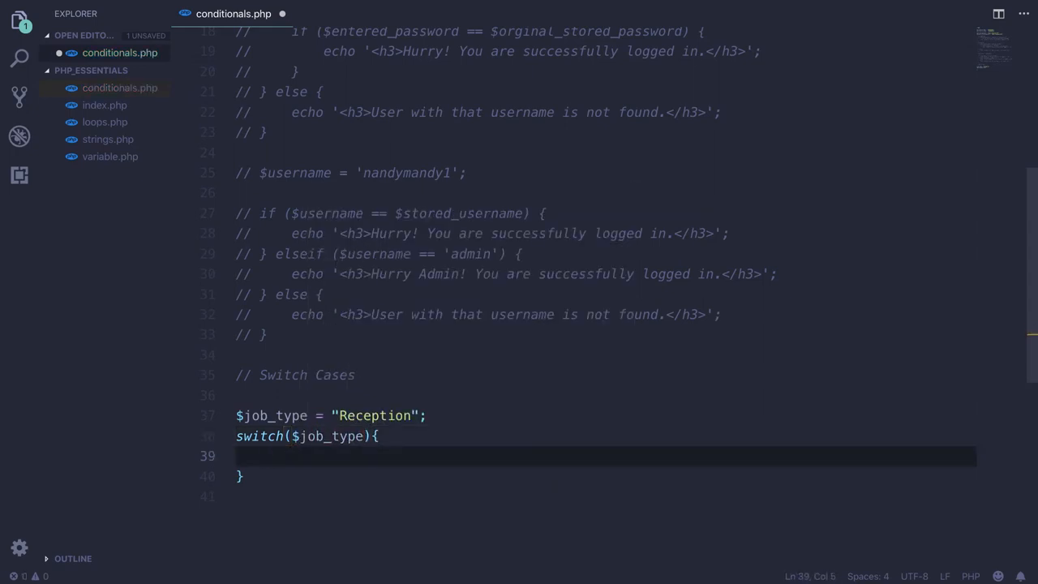
{"action": "type", "text": "case '"}
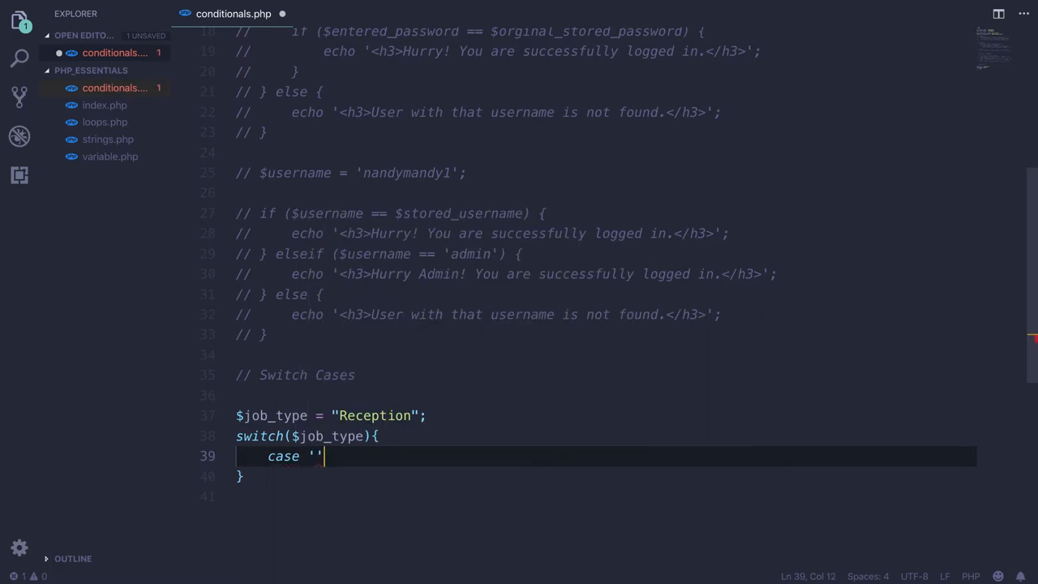
{"action": "type", "text": ":"}
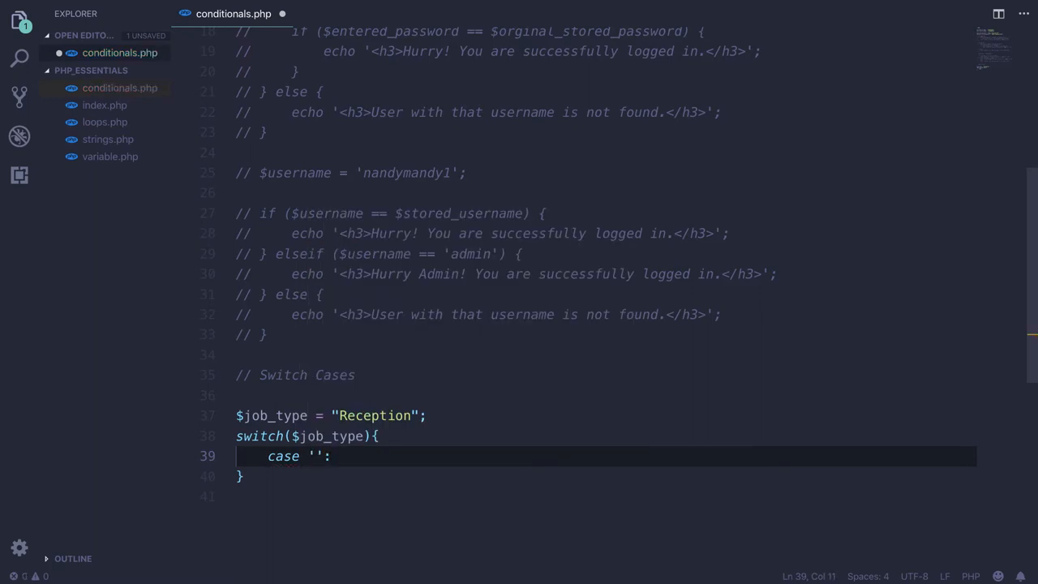
{"action": "type", "text": "Reception"}
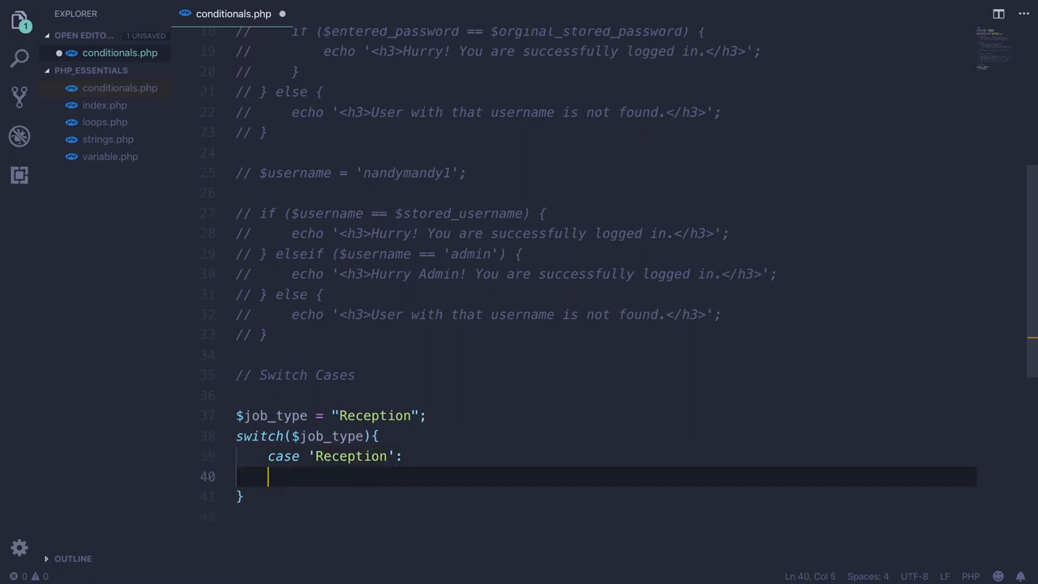
{"action": "type", "text": "echod"}
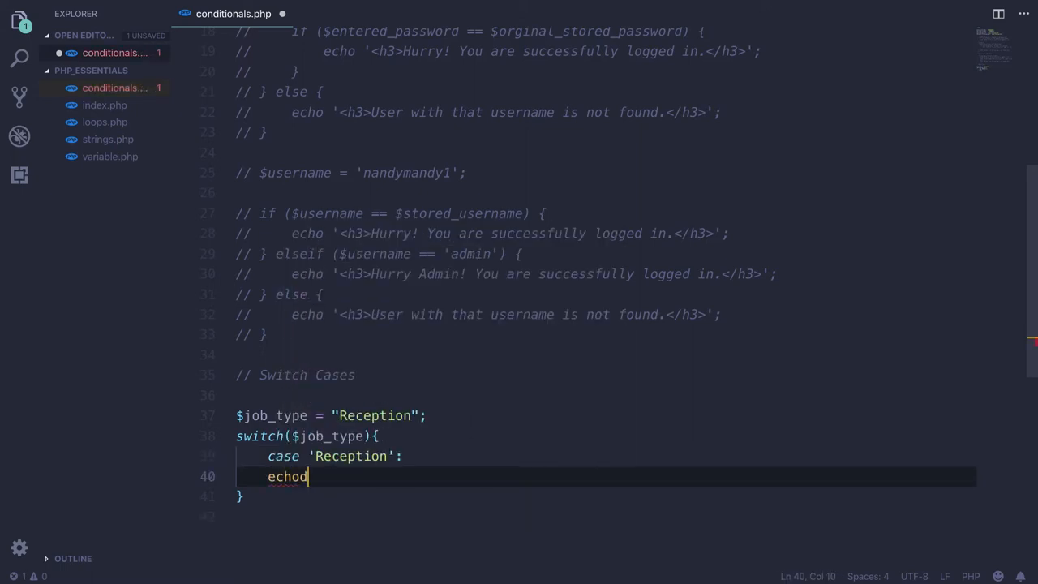
{"action": "type", "text": "\"\""}
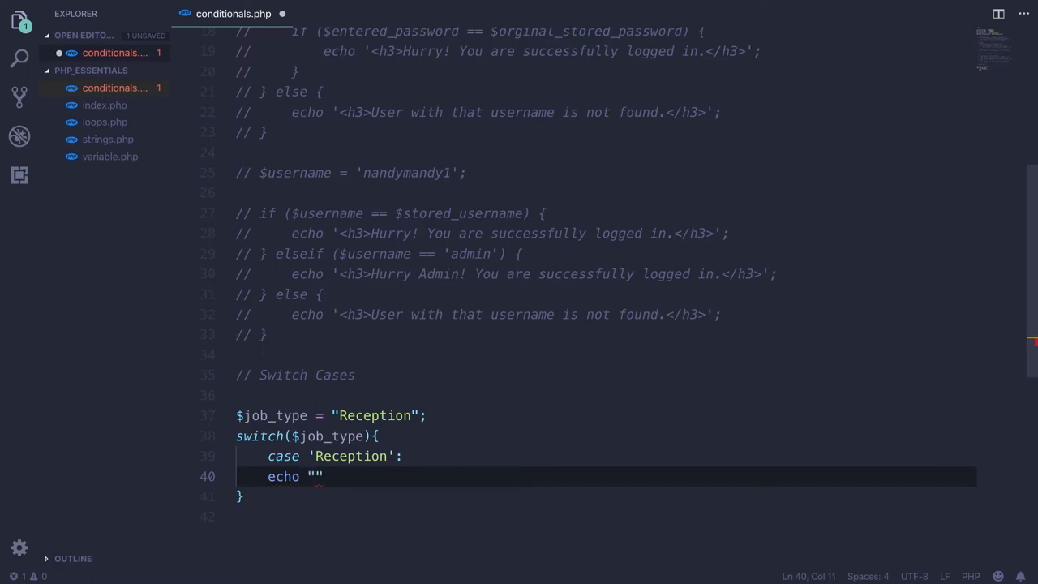
{"action": "type", "text": "Yout"}
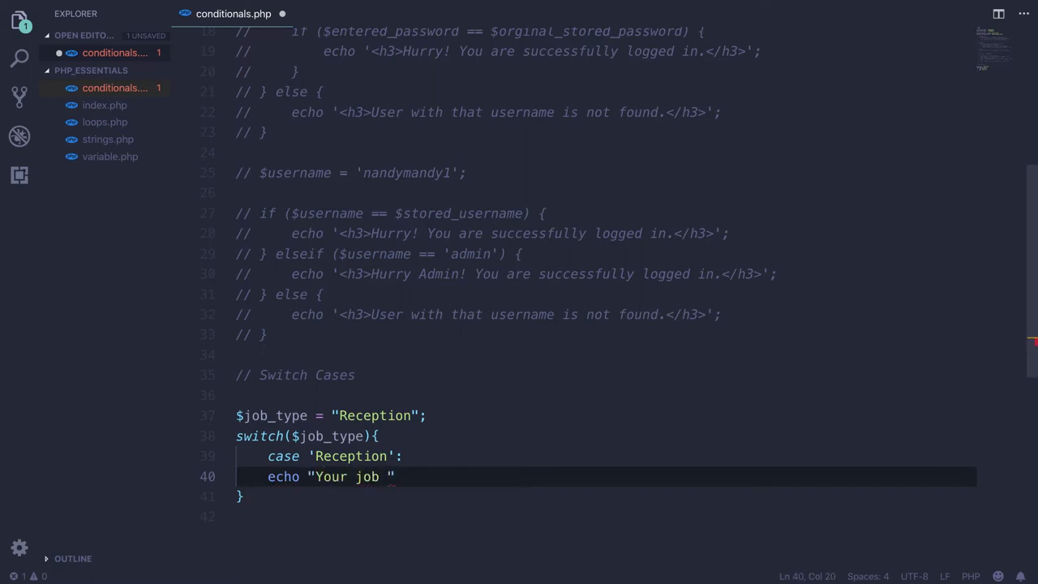
{"action": "type", "text": "JP"}
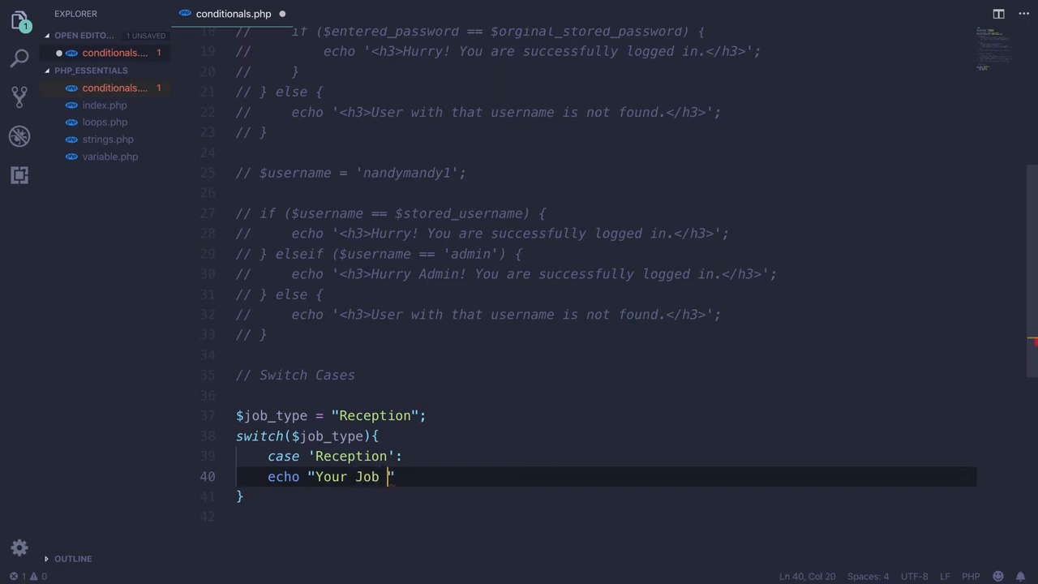
{"action": "type", "text": "Profile"}
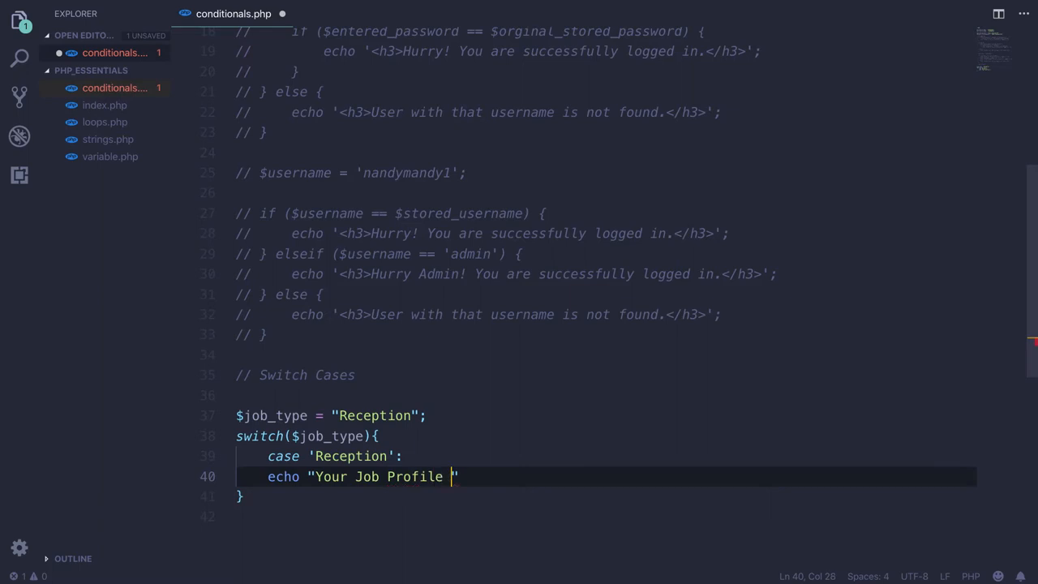
{"action": "type", "text": "is of"}
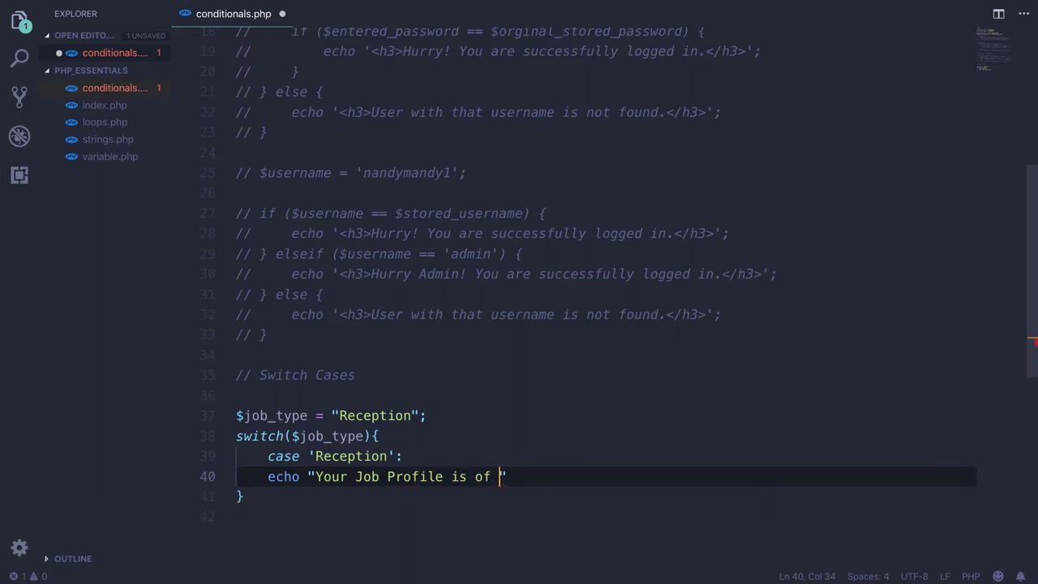
{"action": "type", "text": "Recept"}
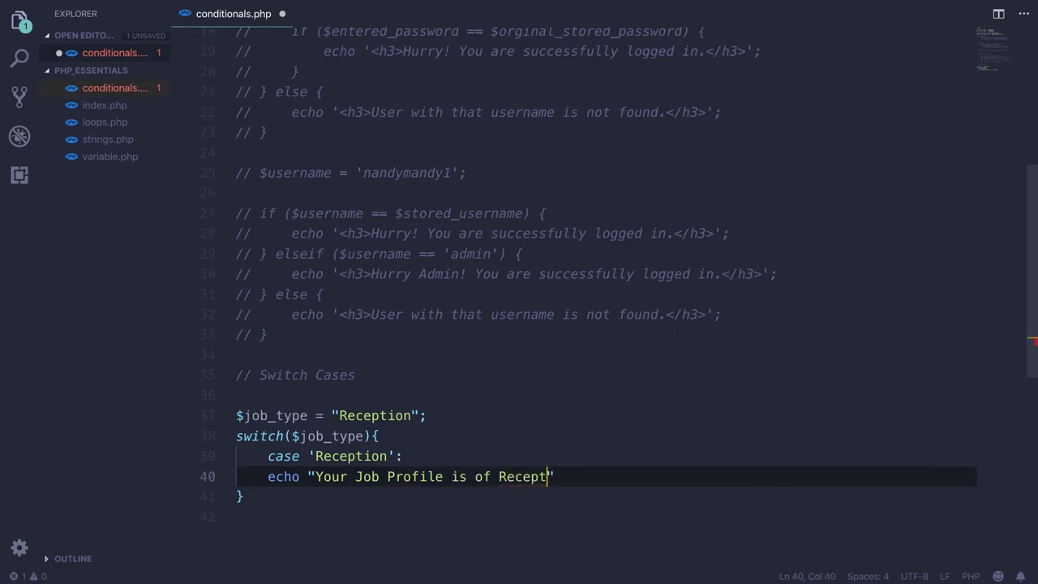
{"action": "type", "text": "ionist."}
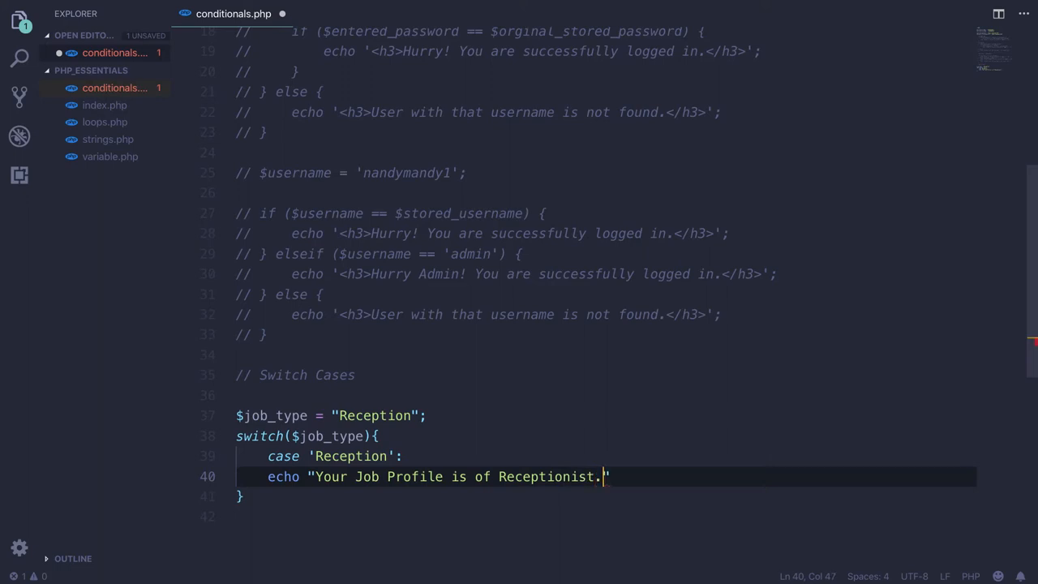
{"action": "key", "text": "Enter"}
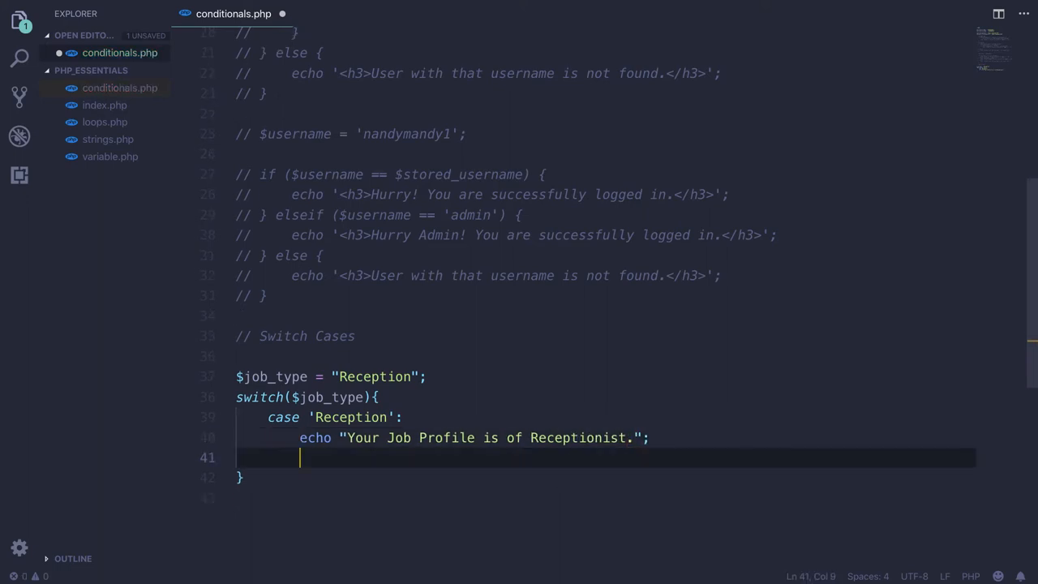
Step: Add a break and rename the copied cases to Watchman, Jainator and Manager with matching messages
{"action": "type", "text": "break;"}
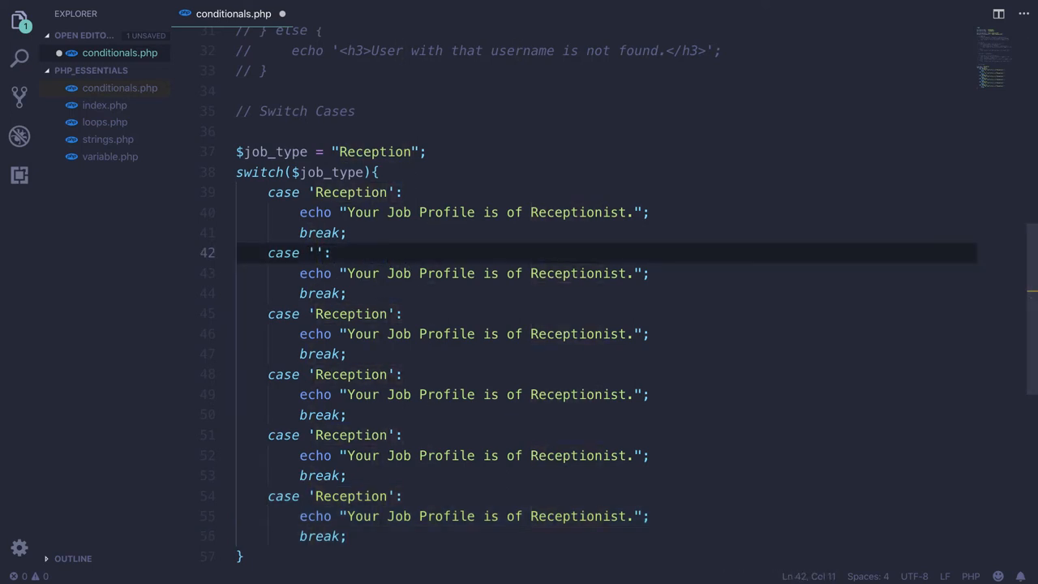
{"action": "type", "text": "Watchman"}
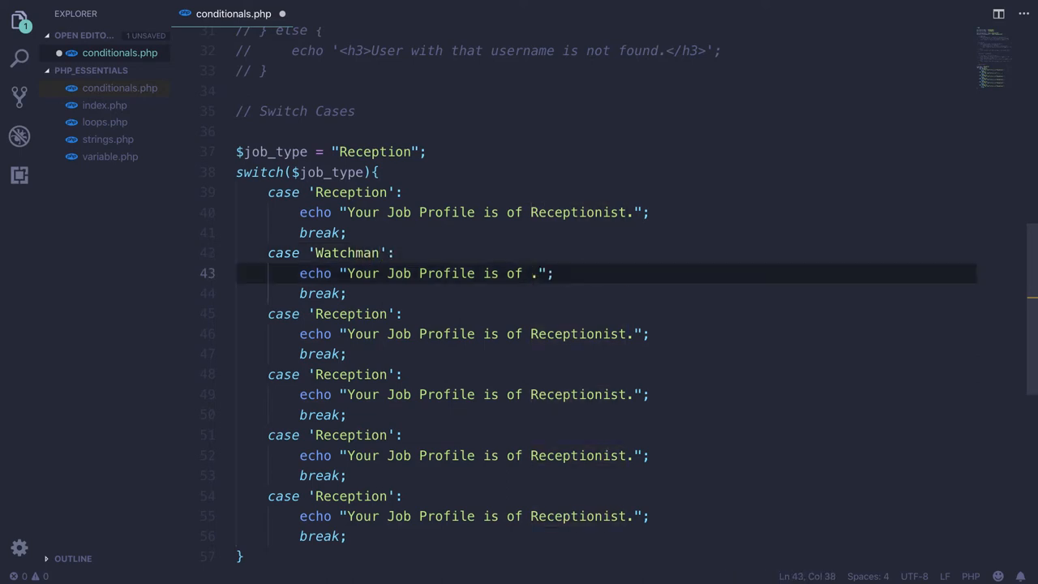
{"action": "type", "text": "Watchman"}
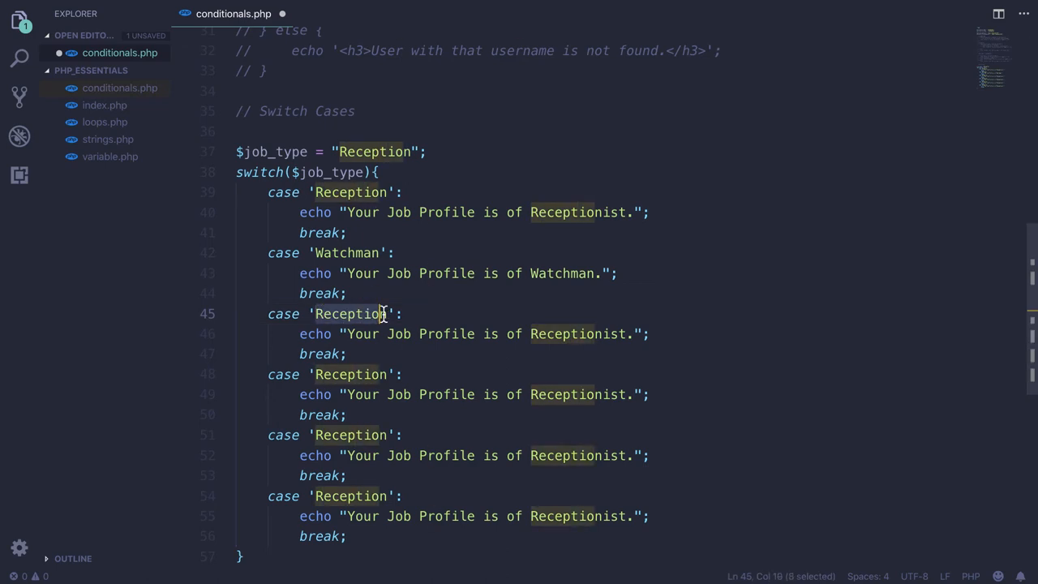
{"action": "type", "text": "Jan"}
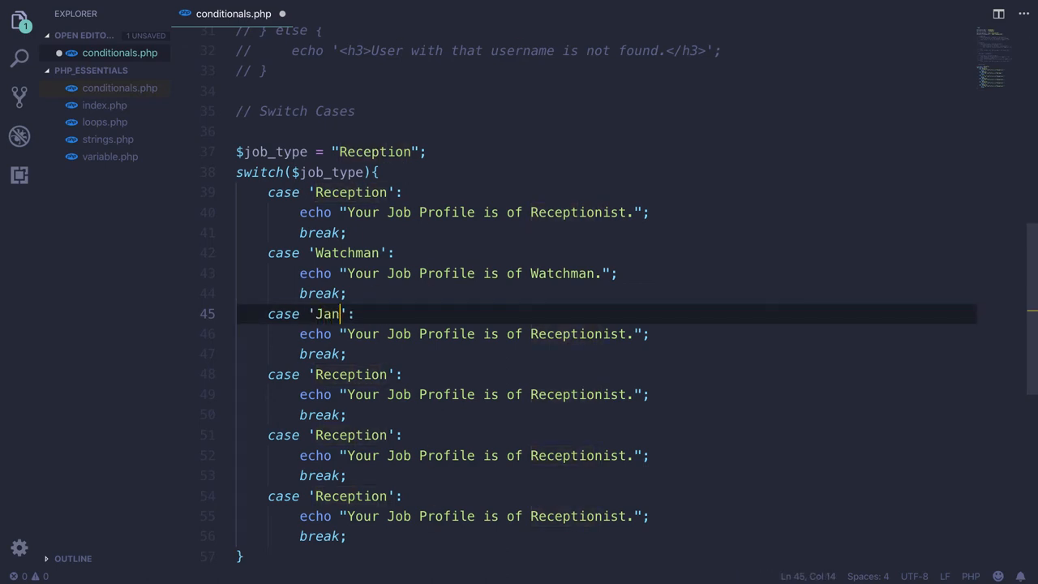
{"action": "type", "text": "inator"}
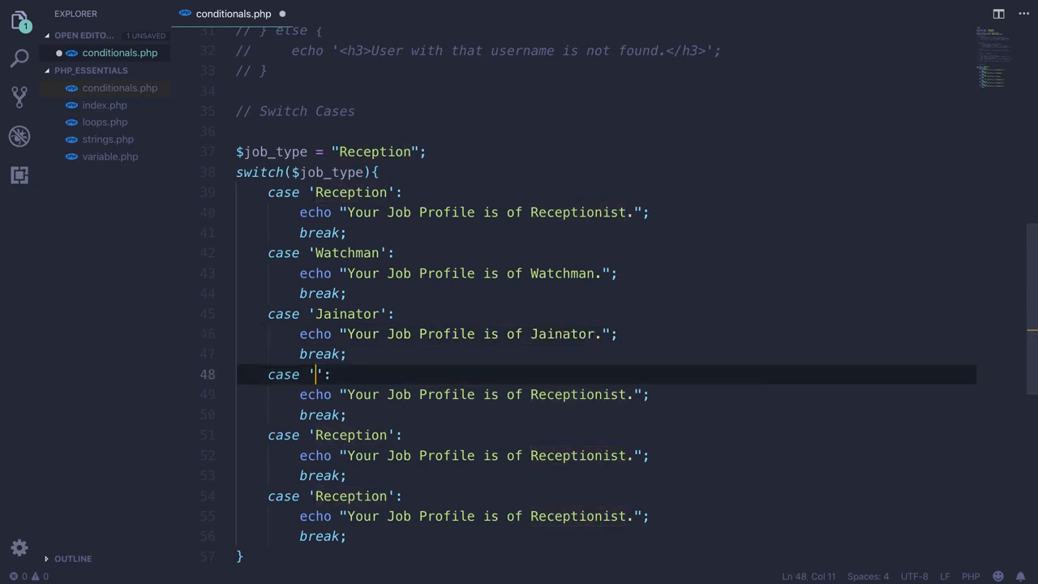
{"action": "type", "text": "Manager"}
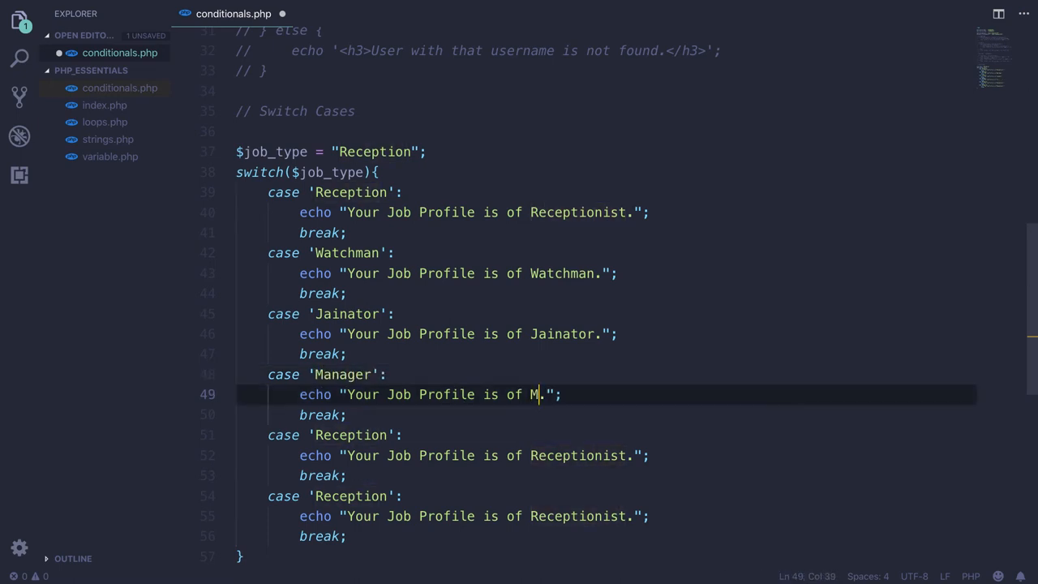
{"action": "type", "text": "anager"}
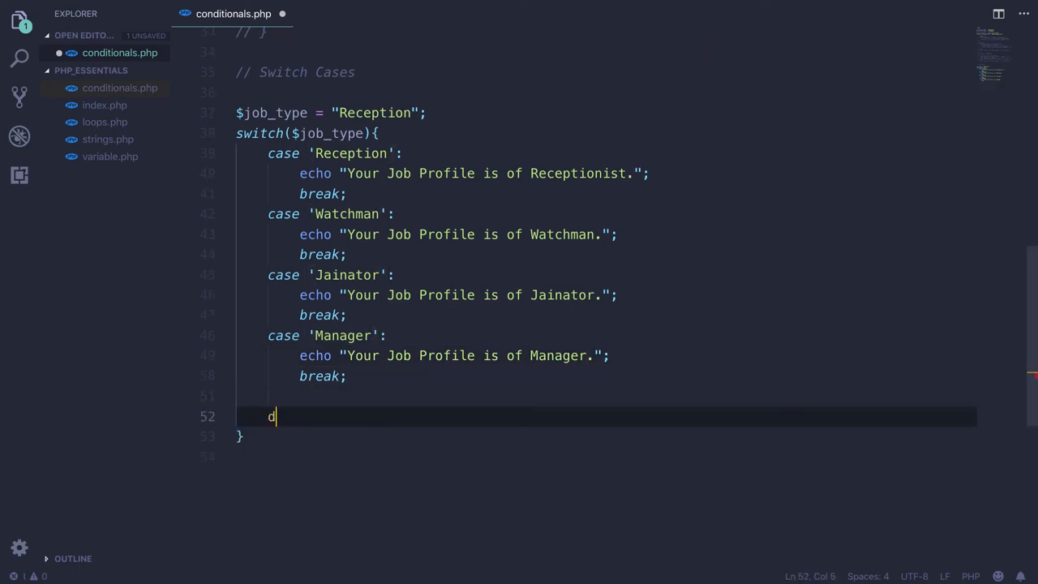
Step: Add a default branch echoing "You dpn't have any job profile." and save
{"action": "type", "text": "efault:"}
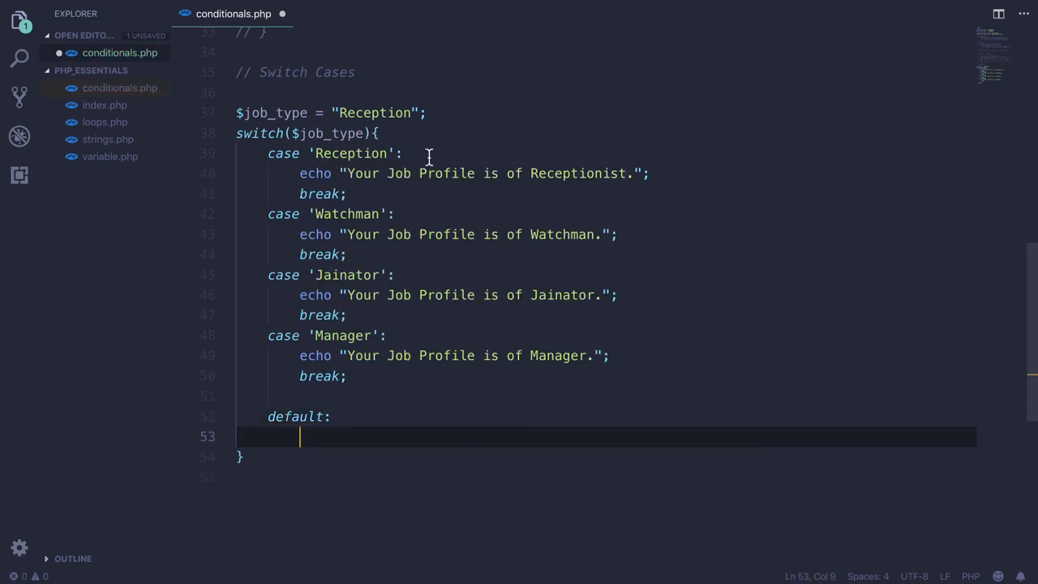
{"action": "key", "text": "Enter"}
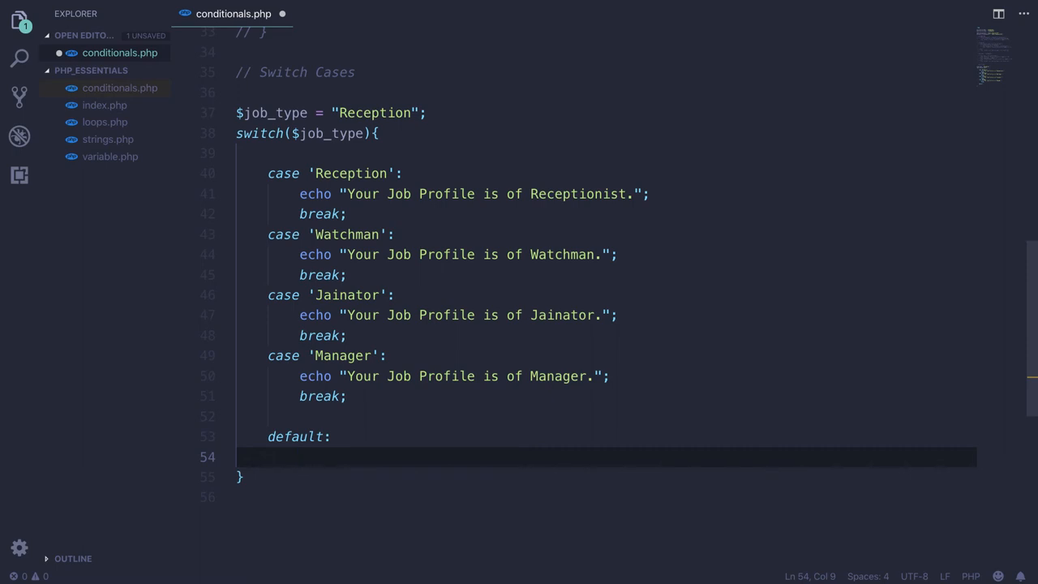
{"action": "type", "text": "echo \"\""}
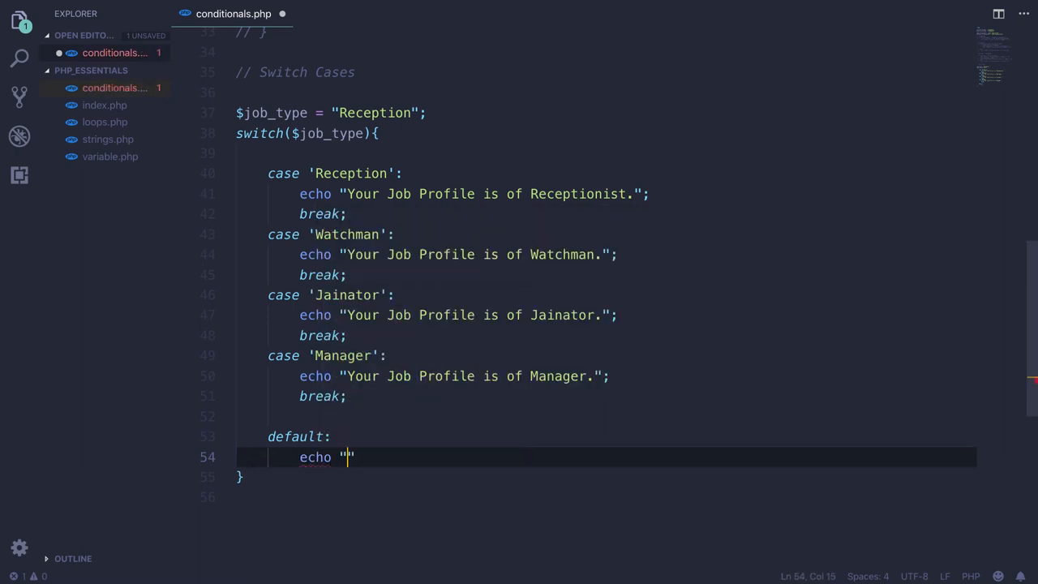
{"action": "type", "text": "You d"}
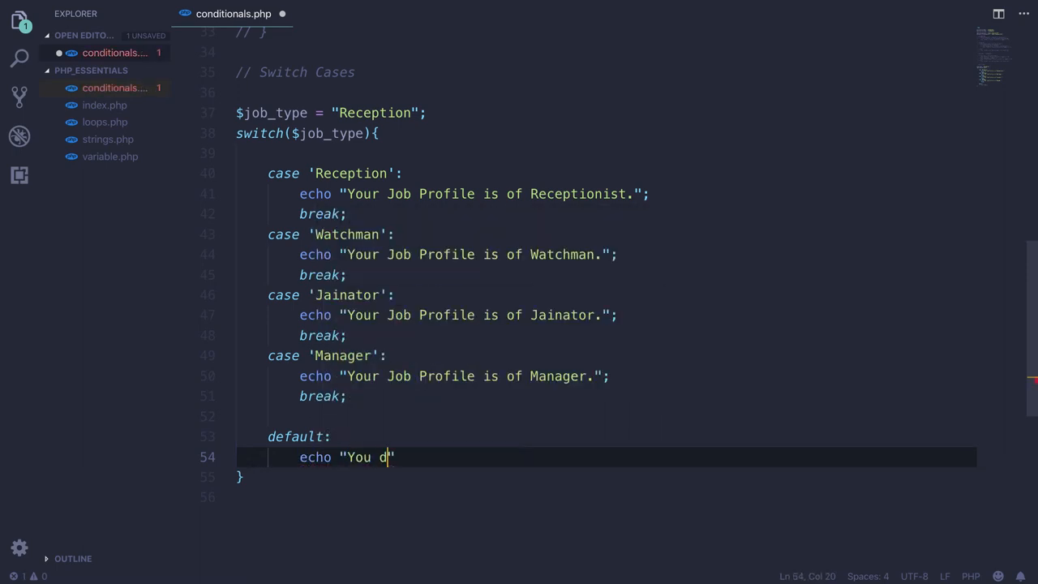
{"action": "type", "text": "pn't have"}
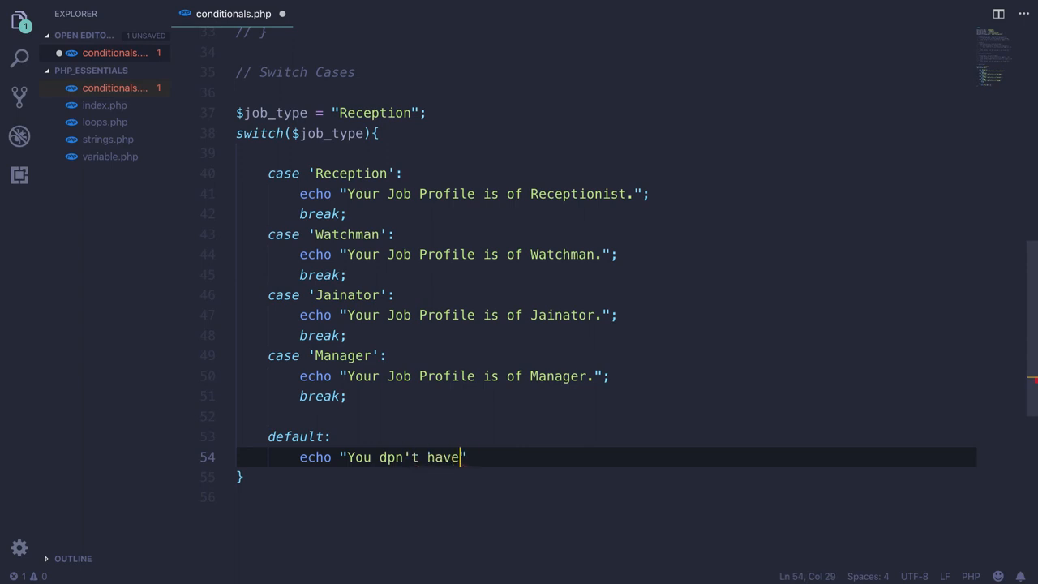
{"action": "type", "text": "any job pro"}
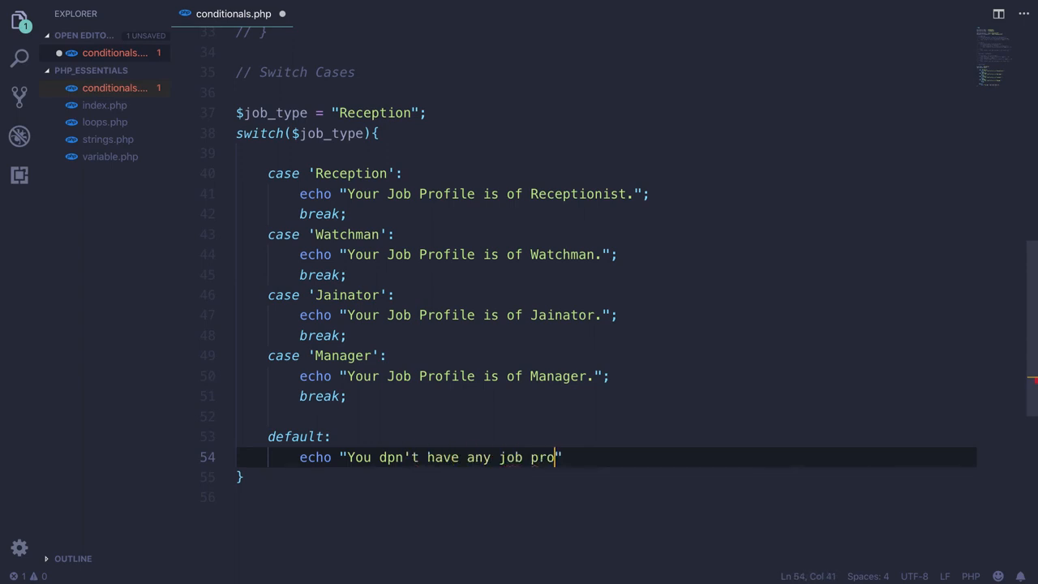
{"action": "type", "text": "file"}
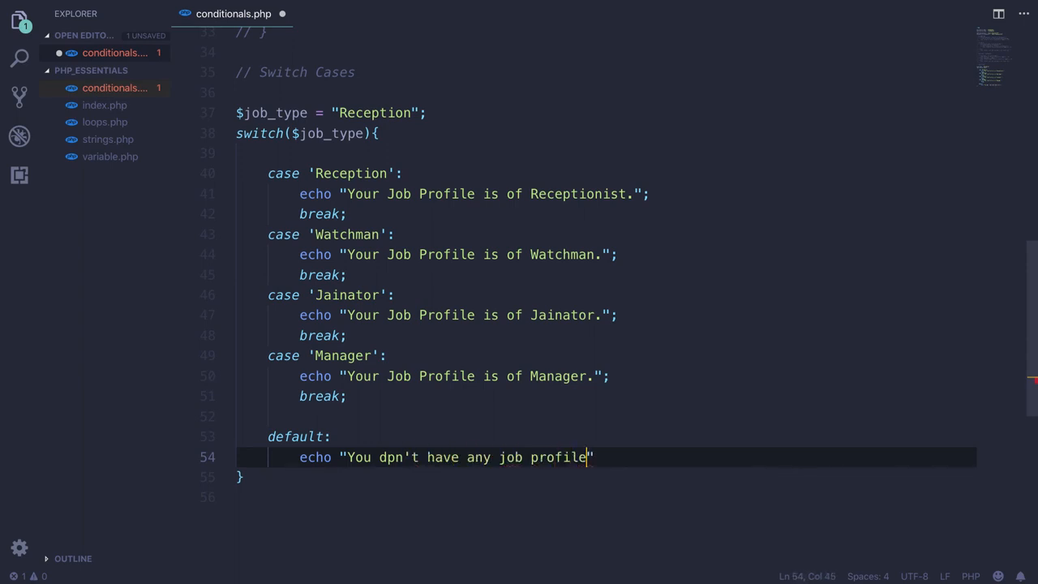
{"action": "key", "text": "ctrl+s"}
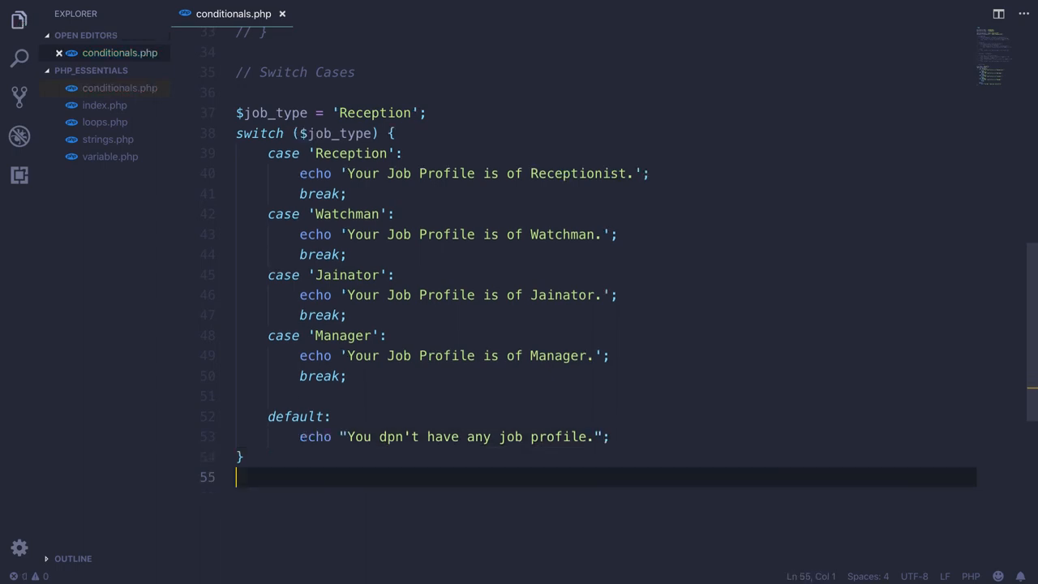
{"action": "mouse_move", "coordinate": [452, 364]}
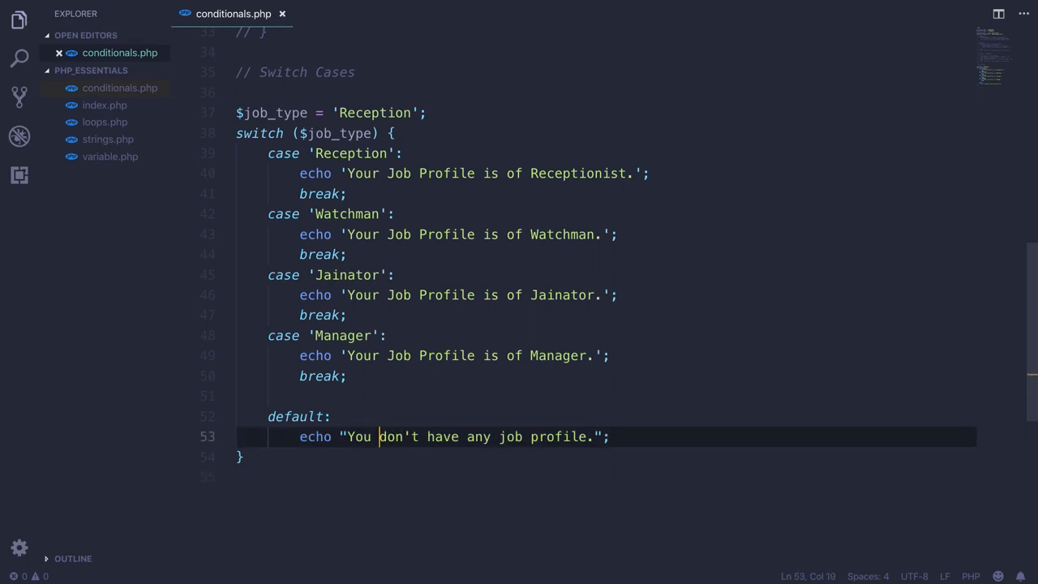
Step: Fix 'dpn't' to 'don't' and wrap the default message in <h1></h1> tags
{"action": "type", "text": "h1>"}
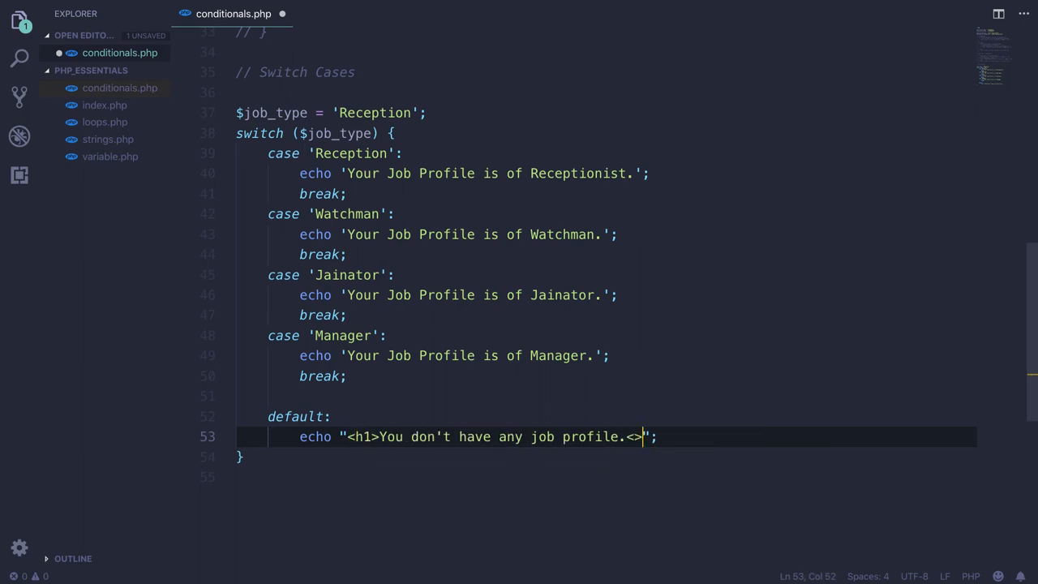
{"action": "type", "text": "/h1"}
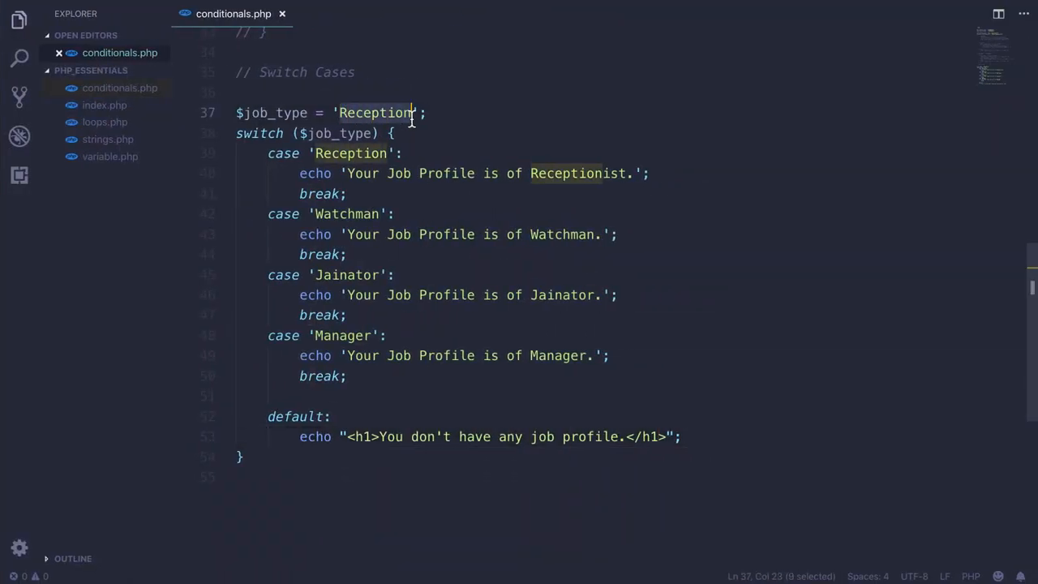
Step: Change $job_type to 'Jainator', then to 'General Manager', and save
{"action": "type", "text": "Jaina"}
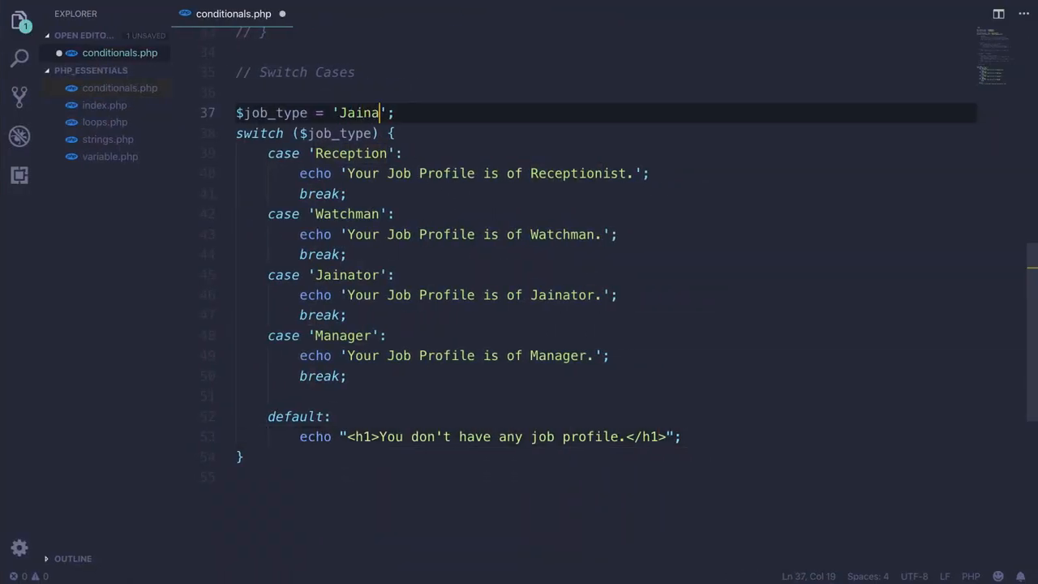
{"action": "type", "text": "tor"}
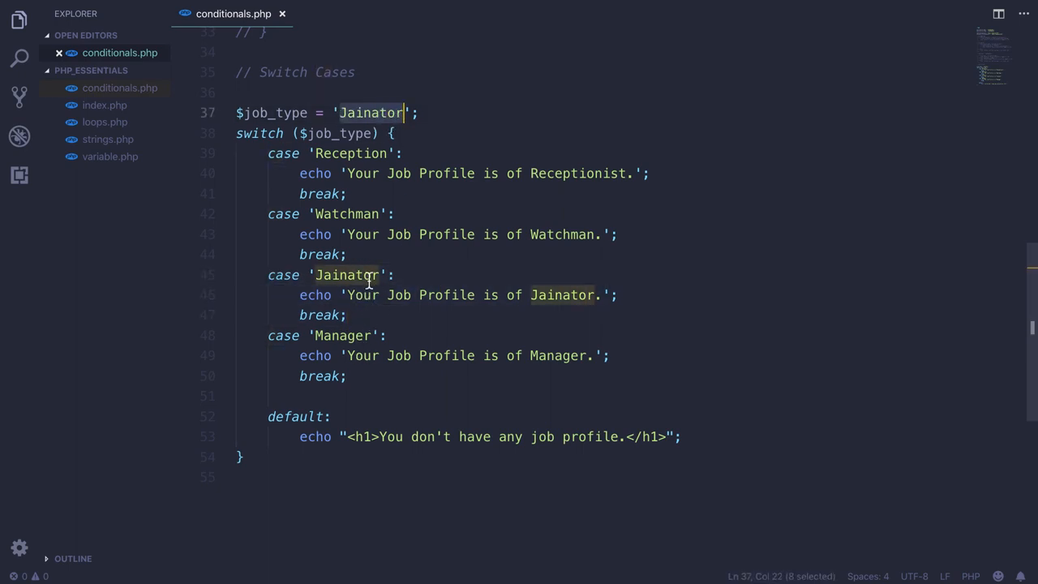
{"action": "mouse_move", "coordinate": [347, 173]}
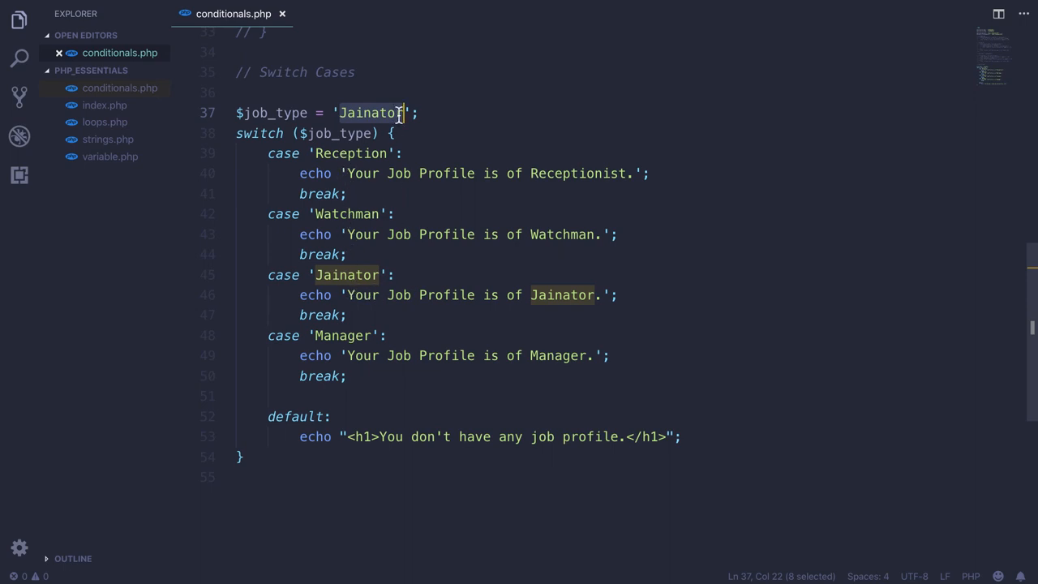
{"action": "type", "text": "G"}
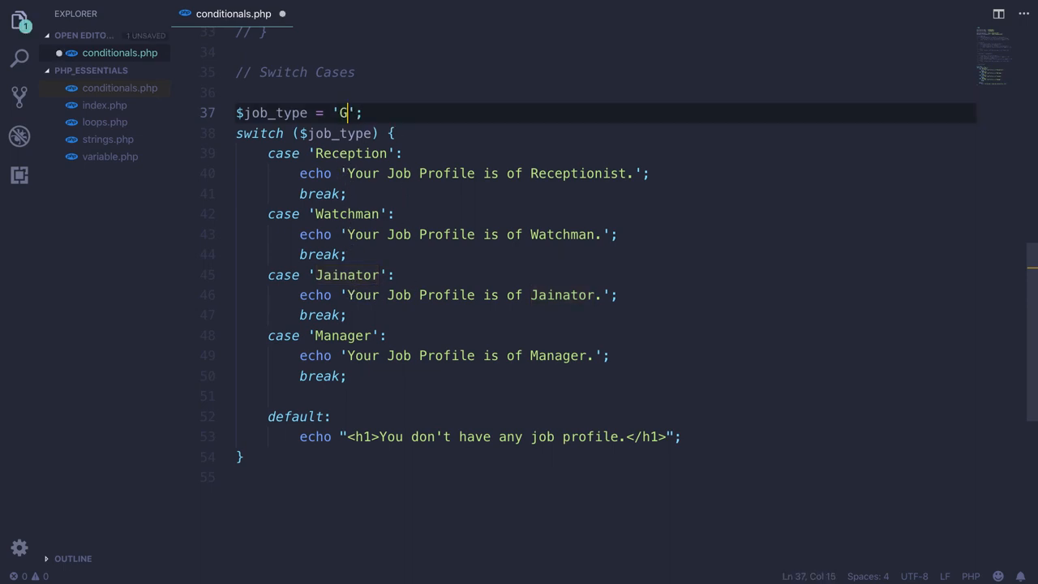
{"action": "type", "text": "eneral"}
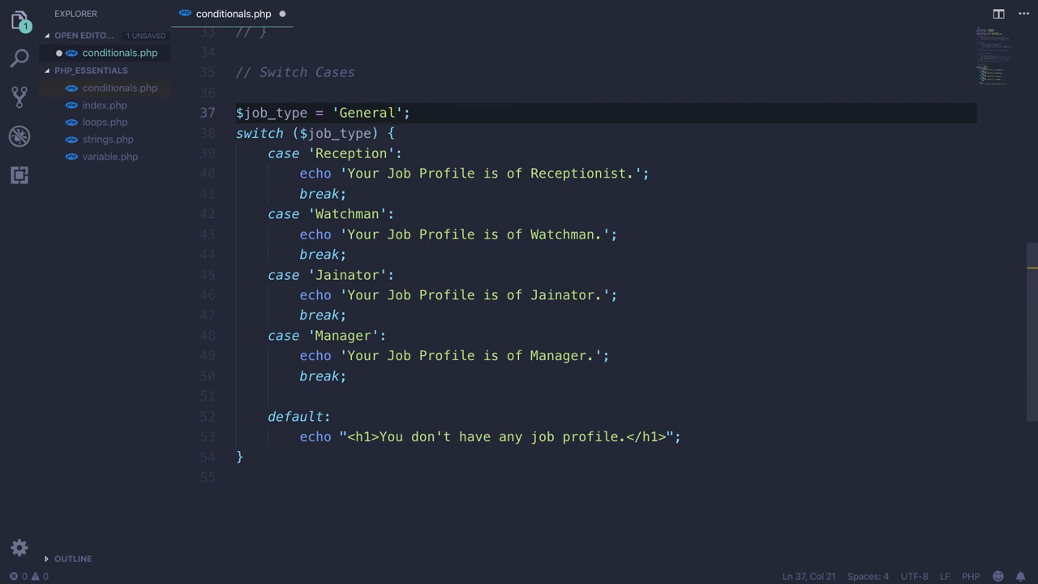
{"action": "type", "text": "Manager"}
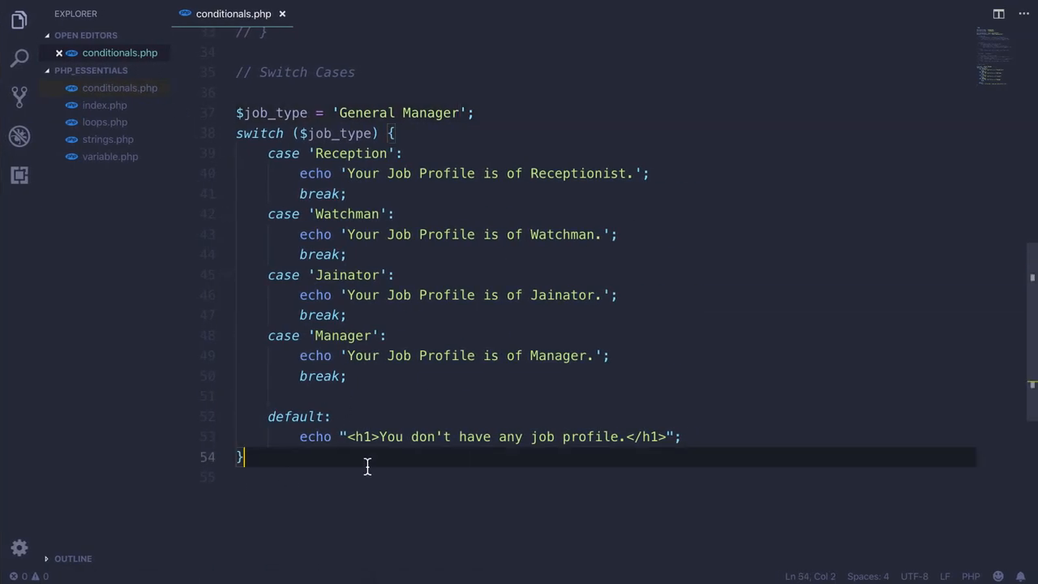
Step: Insert an empty line between the $job_type = 'General Manager' line and the switch block
{"action": "left_click", "coordinate": [477, 112]}
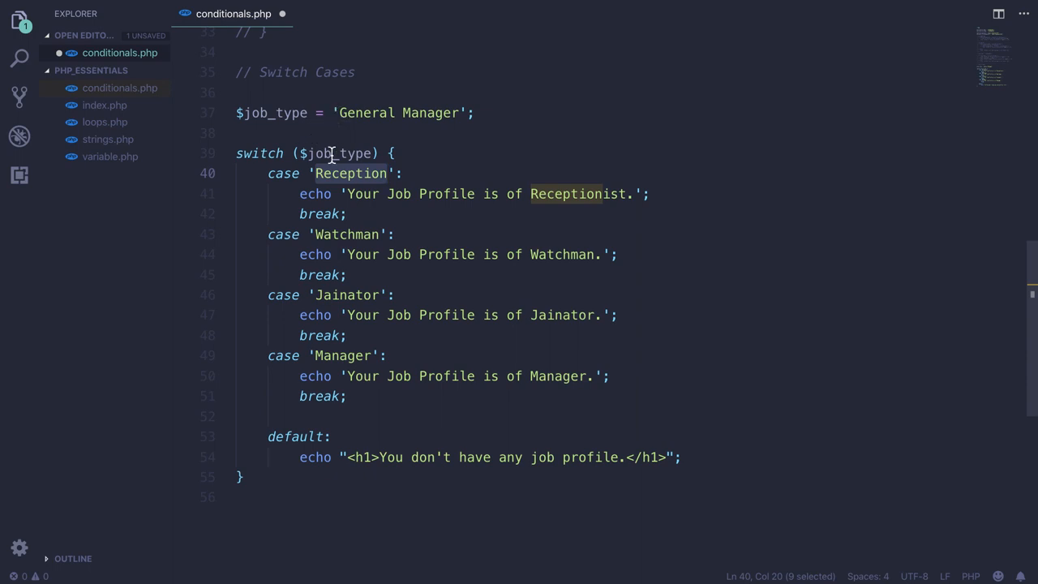
{"action": "mouse_move", "coordinate": [375, 194]}
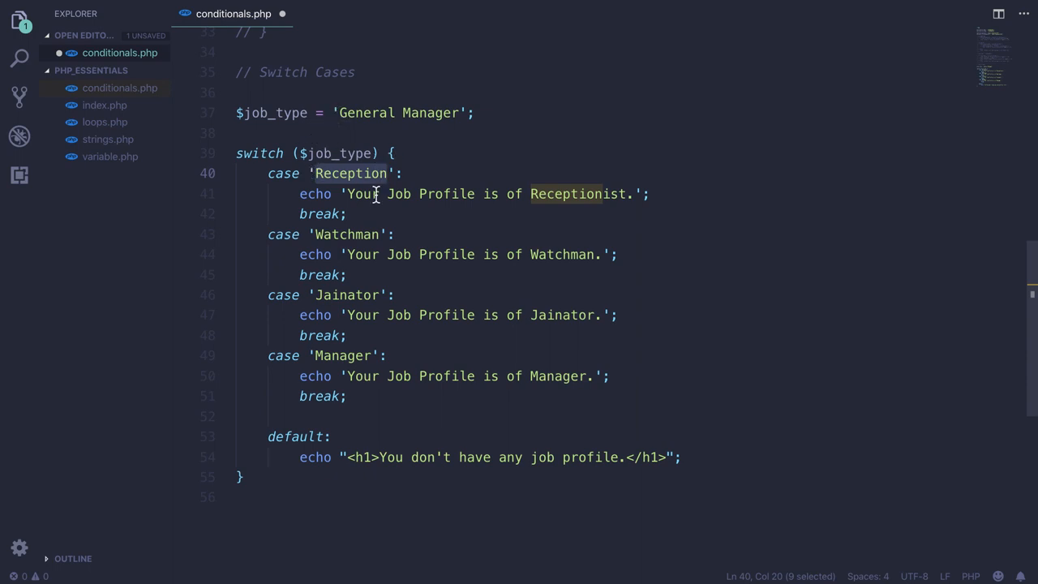
{"action": "left_click", "coordinate": [373, 416]}
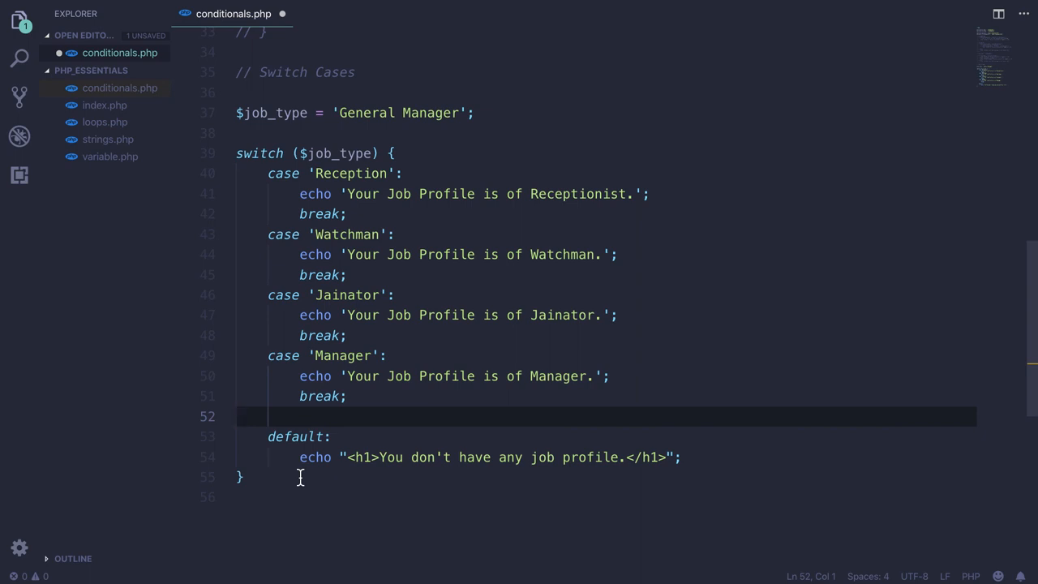
{"action": "left_click", "coordinate": [237, 416]}
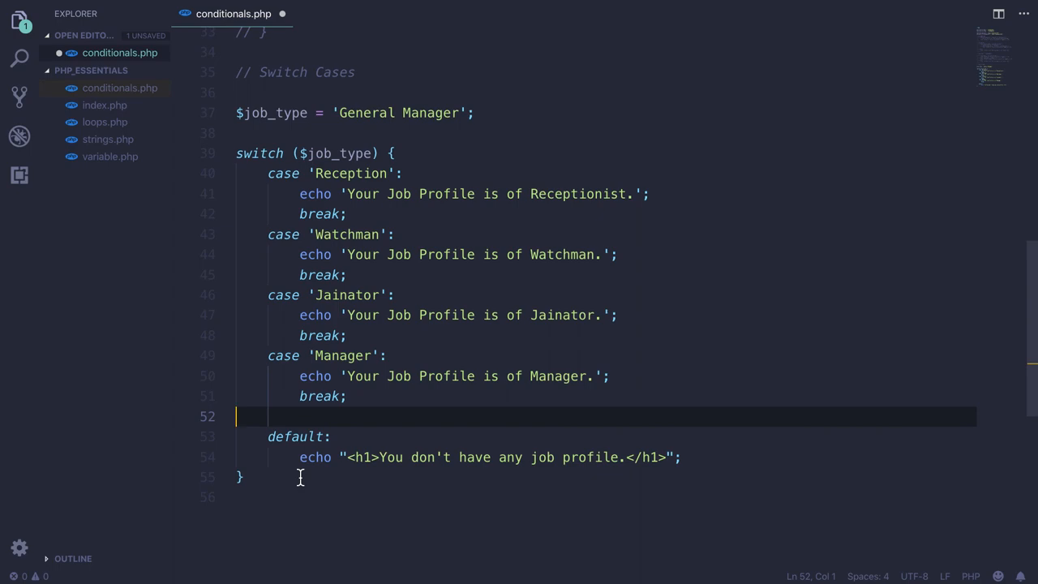